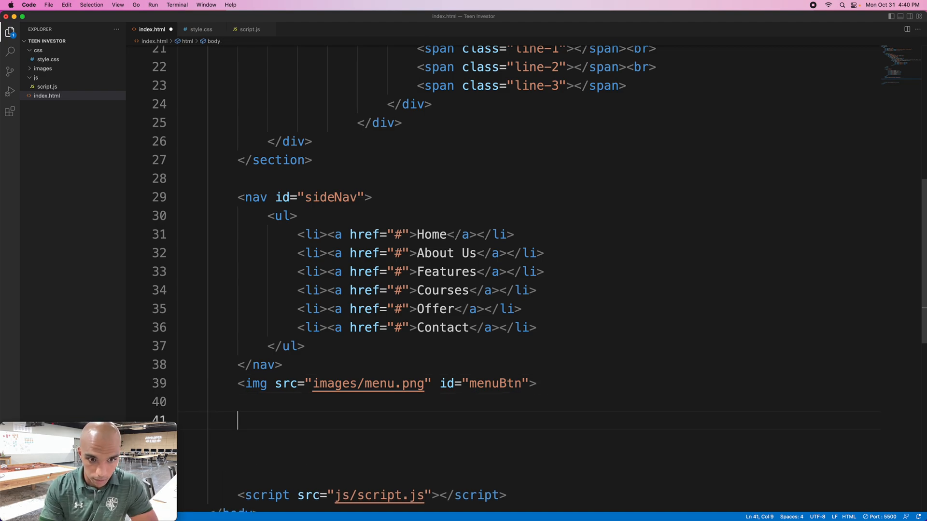
- Add an <!--about--> comment and a <section id="about"> element below the menu image in index.html
text(<!--abo-->)
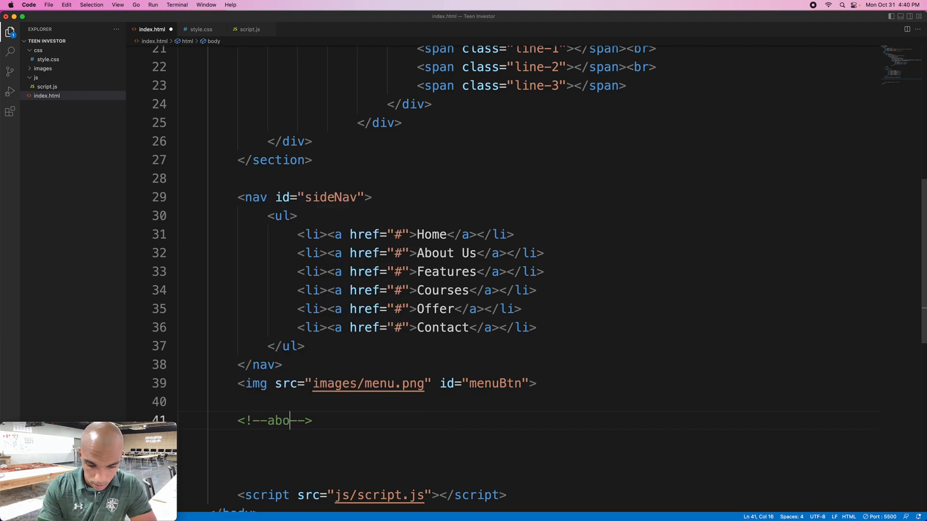
text(ut)
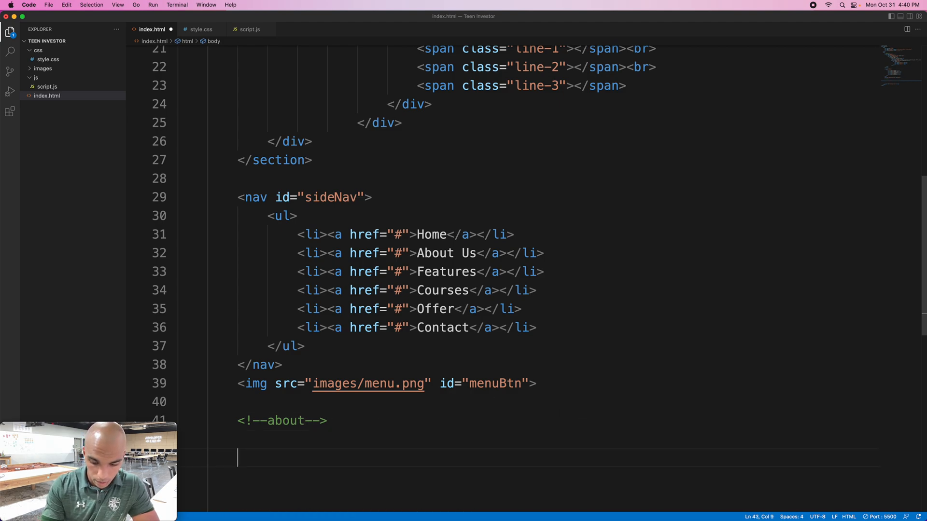
text(<section >)
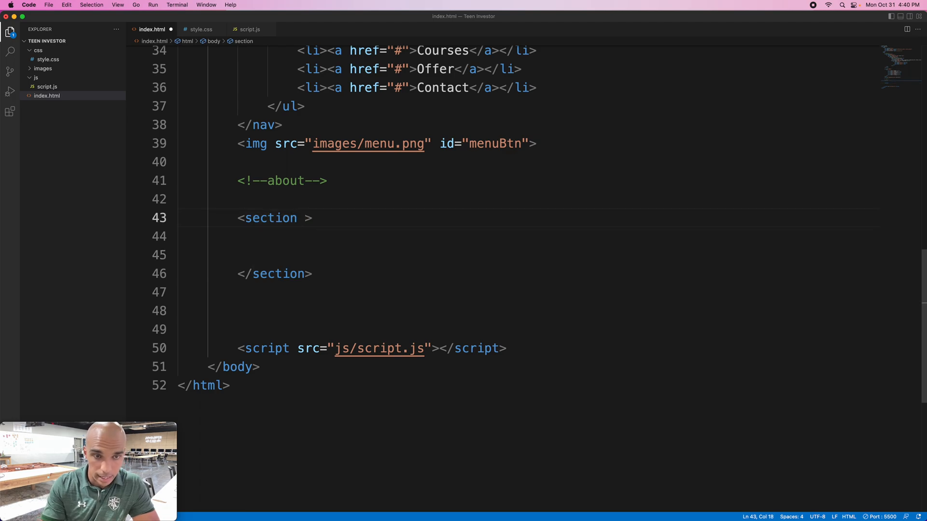
text(id="section)
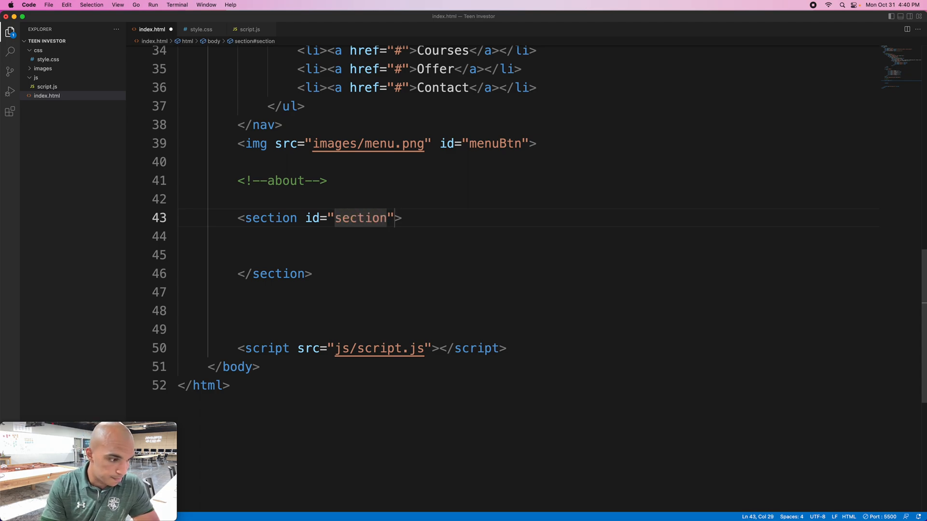
key(Backspace)
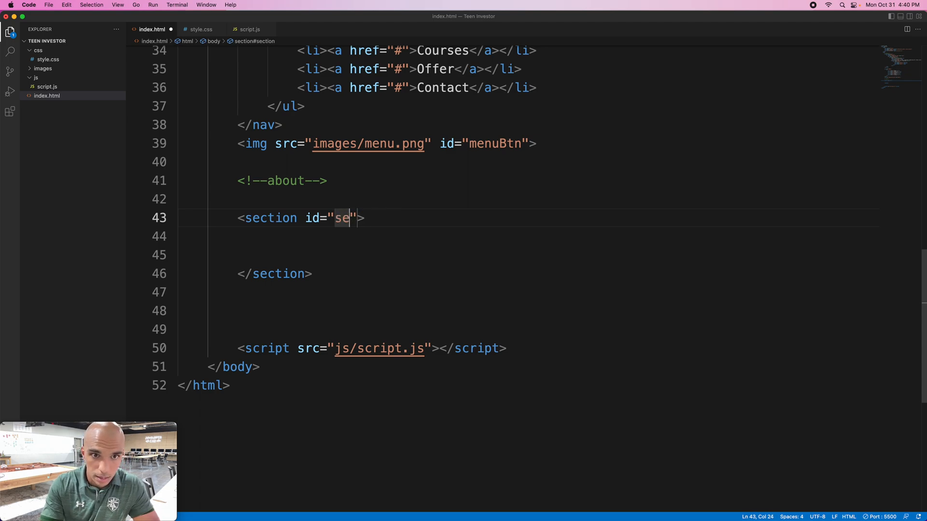
text(bout)
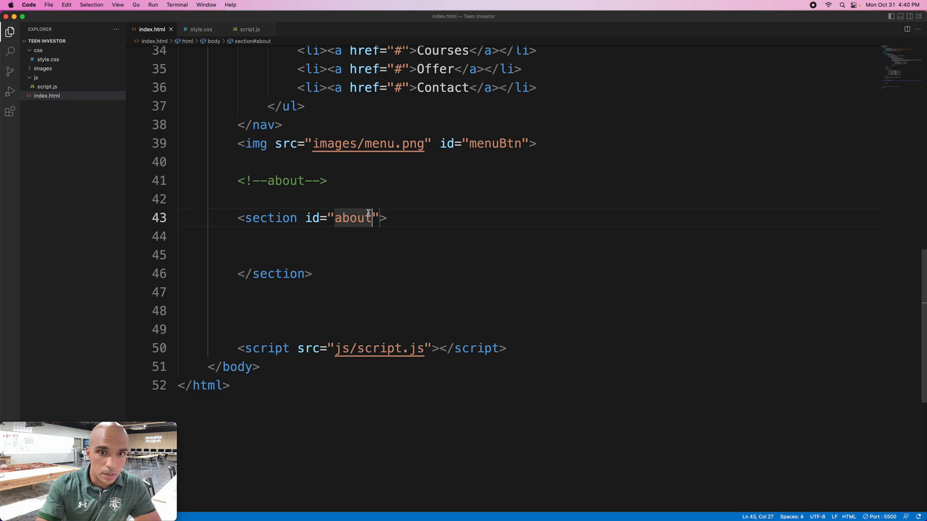
double_click(352, 217)
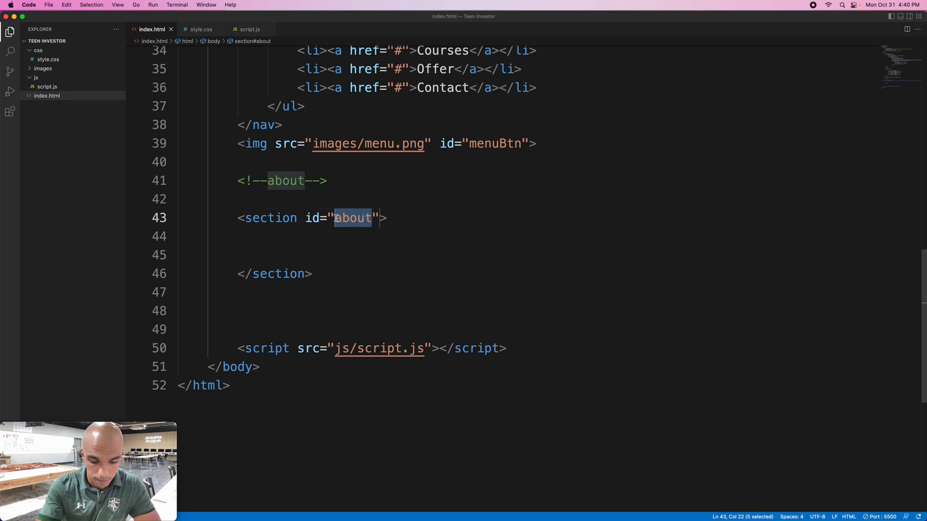
- In style.css, add an empty #about rule at the end with an 'About Styles' comment header above it
click(201, 29)
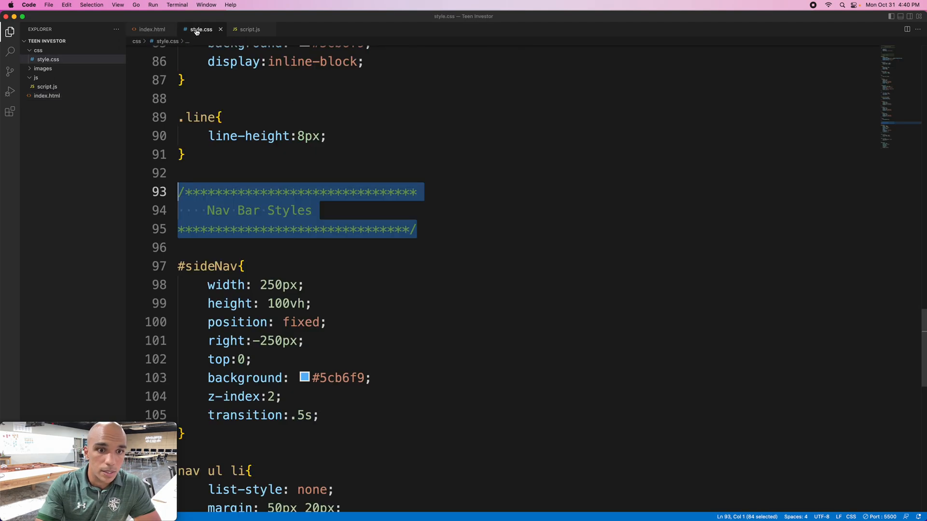
scroll(down, 3)
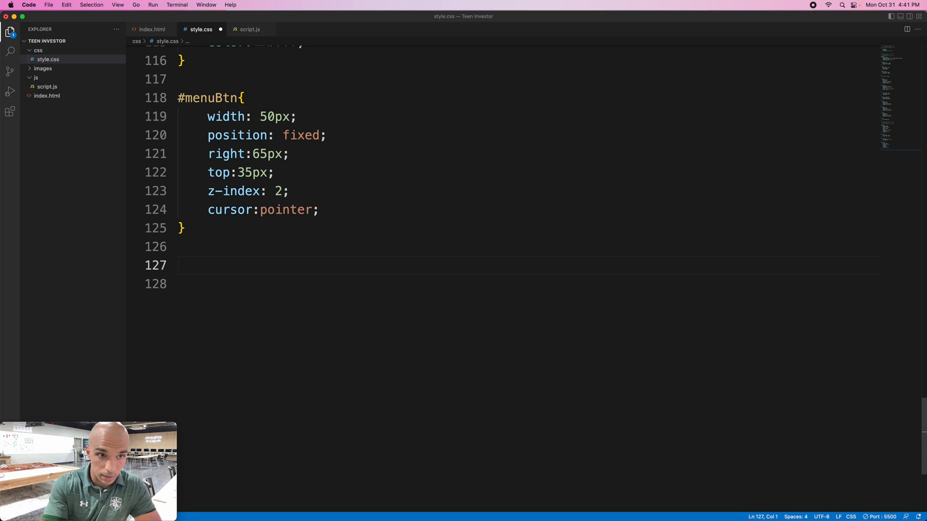
text(#about)
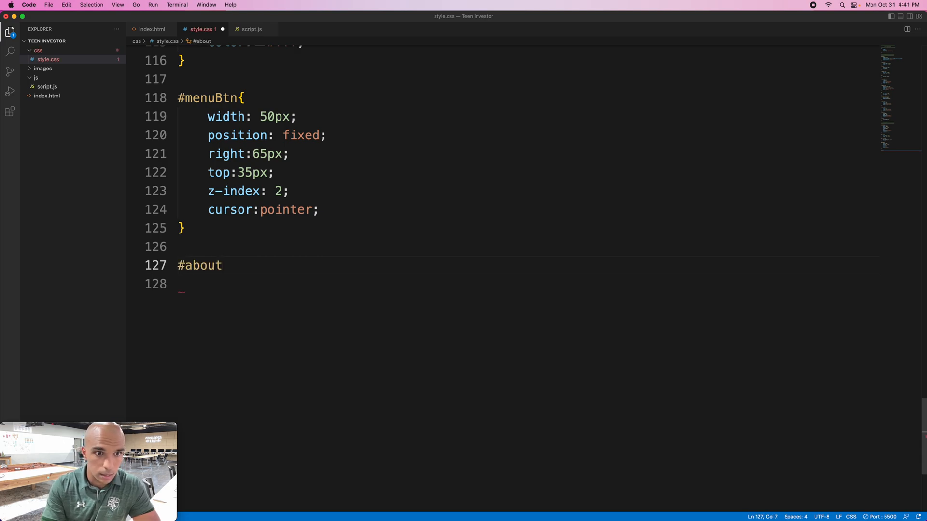
text({)
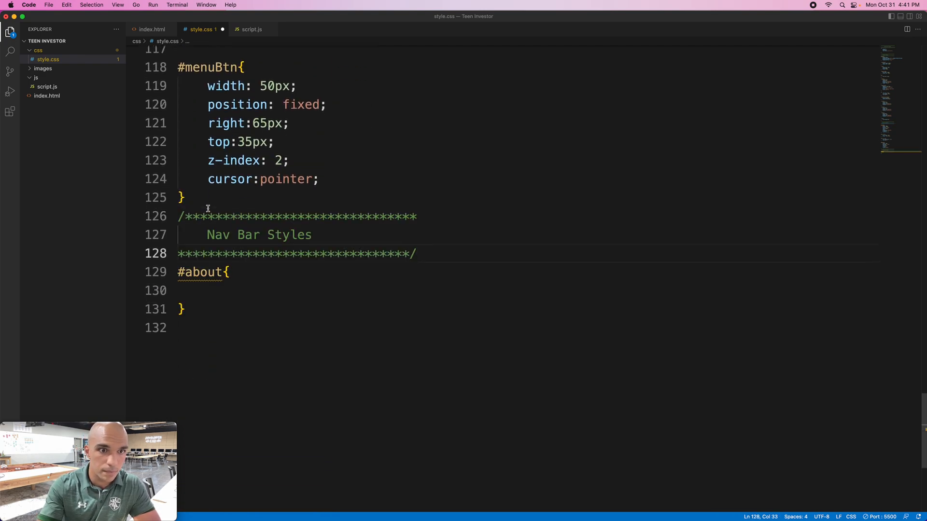
drag(207, 235, 258, 235)
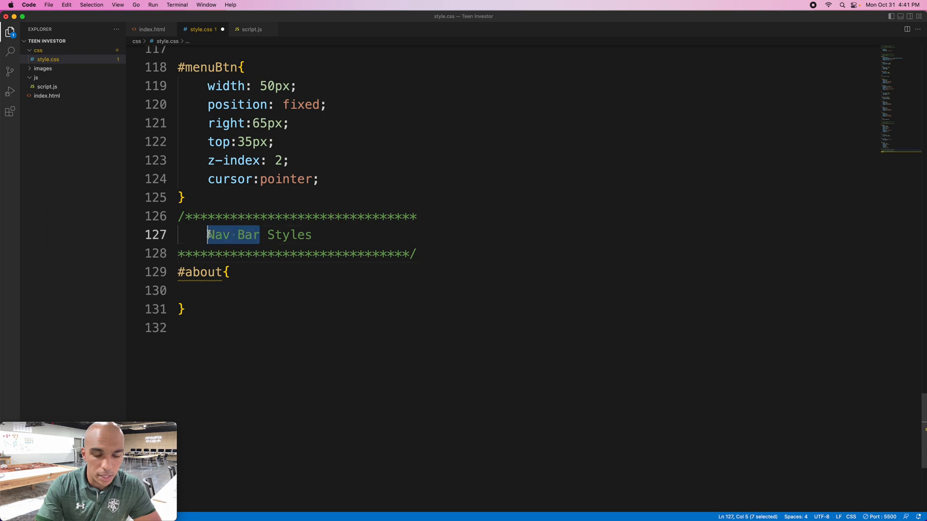
text(About)
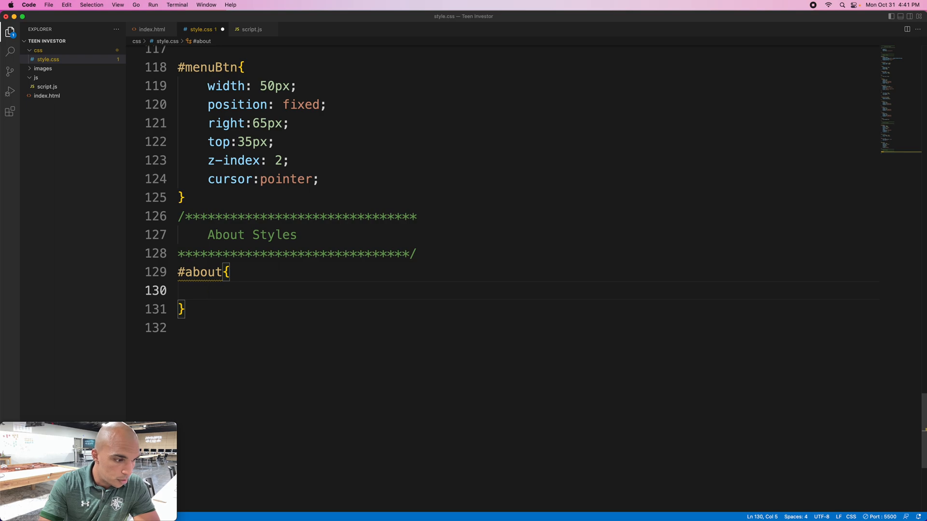
- Give #about padding: 100px 0 and display: flex
text(padd)
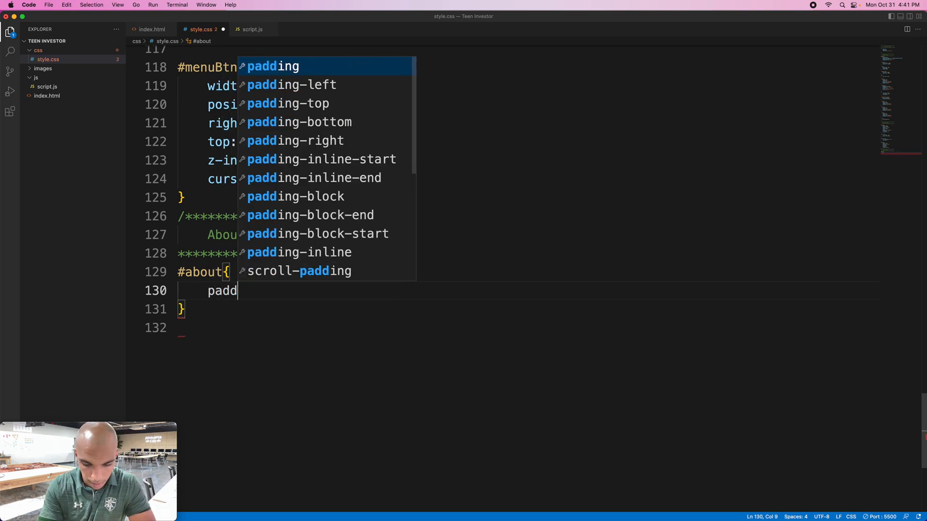
text(ing)
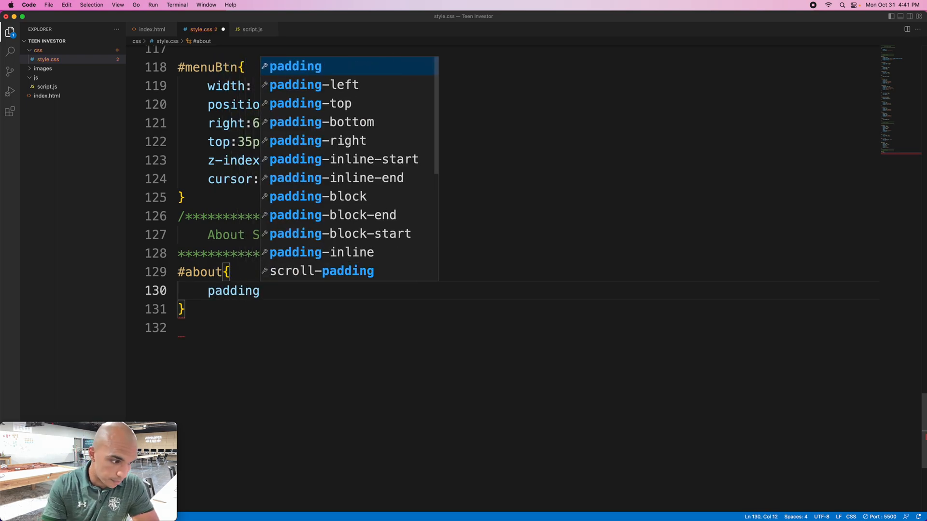
text(: 100)
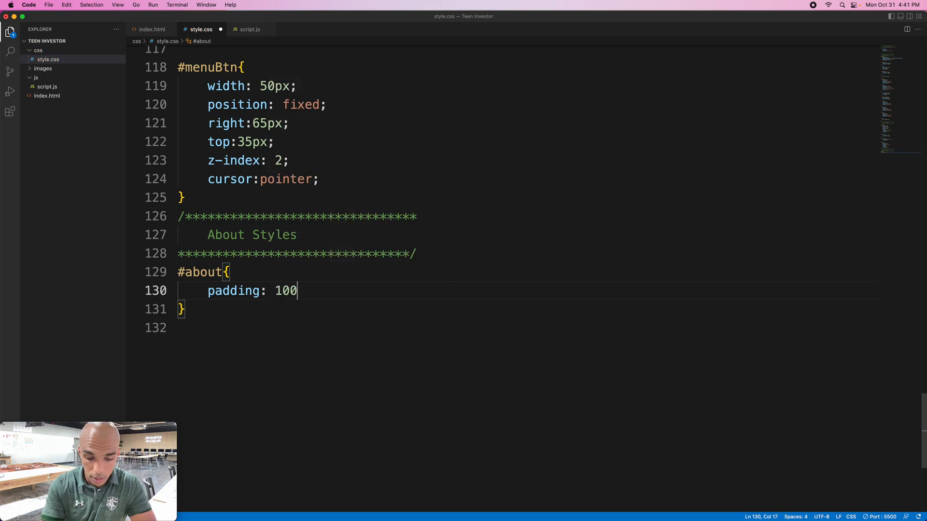
text(px)
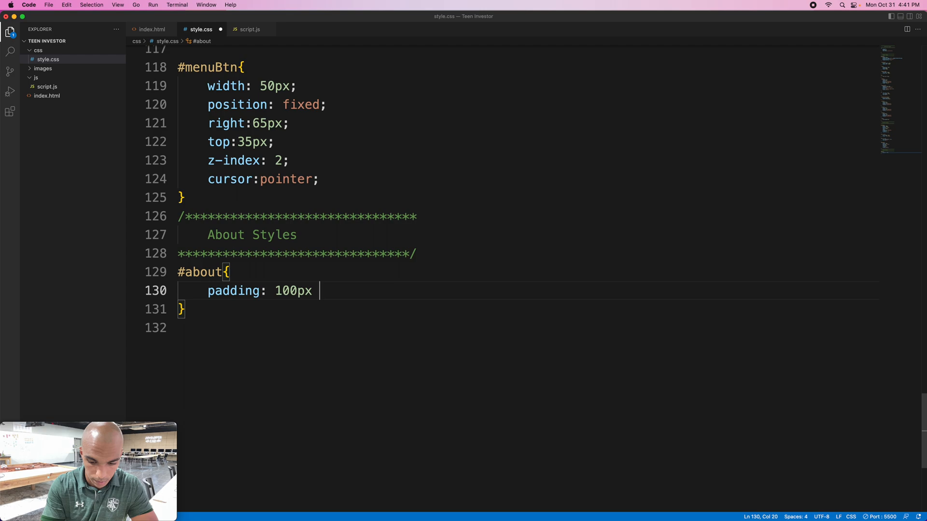
text(0)
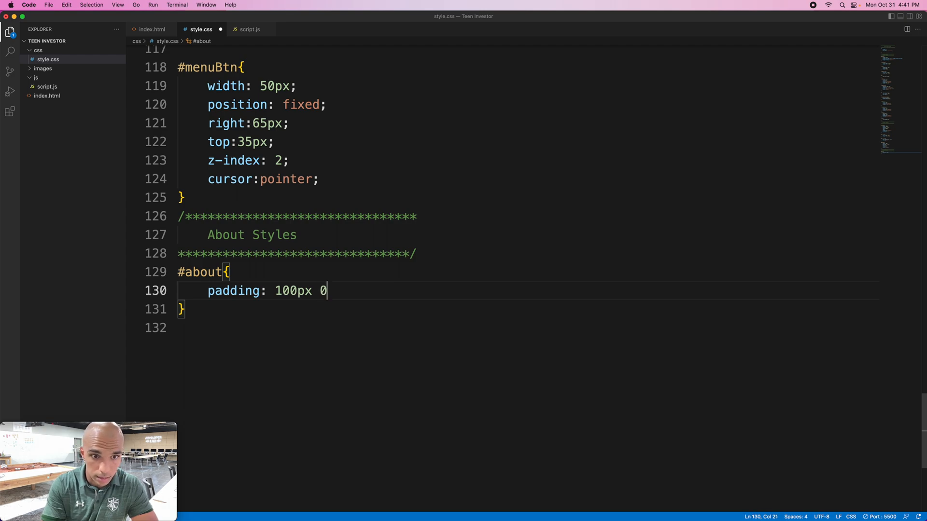
text(;)
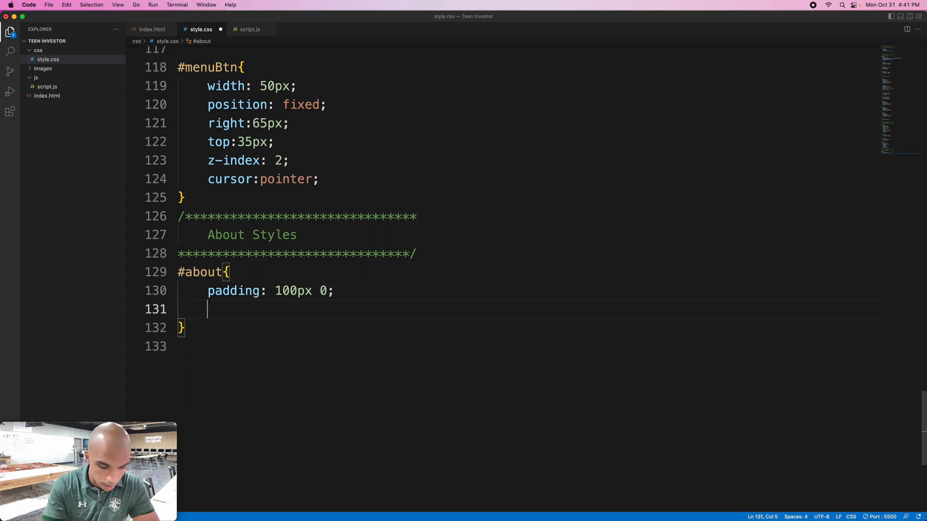
text(displ)
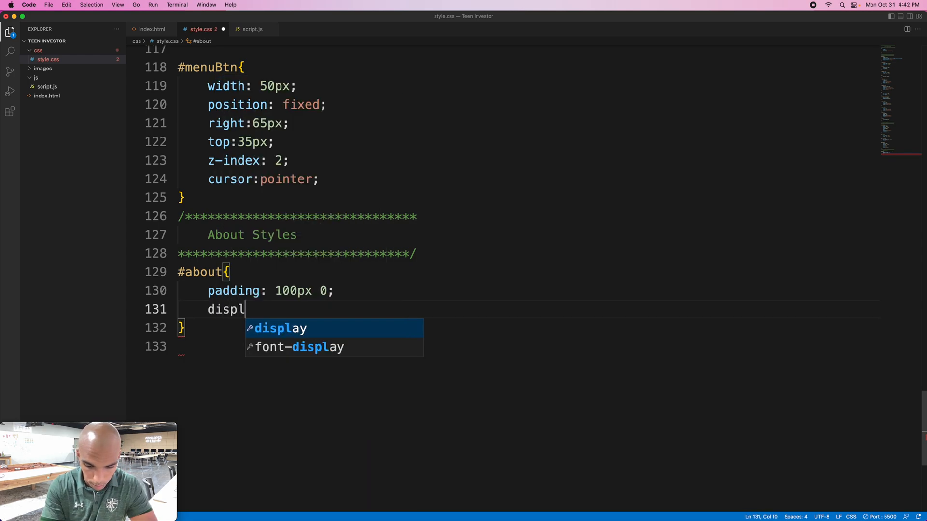
text(ay)
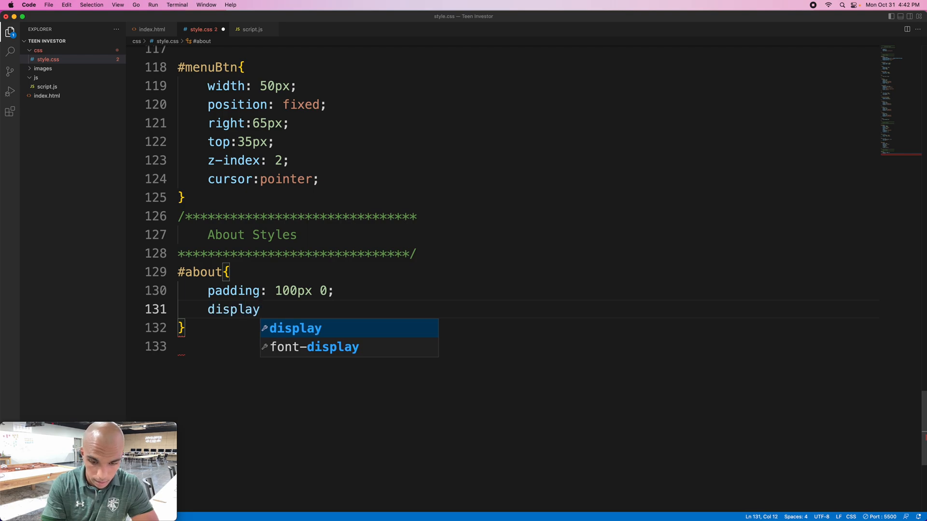
text(:flex;)
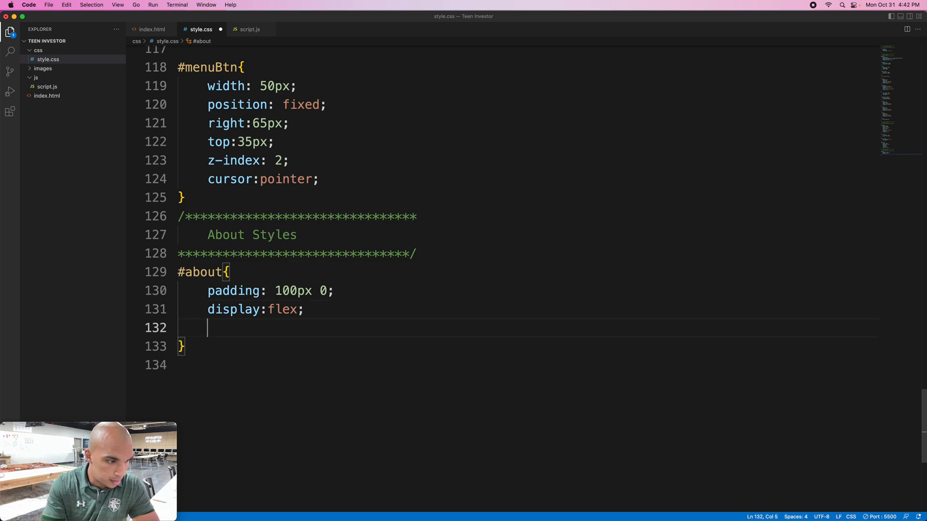
- Add align-items: center and flex-wrap: wrap to the #about rule
text(a)
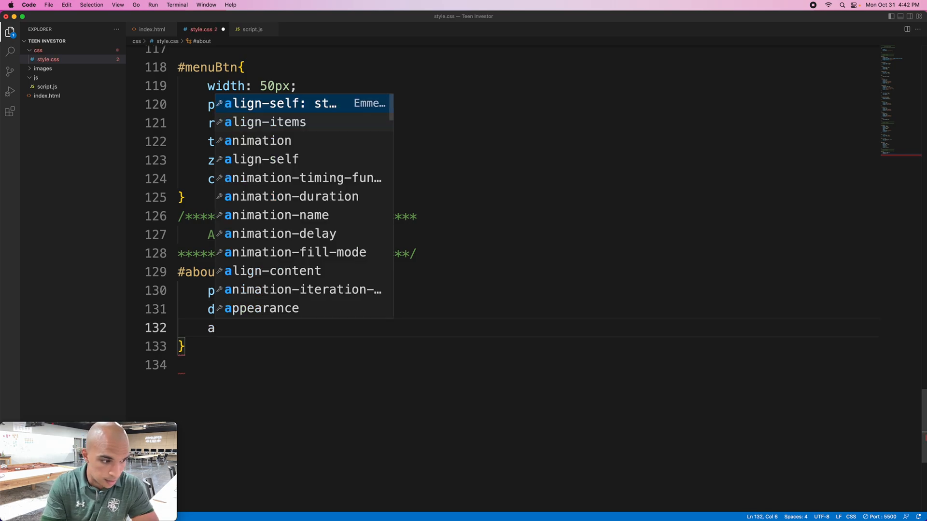
text(align)
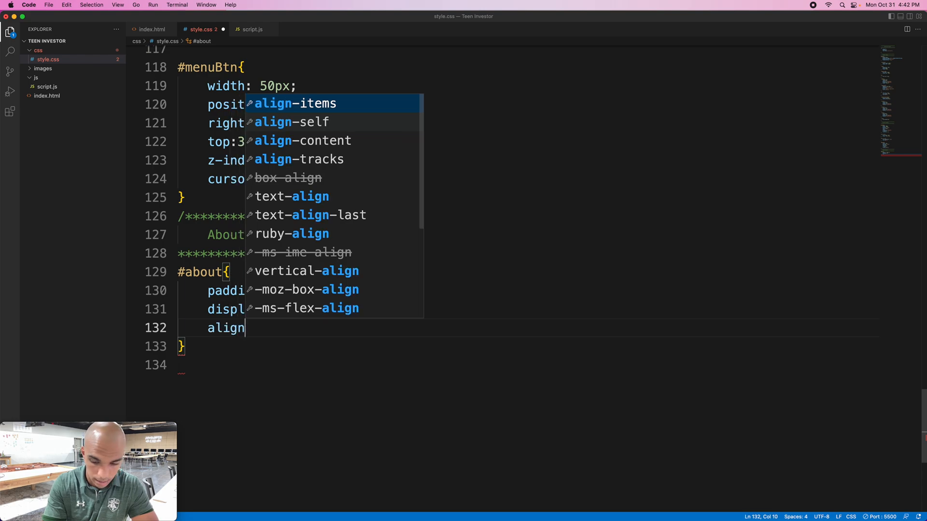
text(-items)
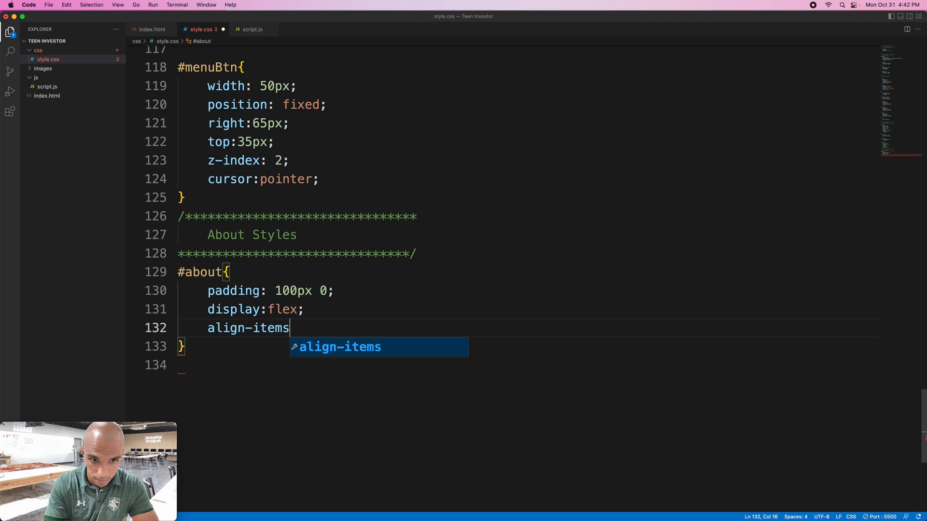
text(:)
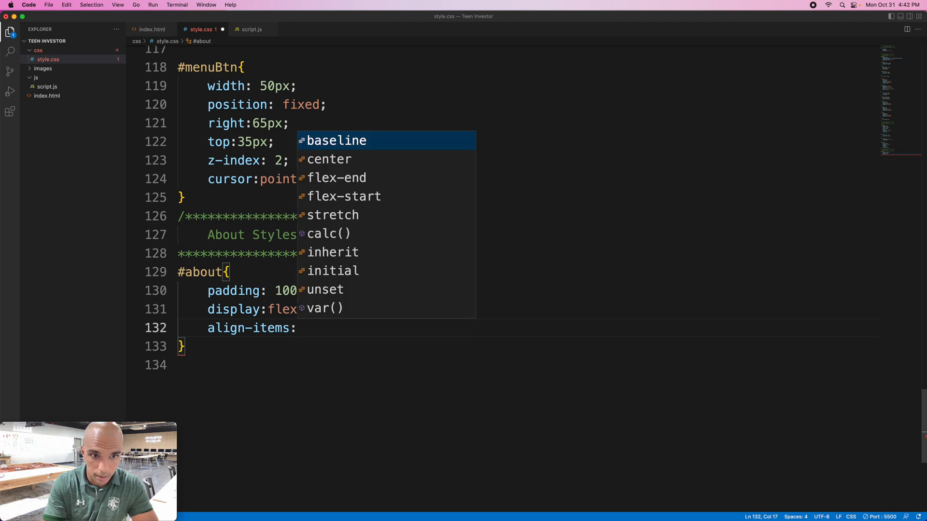
text(center)
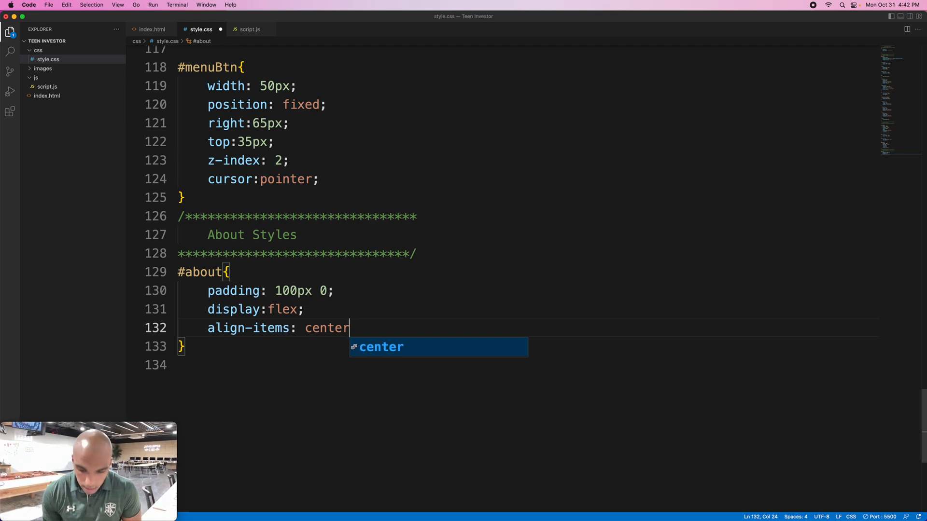
key(Enter)
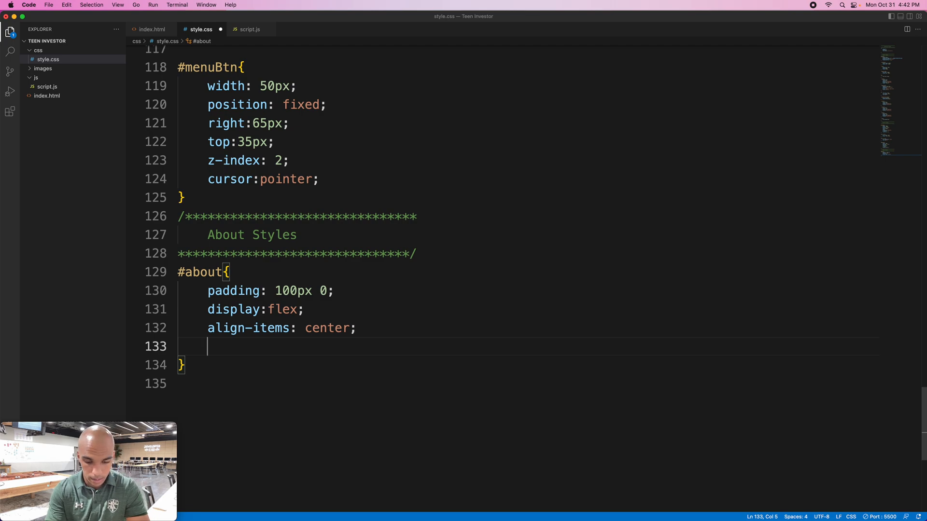
text(flex-)
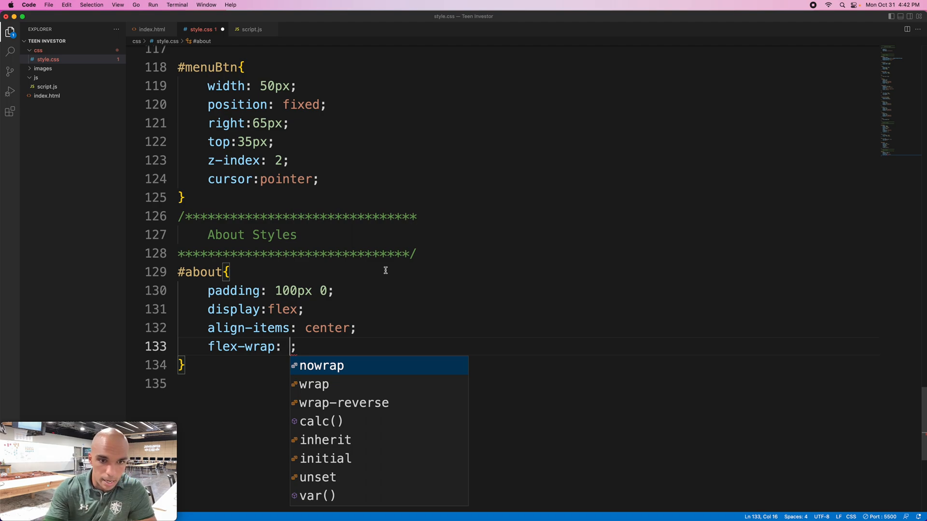
text(wrap)
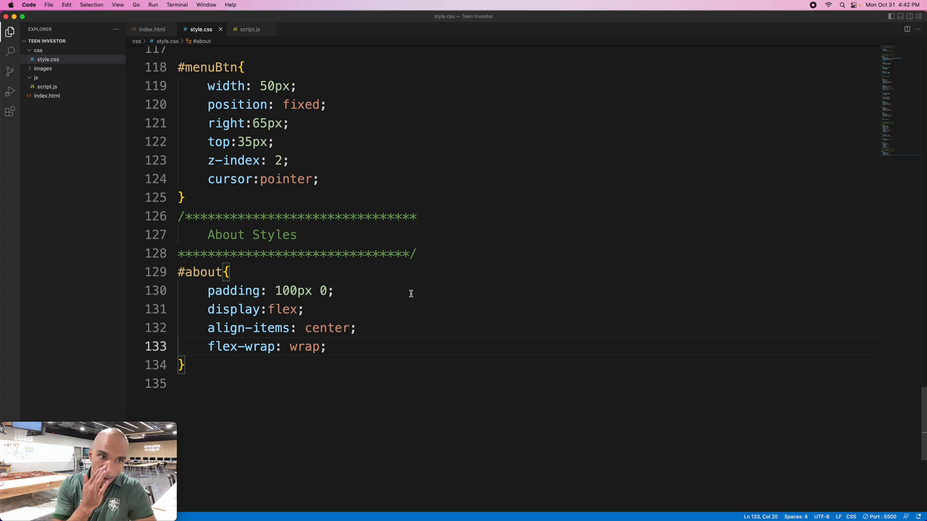
mouse_move(410, 292)
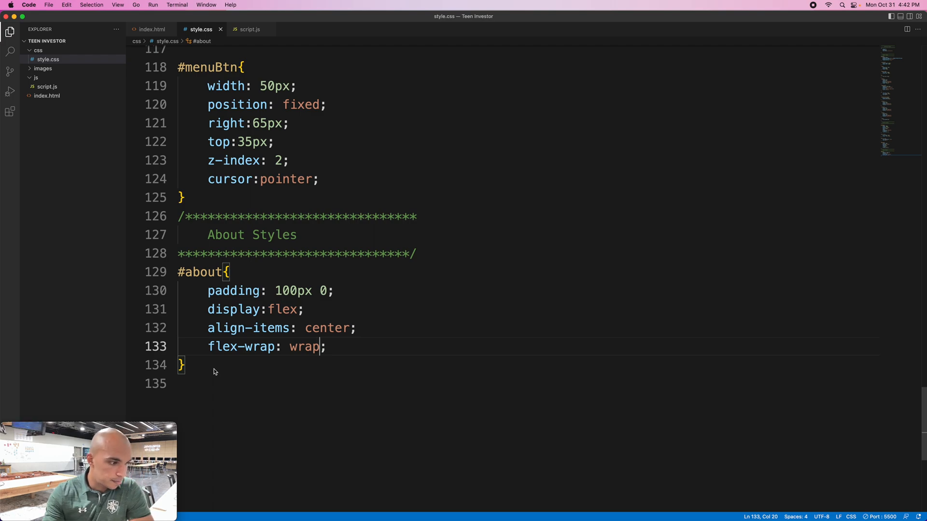
mouse_move(242, 48)
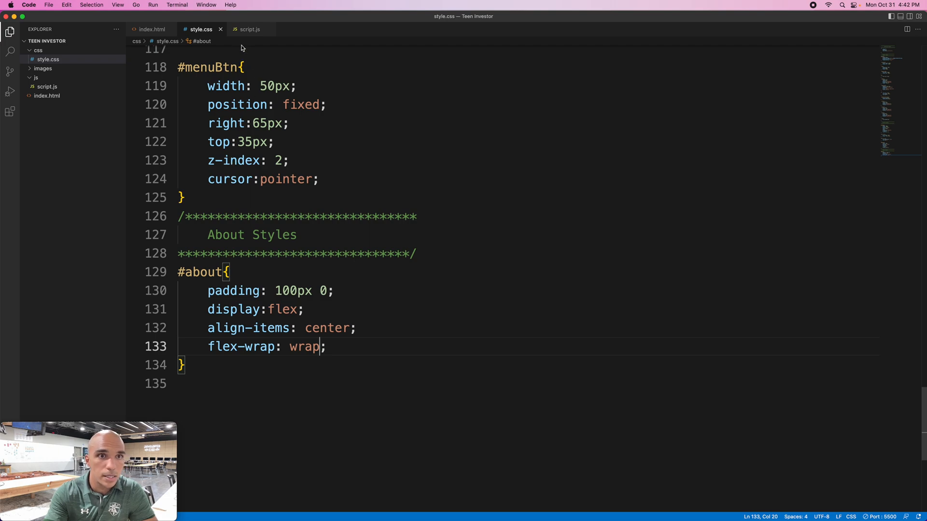
- Inside the about section of index.html, add a div with class about-left-col
click(152, 29)
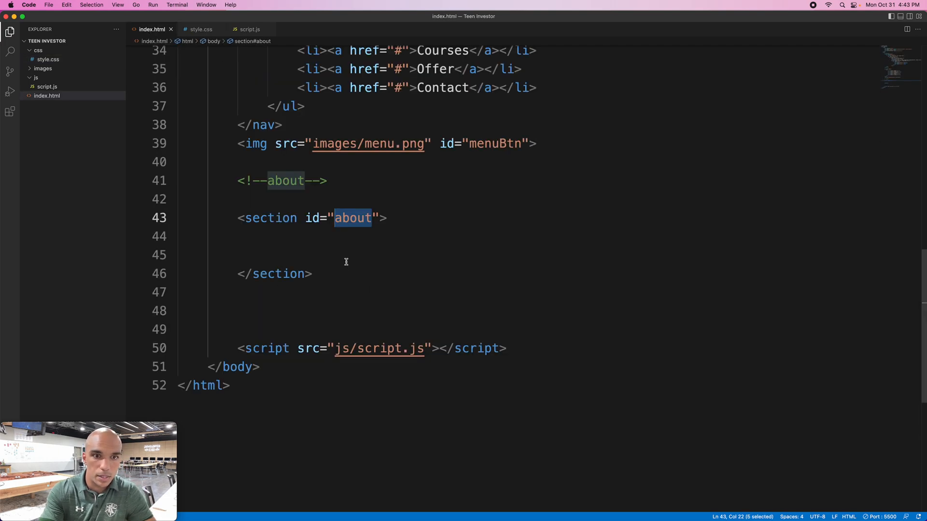
click(387, 217)
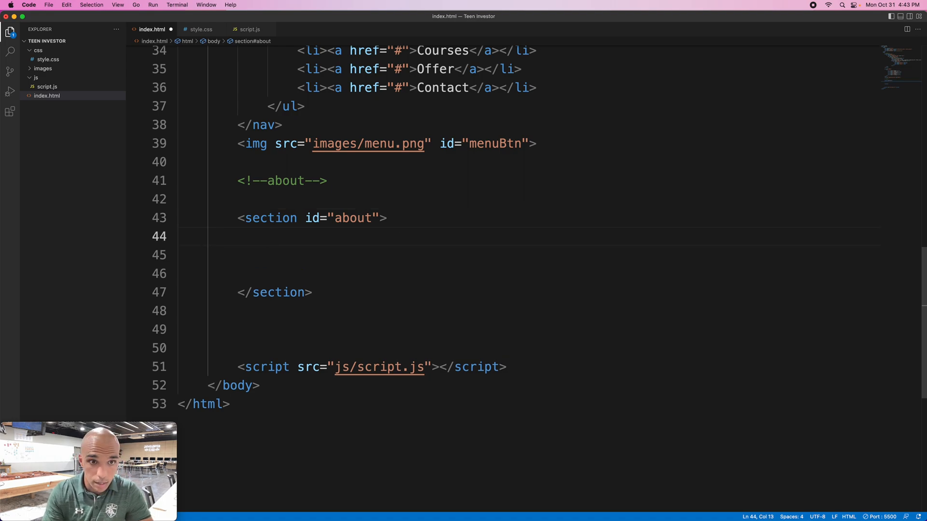
text(<div></div>)
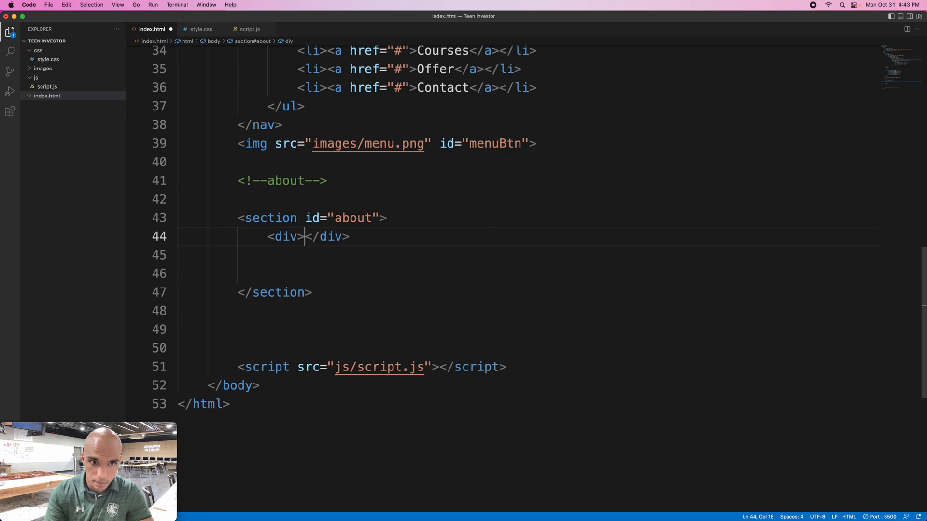
double_click(286, 236)
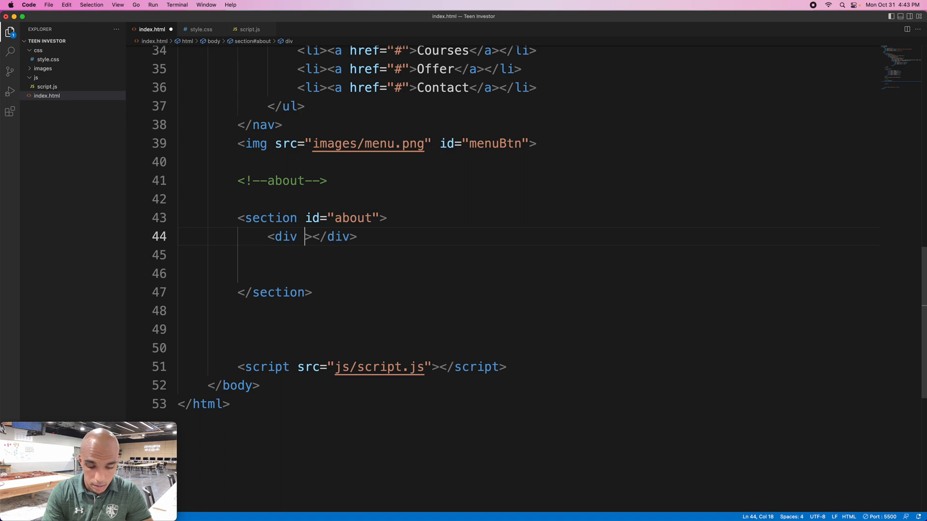
text(class)
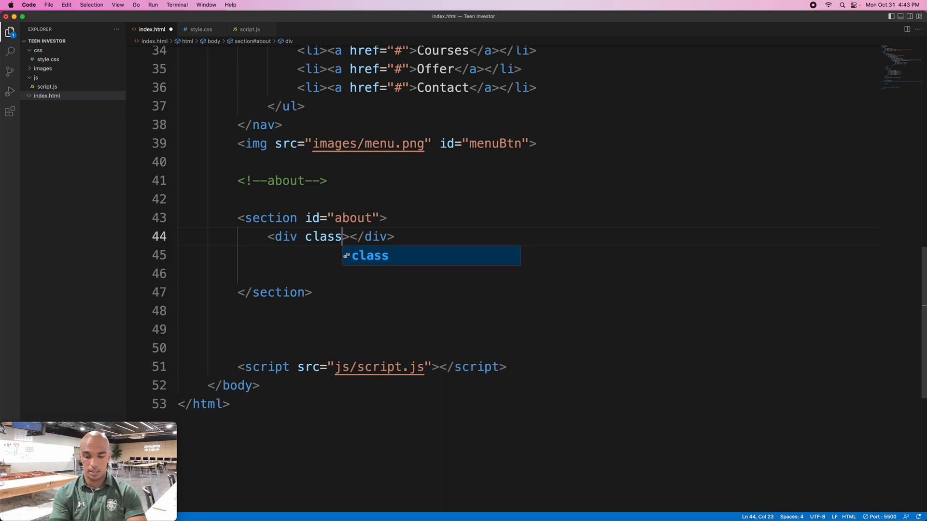
text(="ab")
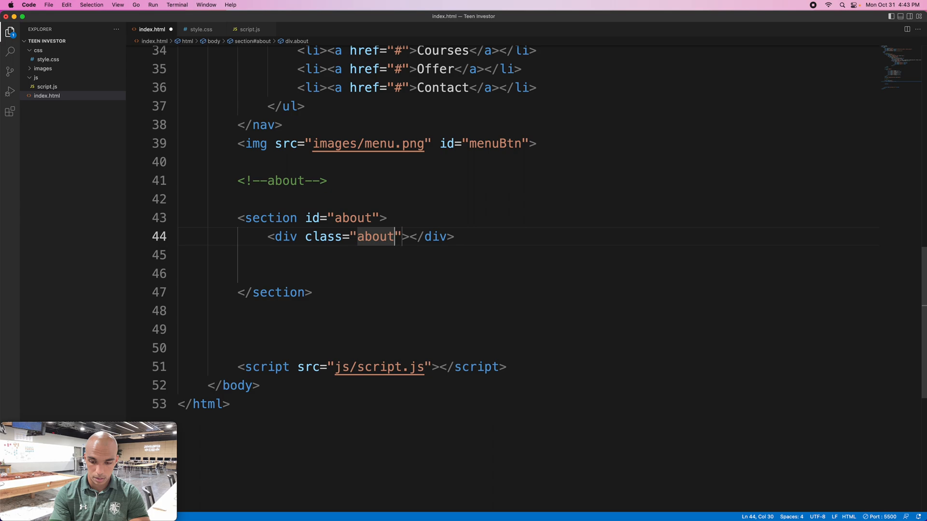
text(-left)
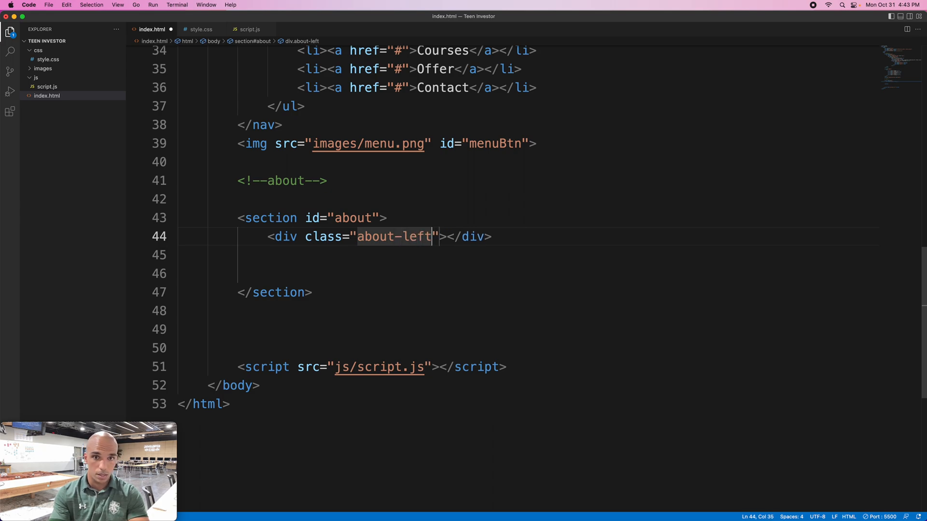
text(-co)
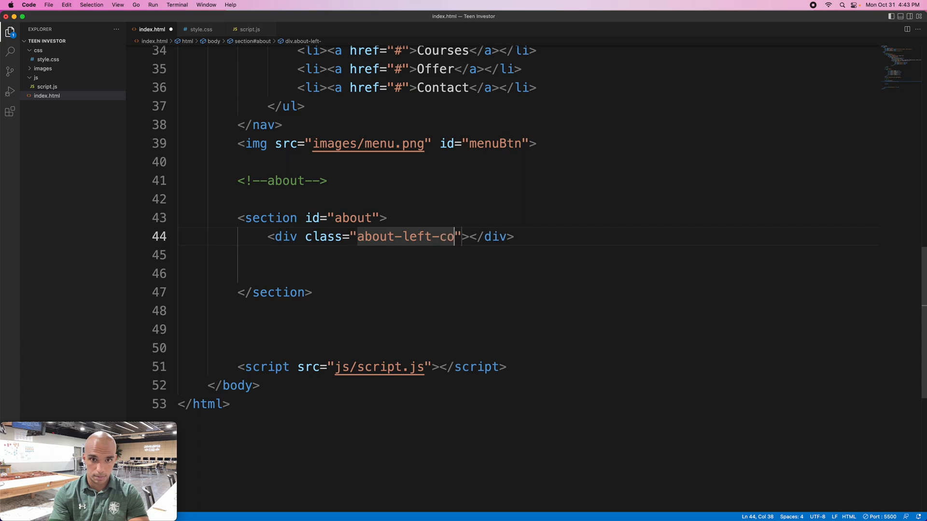
text(l)
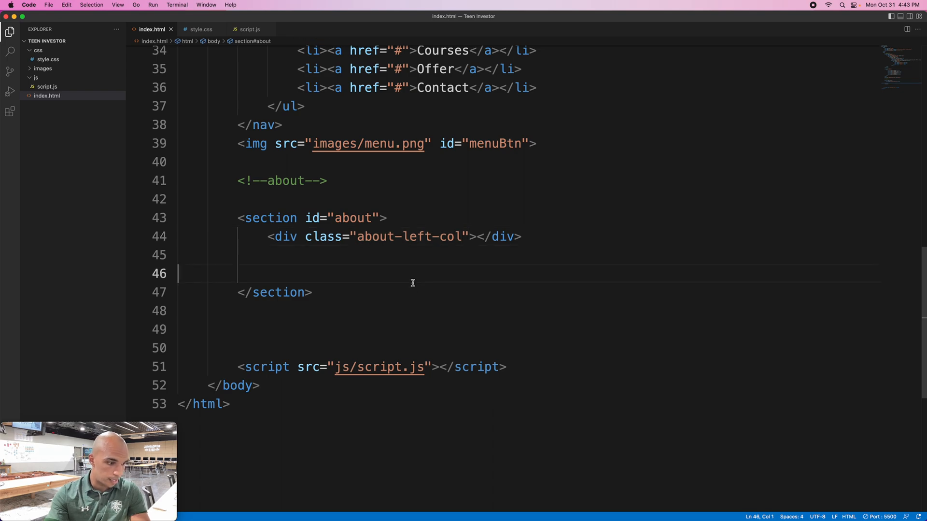
mouse_move(429, 243)
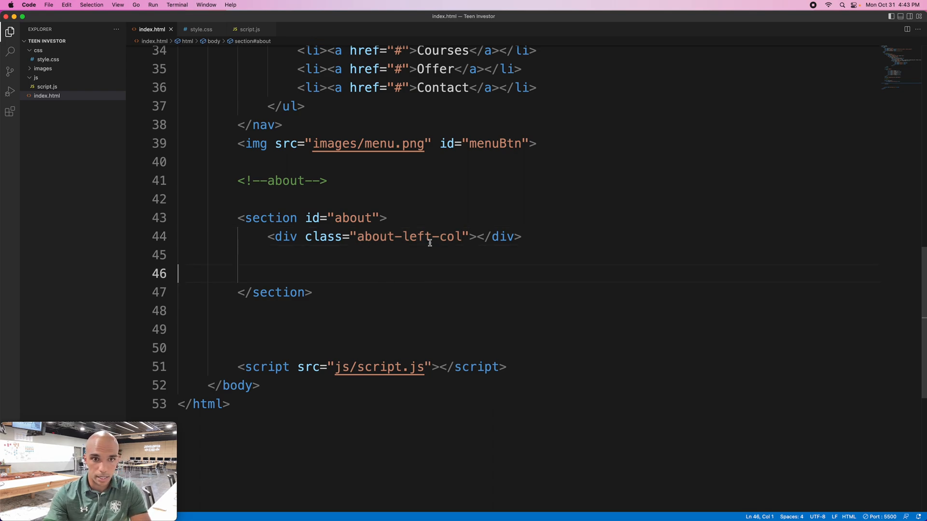
- Duplicate the left-column div line and rename its class to about-right-col
drag(267, 236, 521, 237)
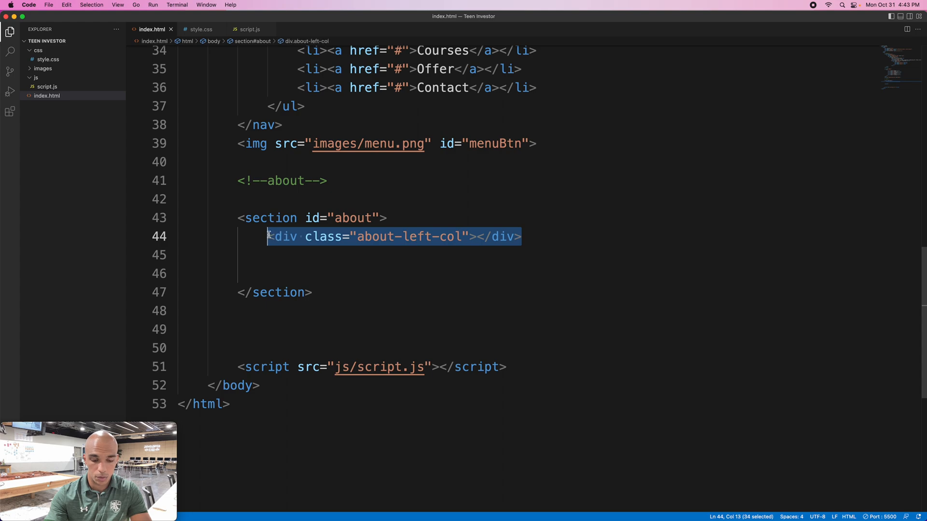
click(525, 236)
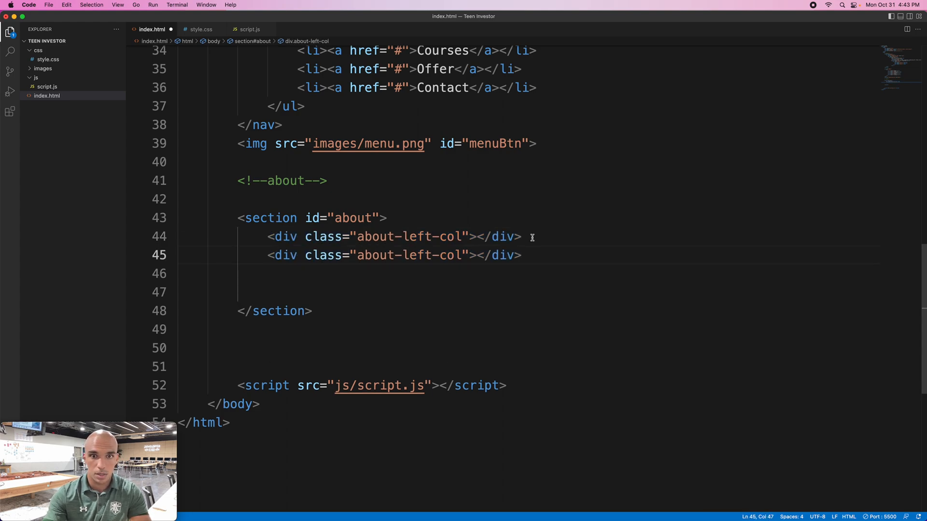
double_click(415, 255)
text(righ)
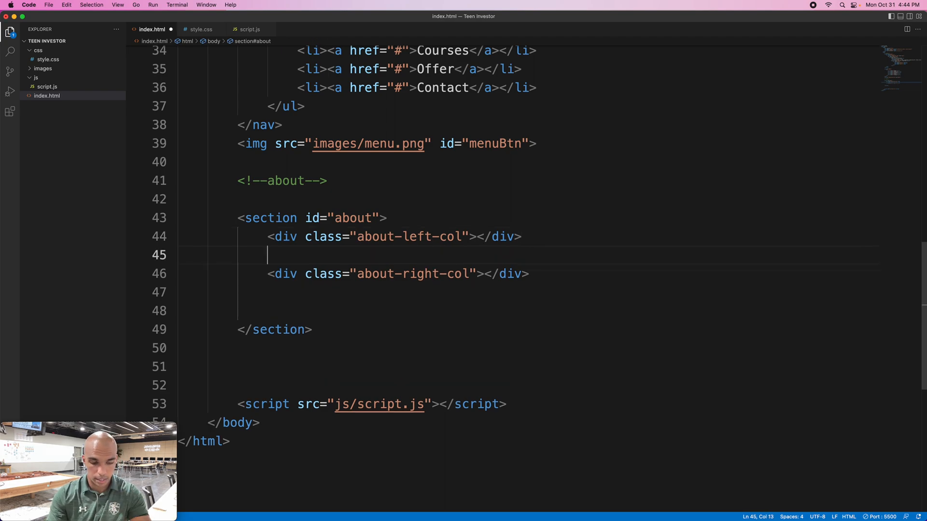
- Insert <img src="images/about.png"> inside the about-left-col div
text(<)
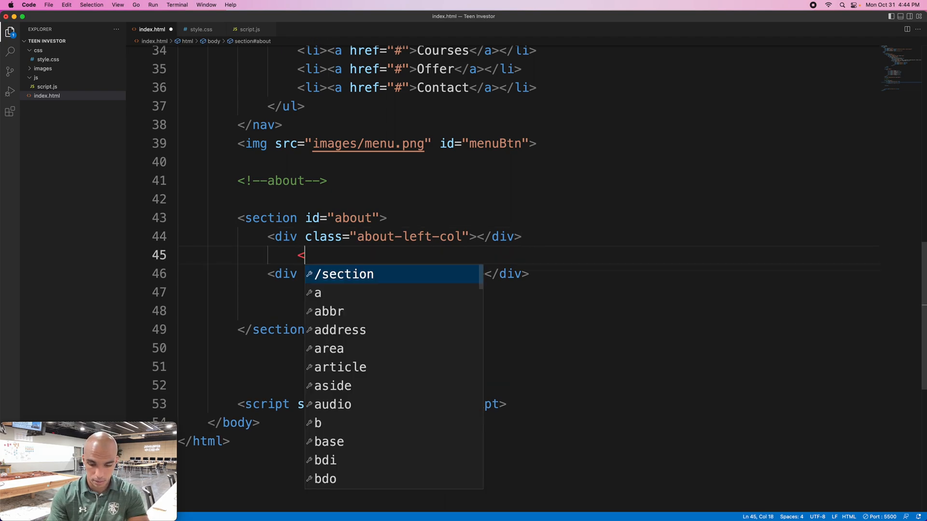
text(img)
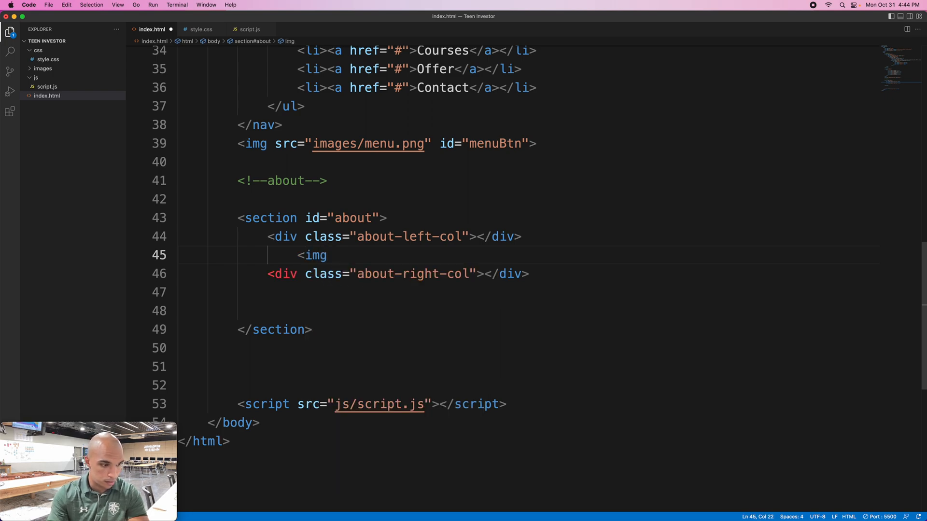
text(src)
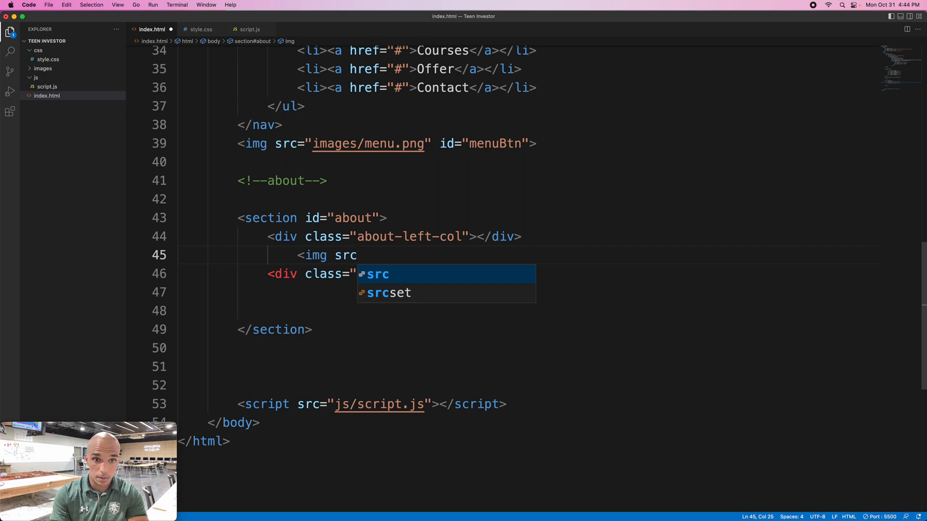
text(="im)
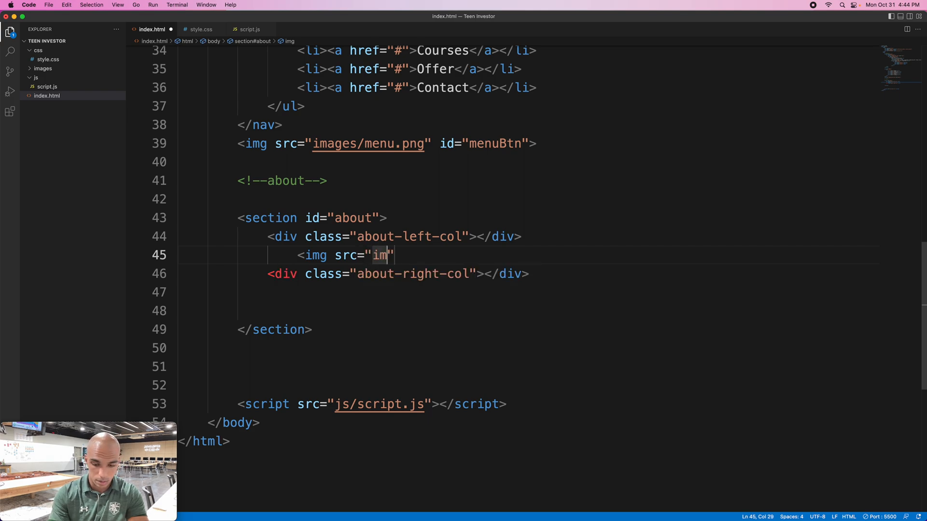
text(ages)
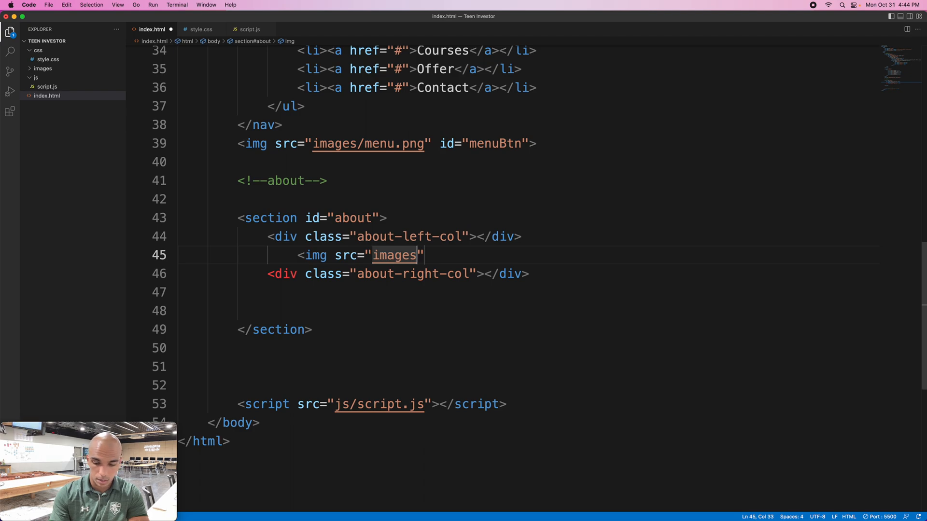
text(/ab)
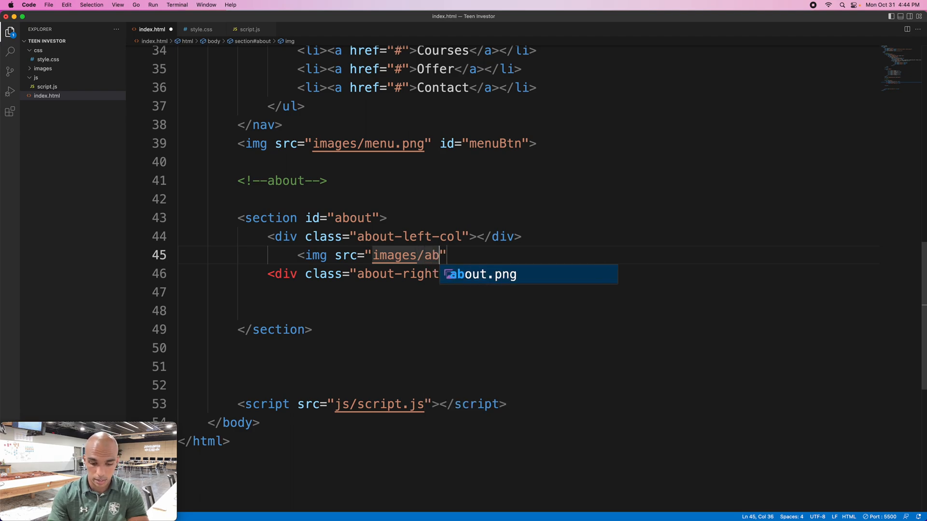
text(out)
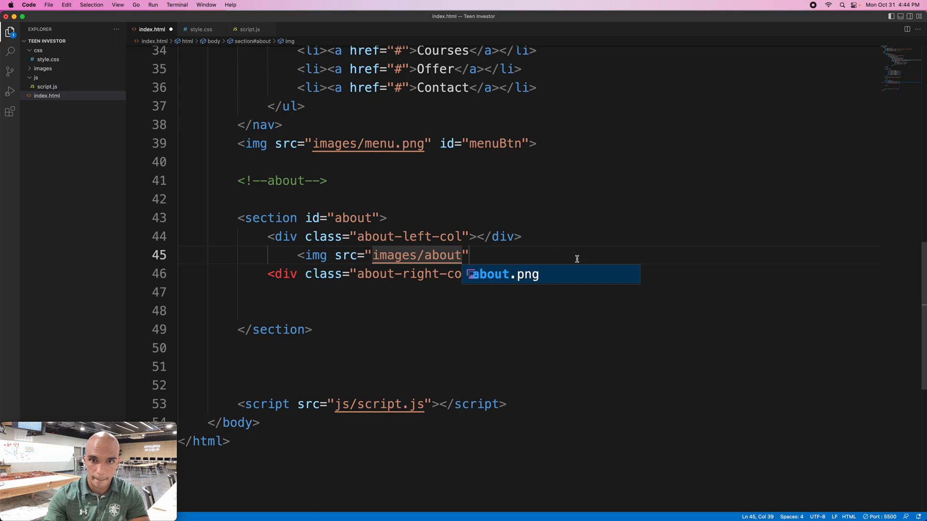
key(Tab)
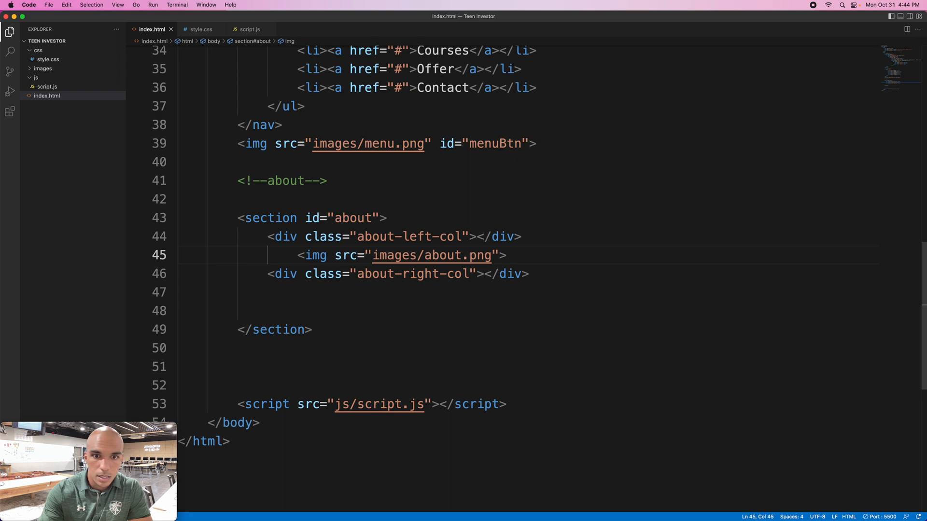
mouse_move(476, 235)
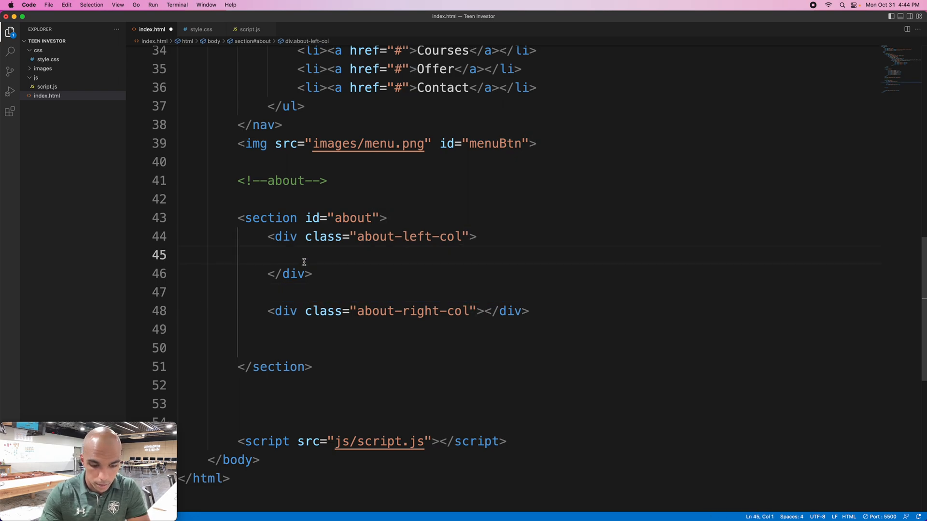
text(<img src="images/about.png">)
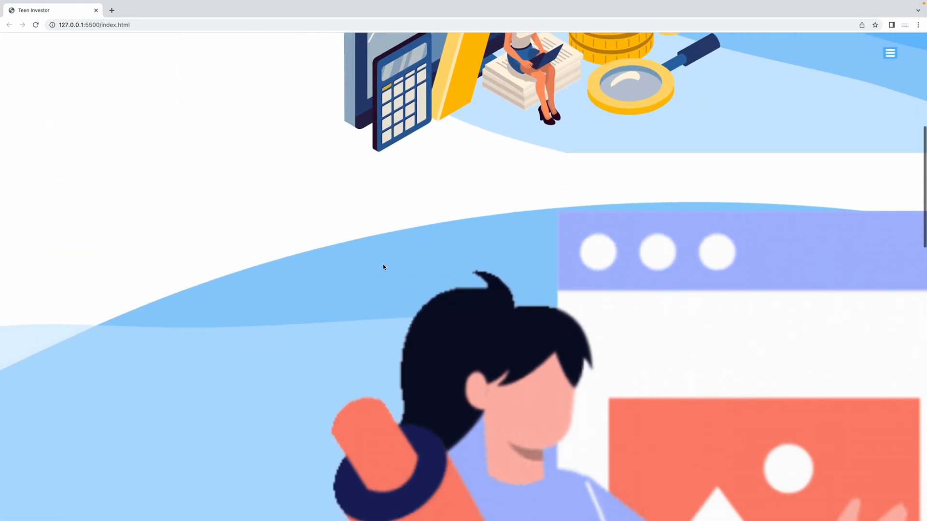
scroll(down, 3)
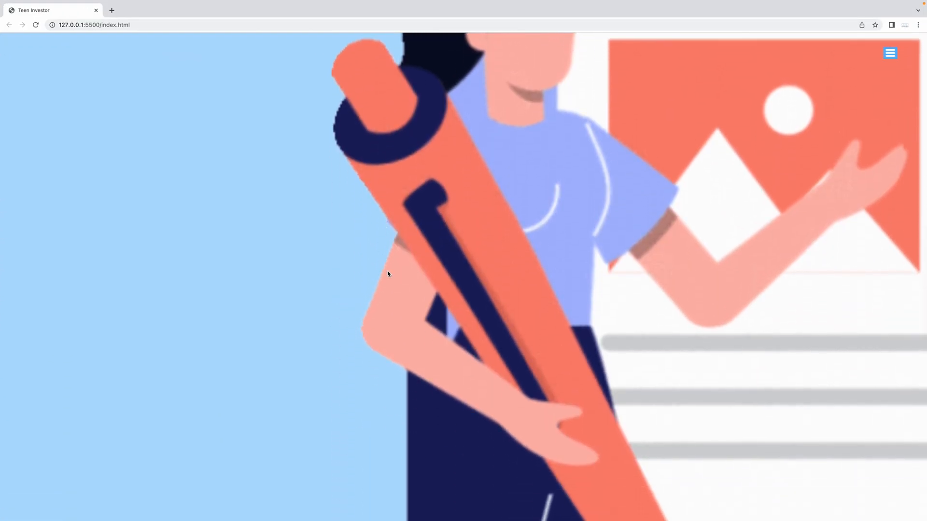
scroll(down, 3)
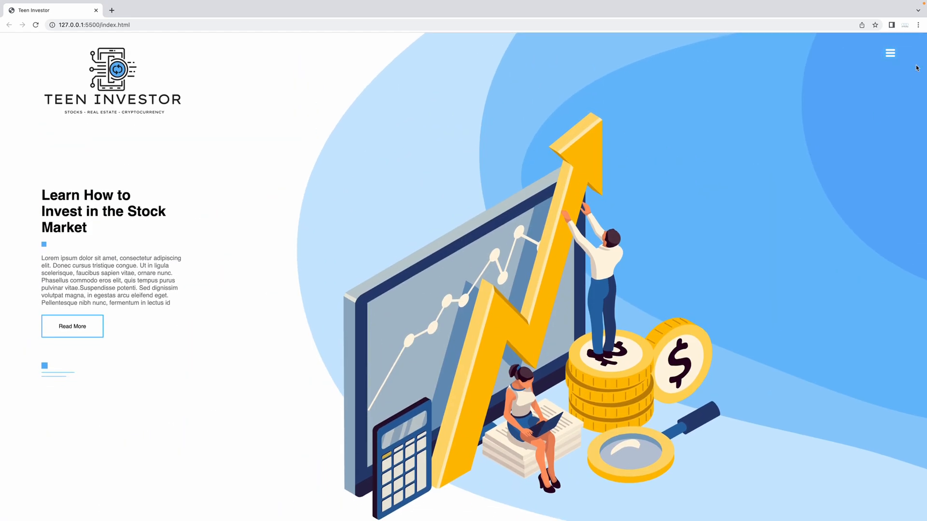
scroll(down, 3)
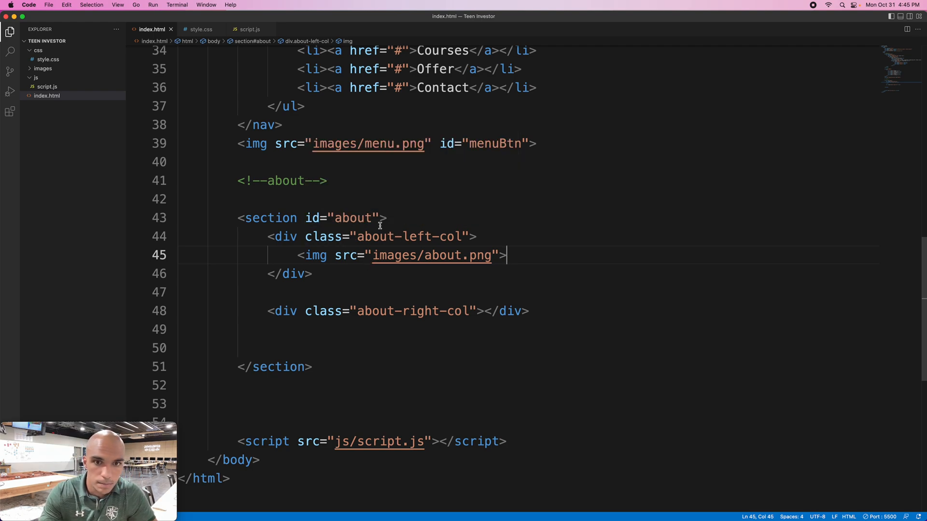
- Add an .about-left-col rule with flex-basis: 50% below #about in style.css
double_click(408, 236)
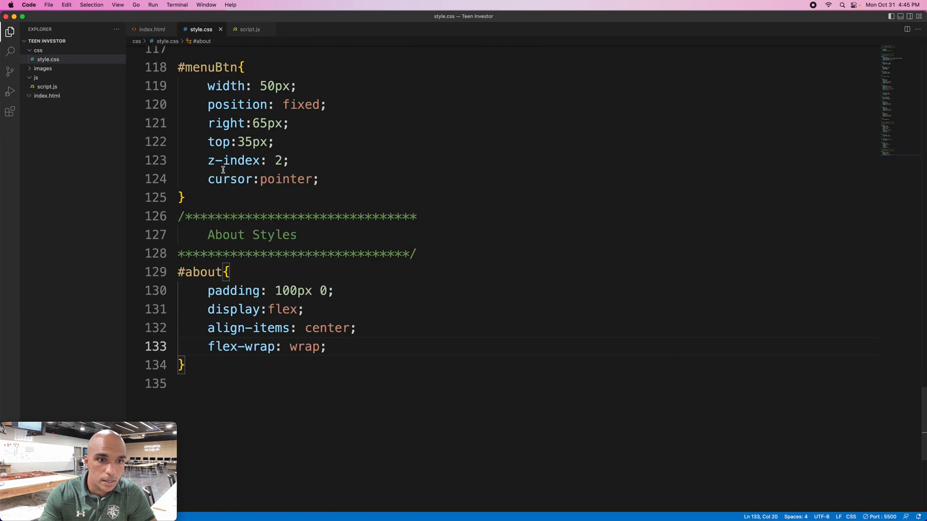
key(enter)
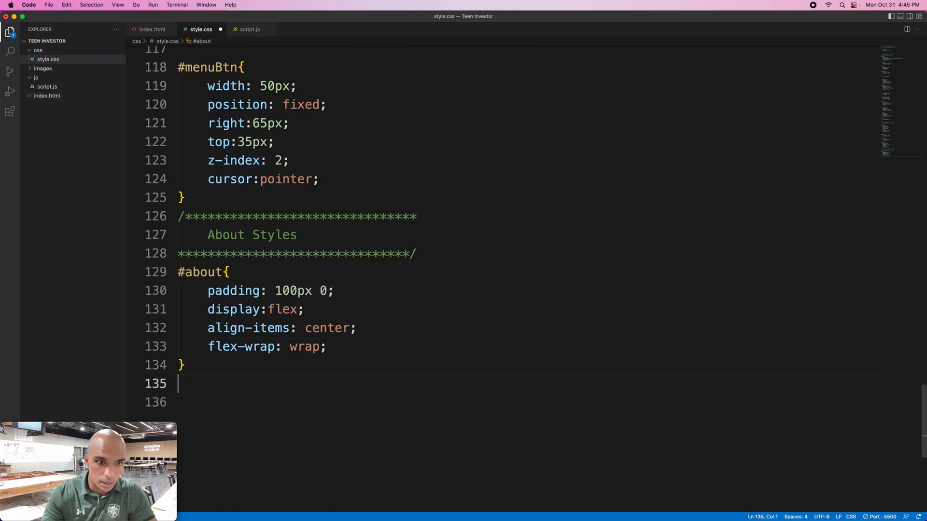
text(.about-left-col)
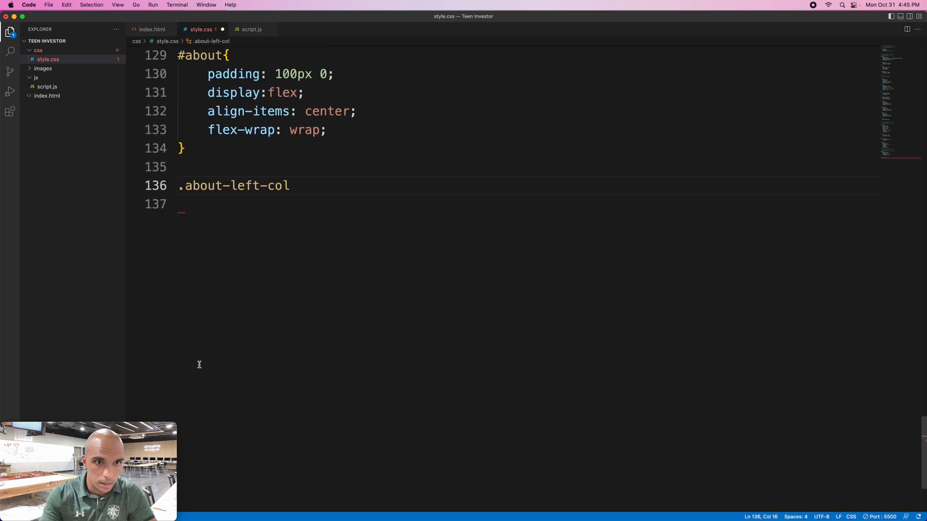
text({)
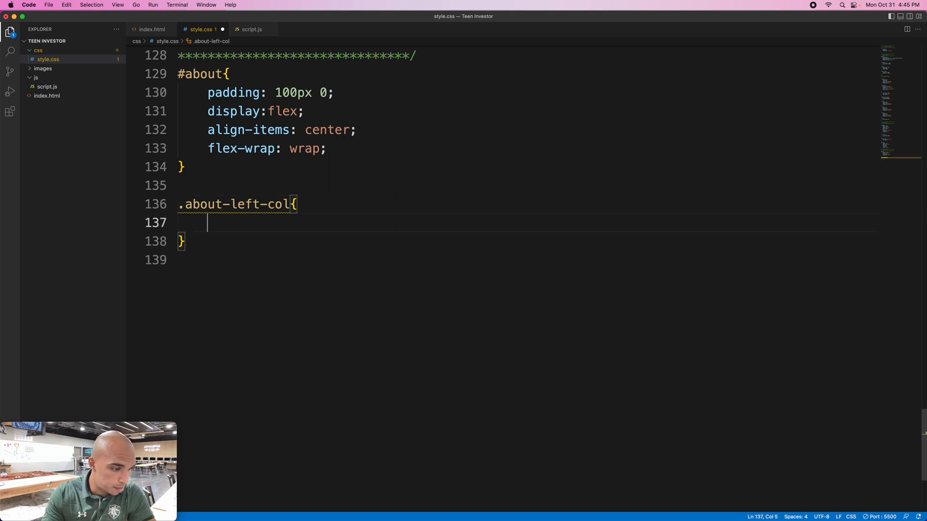
text(fle)
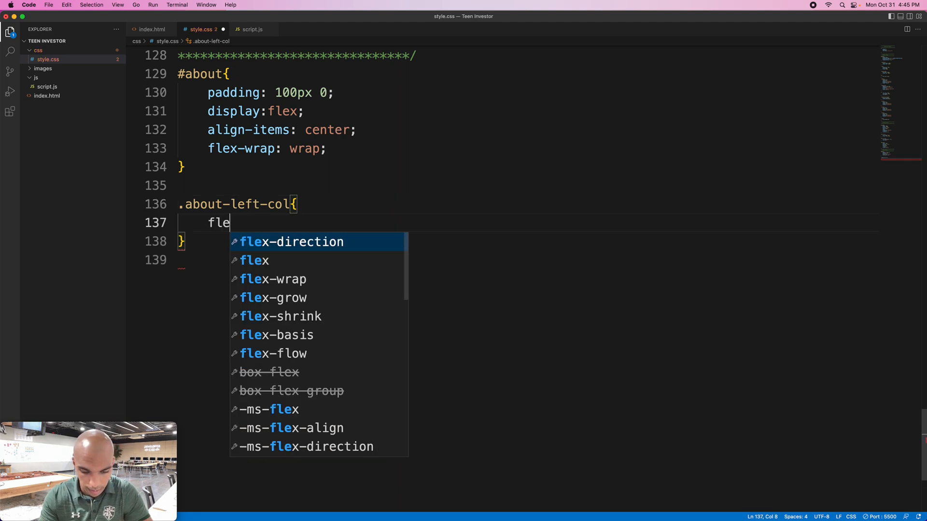
text(x-basis: ;)
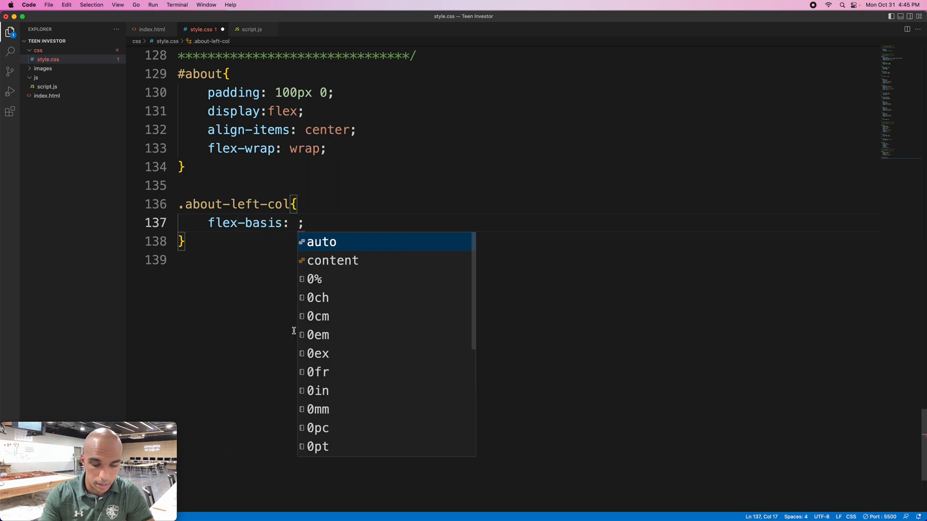
text(50)
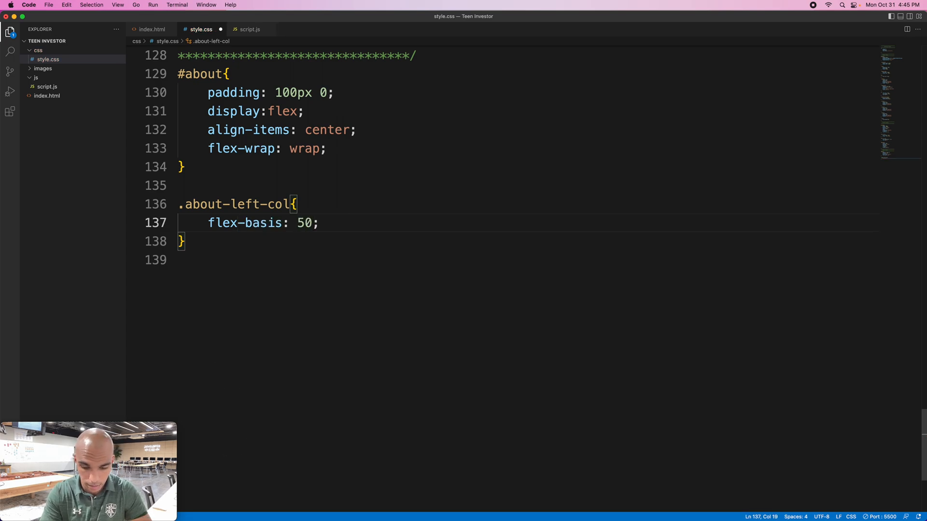
text(%)
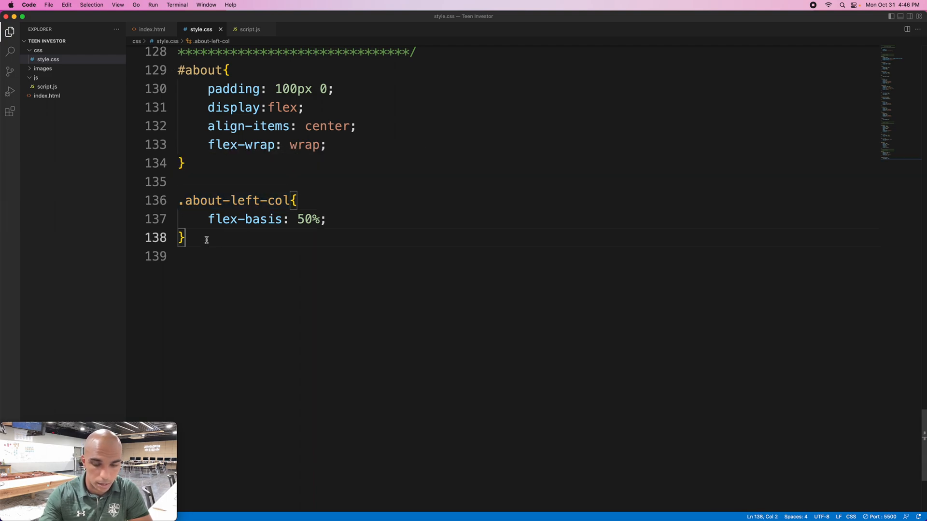
- Add an .about-left-col img rule with width: 100% below the left-column rule
text(.about-left-col)
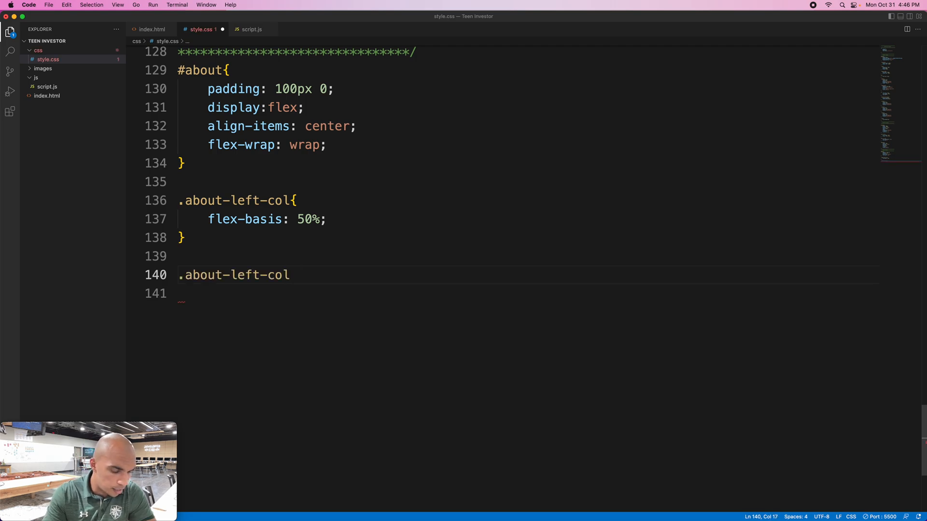
text(img)
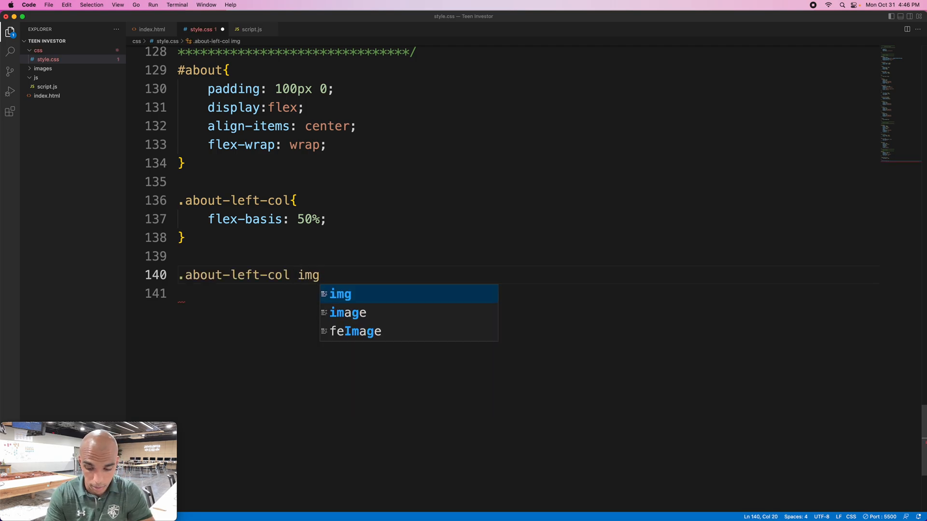
text({)
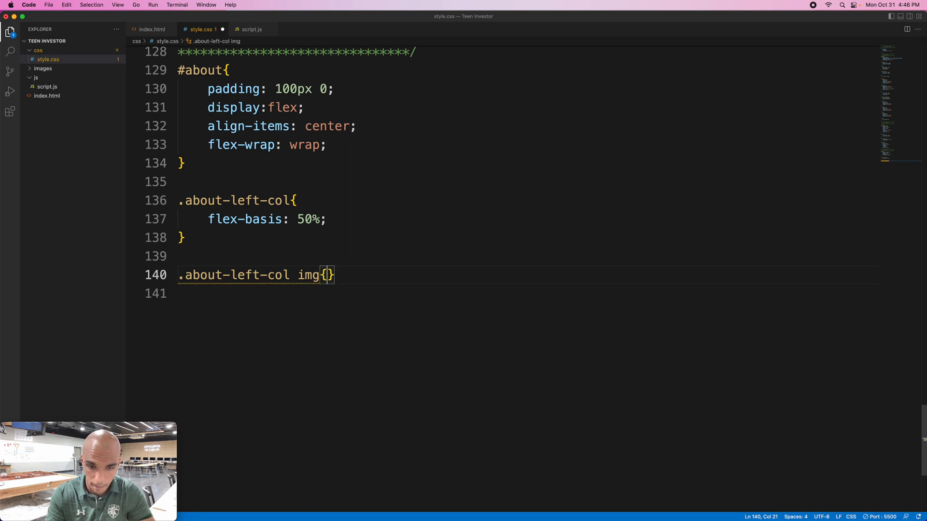
key(enter)
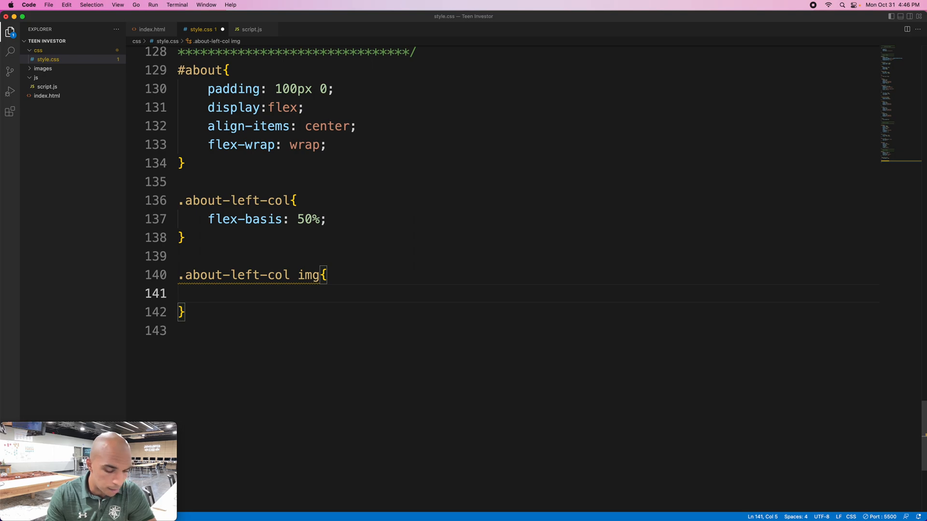
text(width: ;)
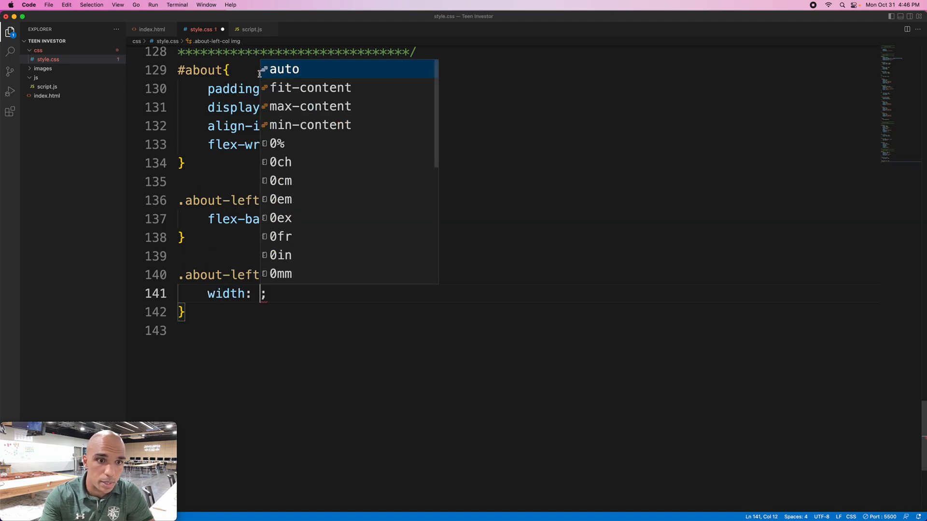
text(100)
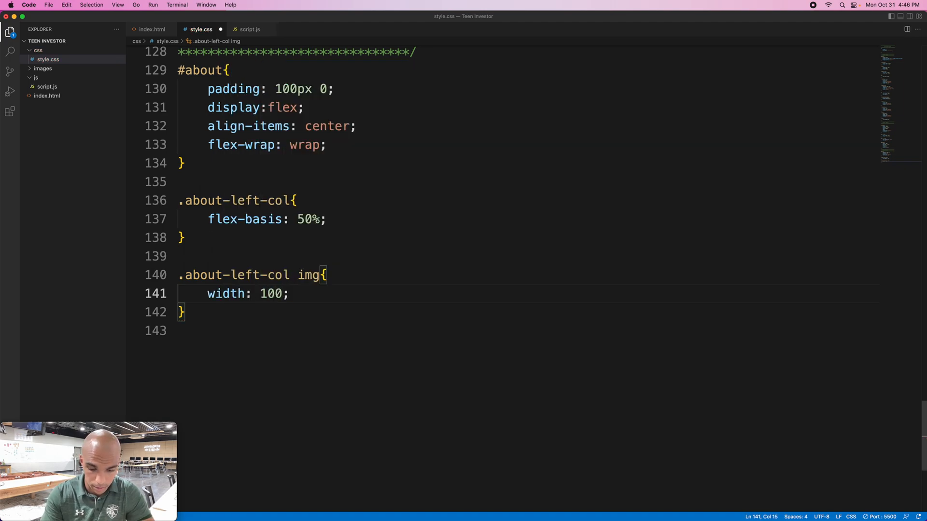
text(%)
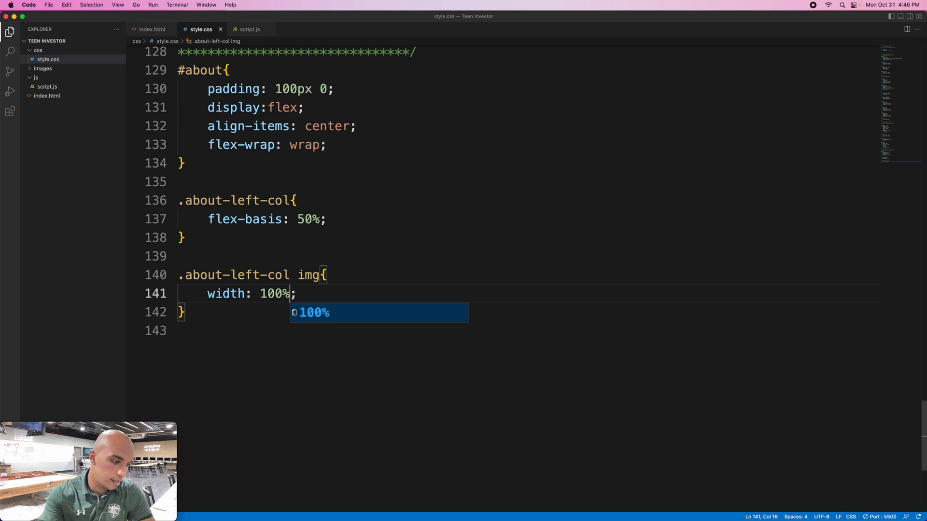
mouse_move(331, 270)
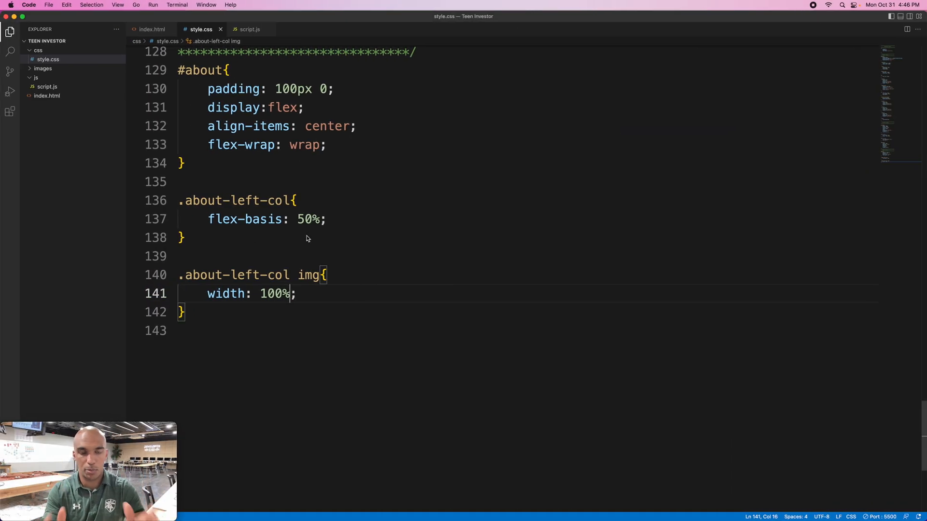
mouse_move(226, 293)
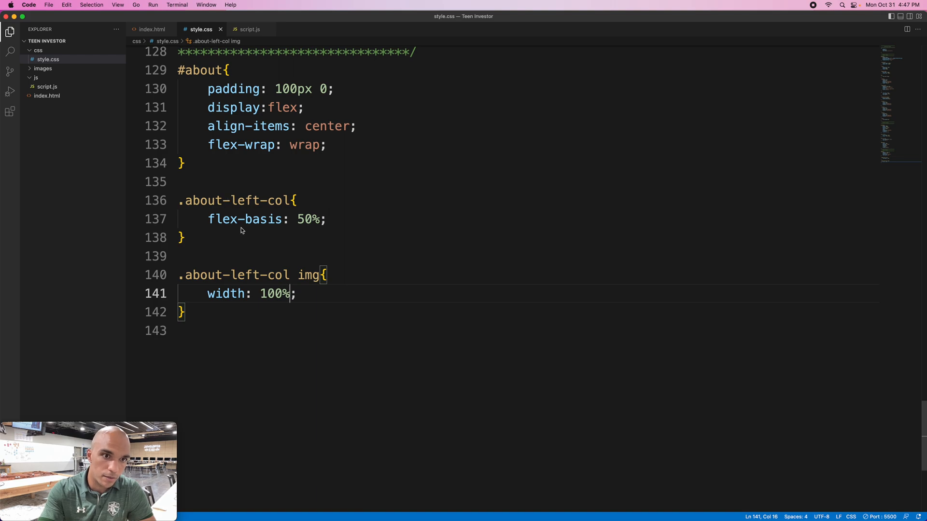
mouse_move(244, 219)
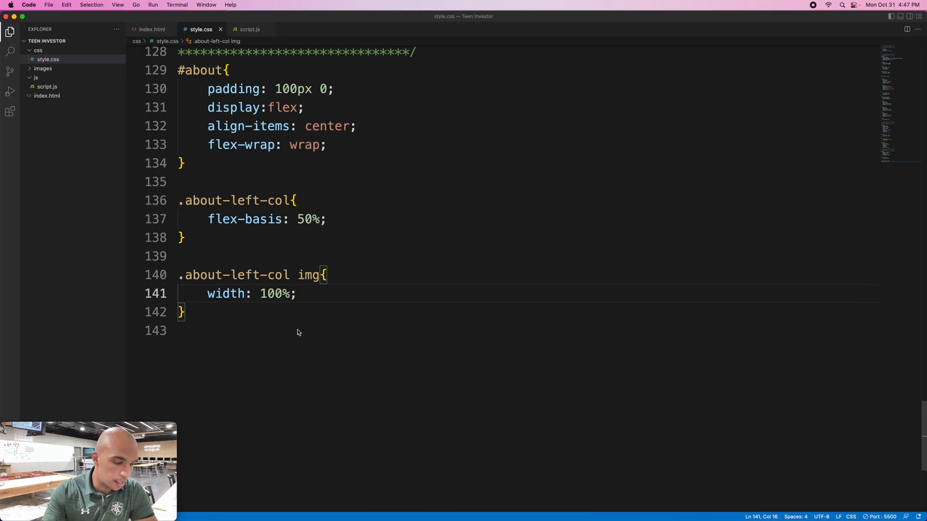
click(151, 29)
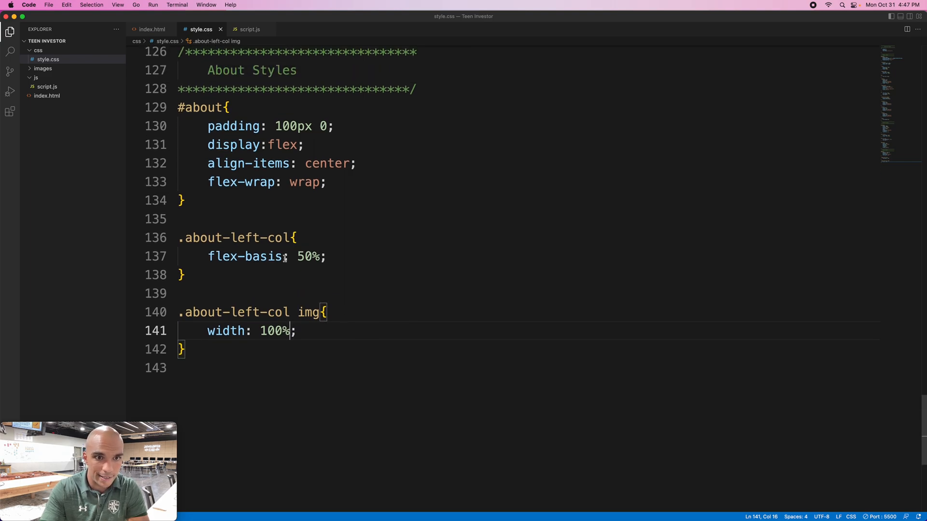
- Create an .about-right-col selector by reusing the left-col selector and renaming left to right
double_click(237, 254)
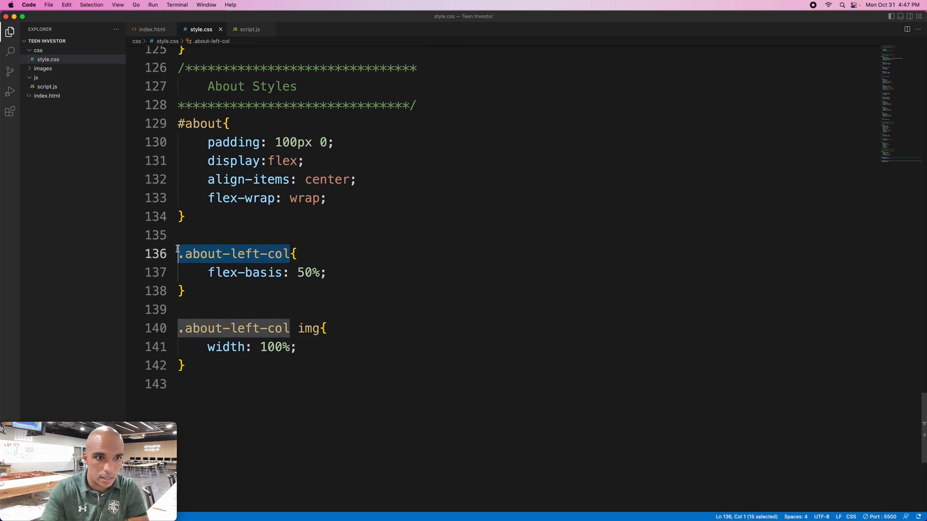
scroll(down, 3)
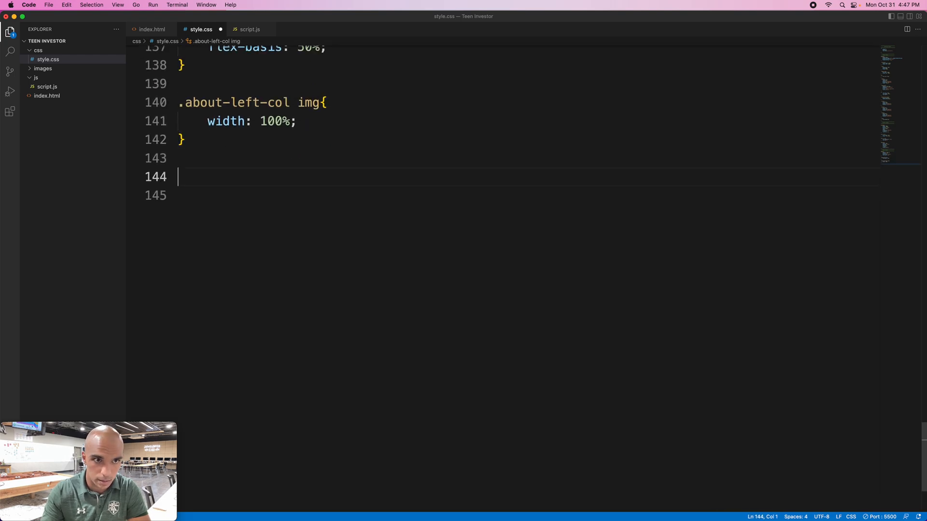
text(.about-left-col)
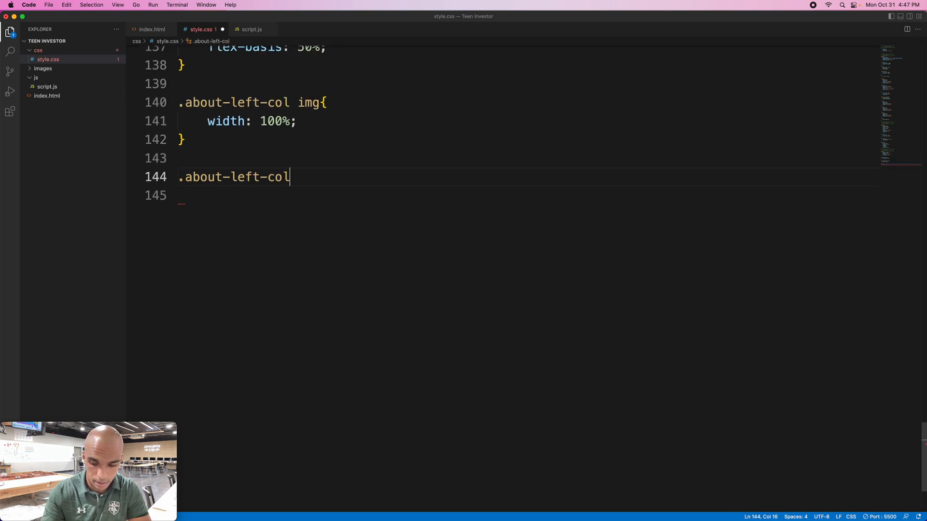
text({)
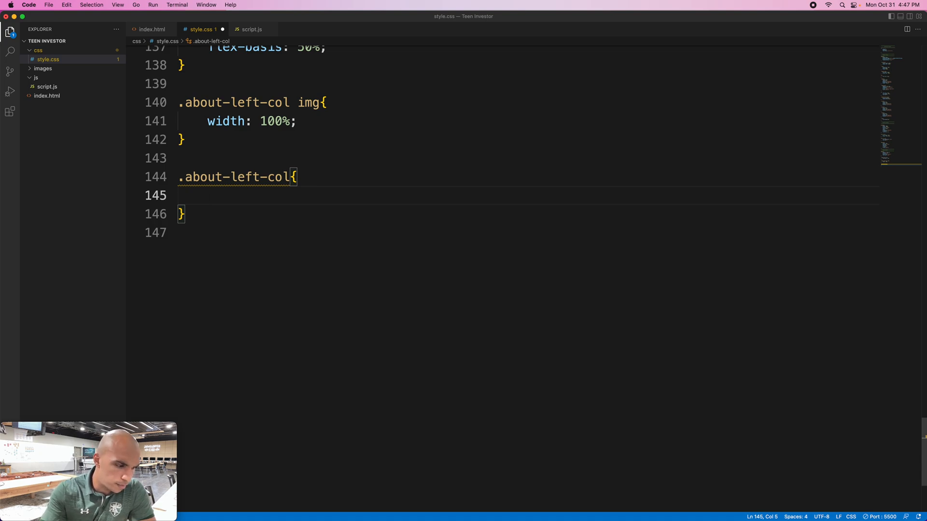
double_click(234, 177)
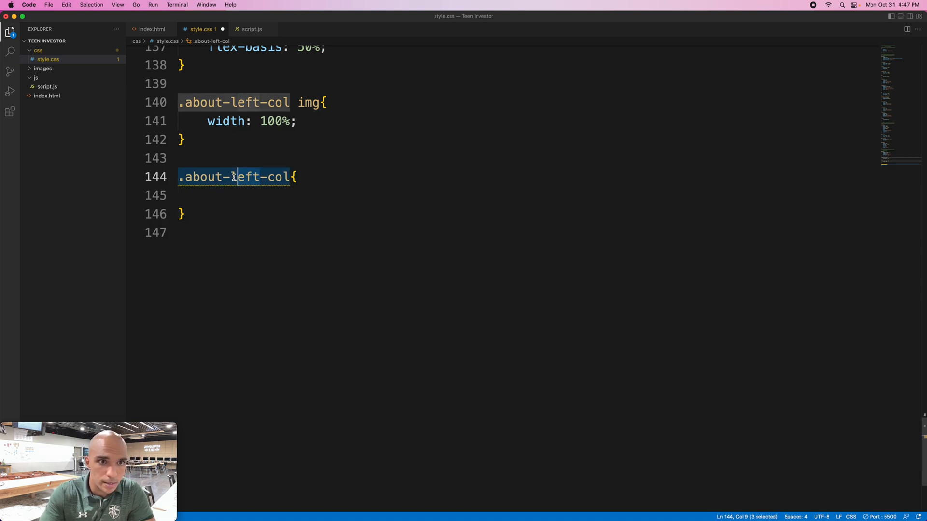
text(right)
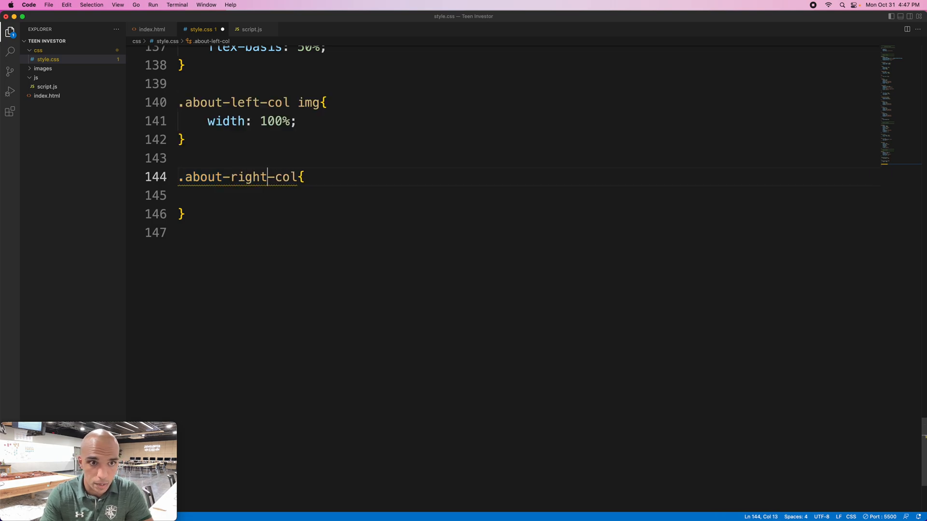
- Give .about-right-col flex-basis: 50% and begin the about-text work
click(247, 195)
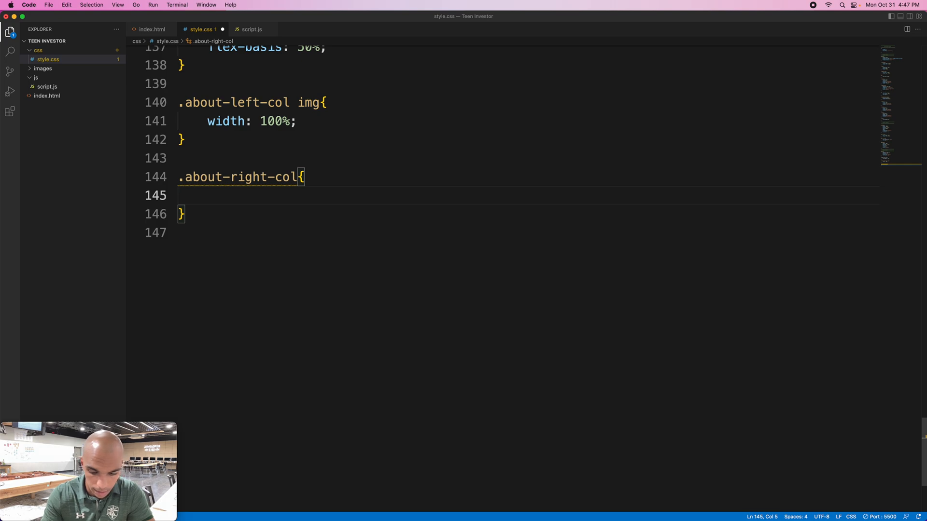
text(flex-basis: ;)
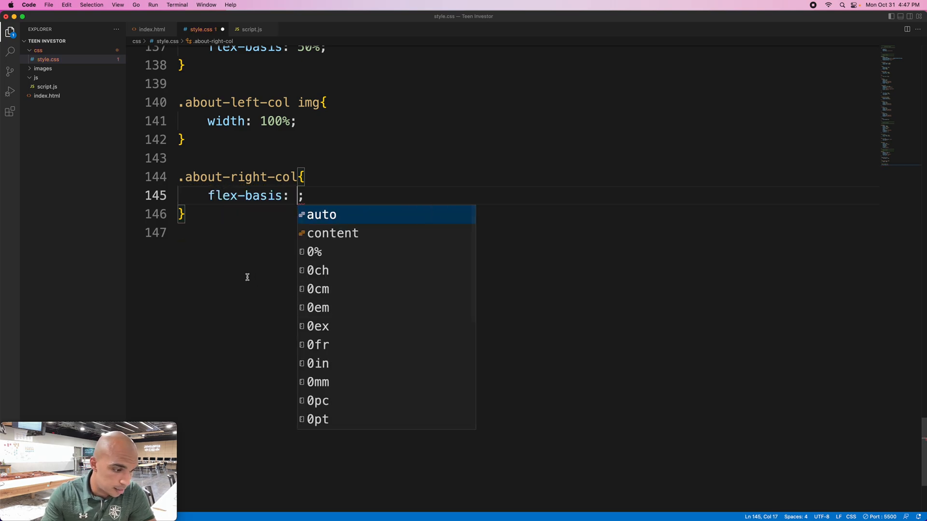
text(50%)
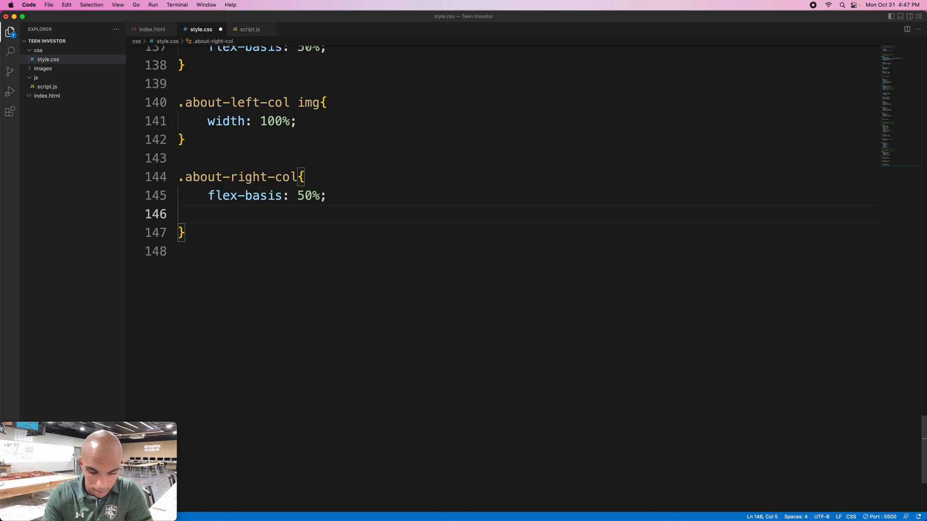
text(text)
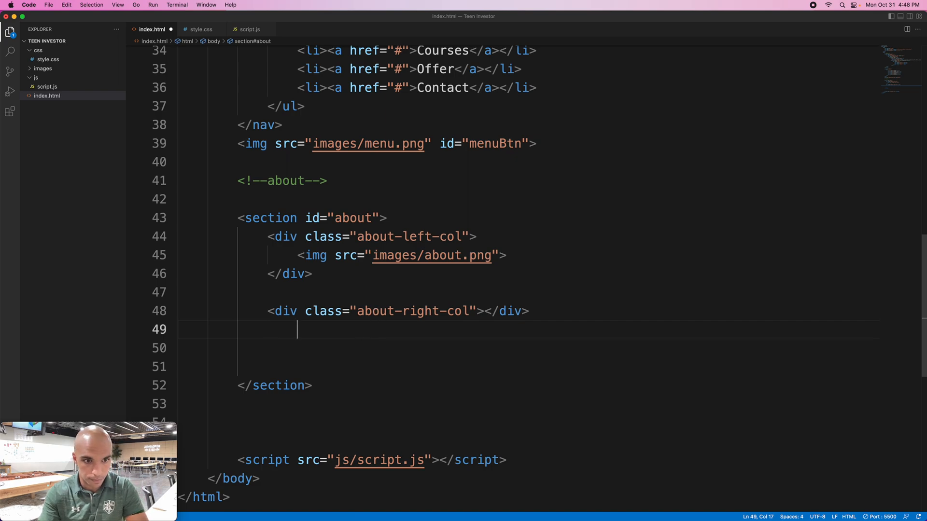
- Add a div with class about-text containing an h1 reading About Us below the right column
text(<di)
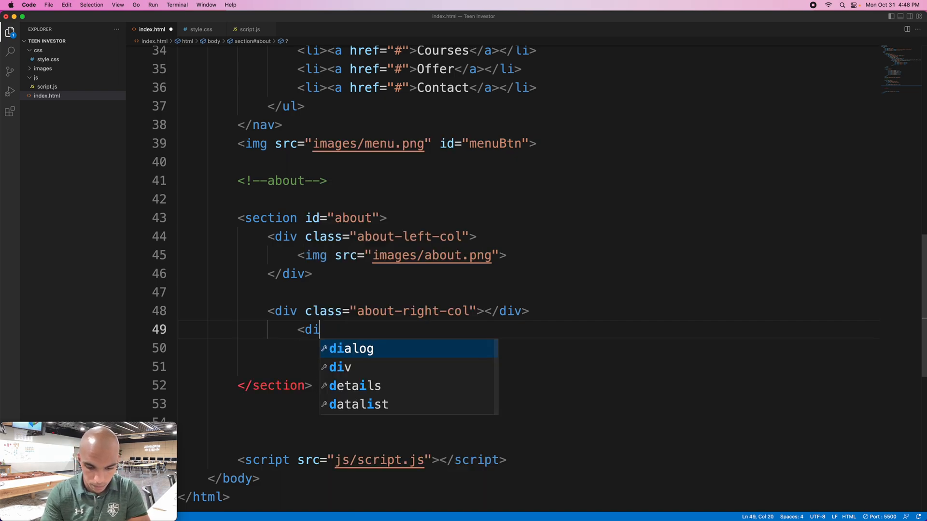
text(v)
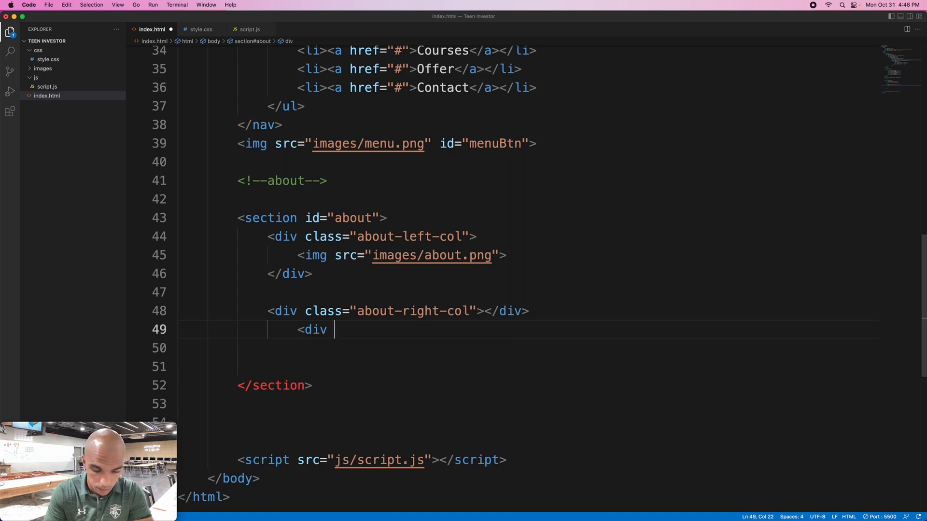
text(class)
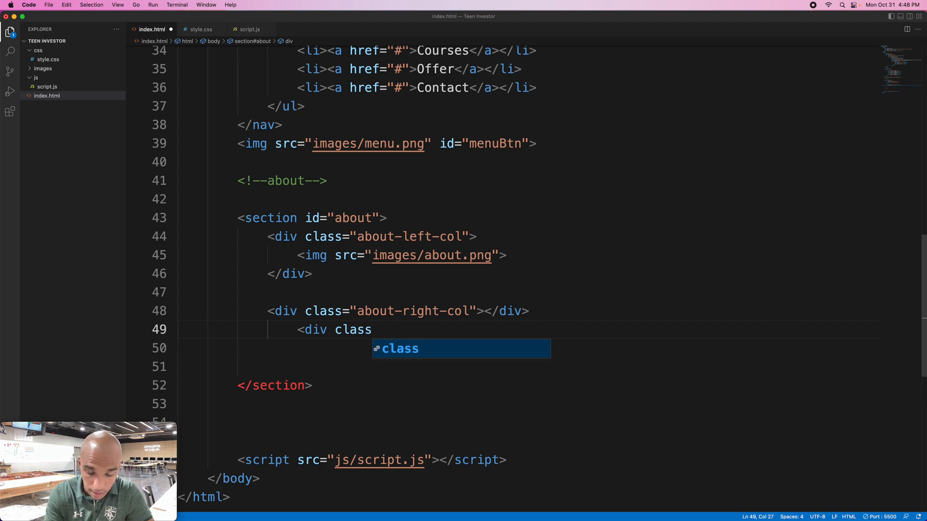
text(="about")
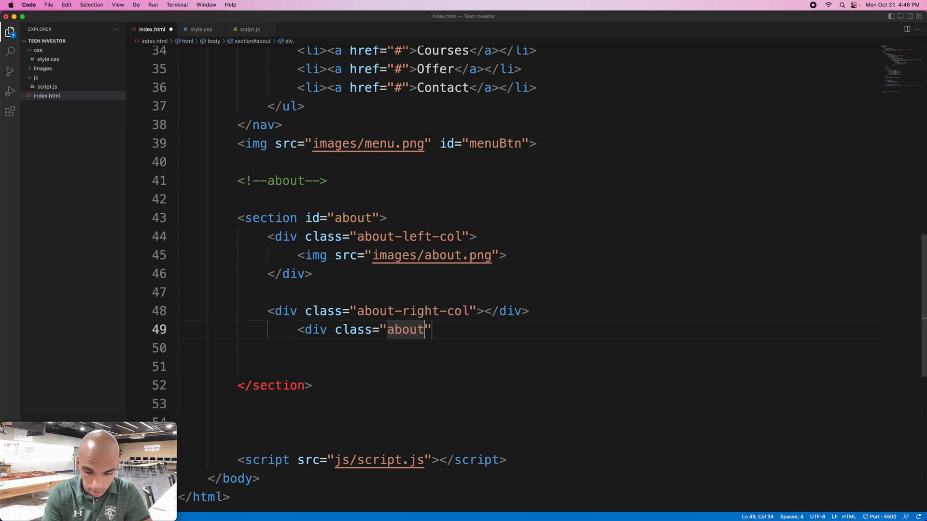
text(-text)
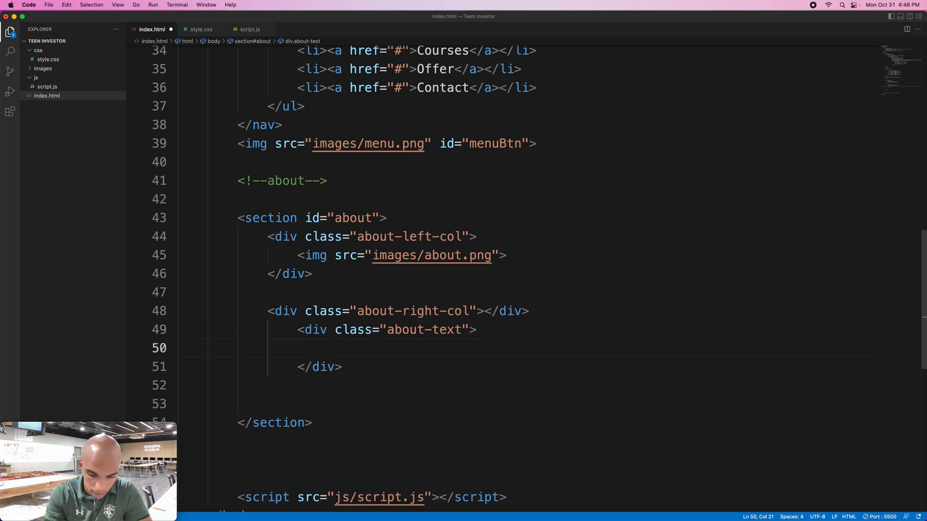
text(<)
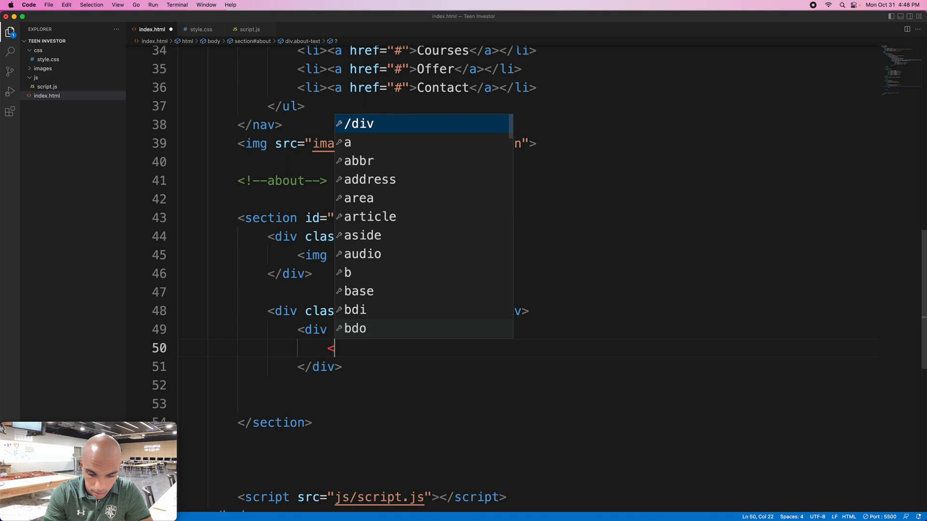
text(h1> About U</h1>)
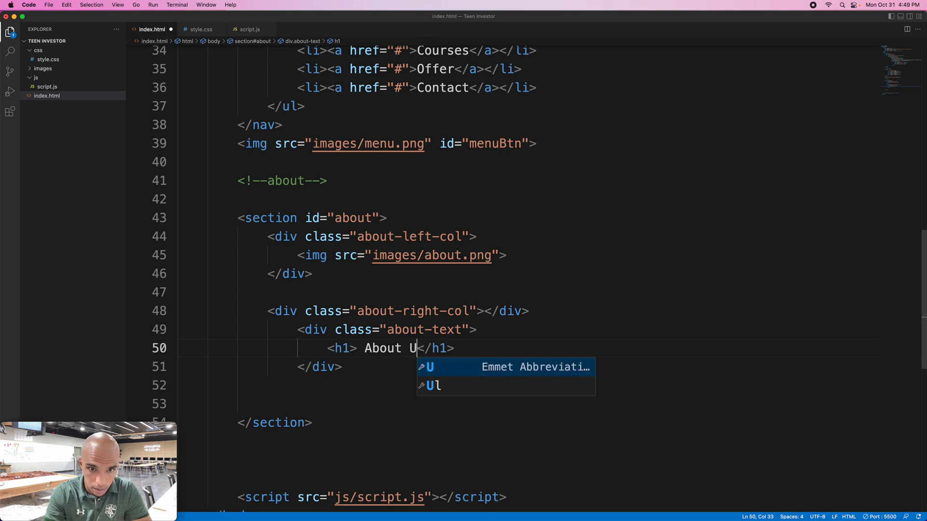
text(s)
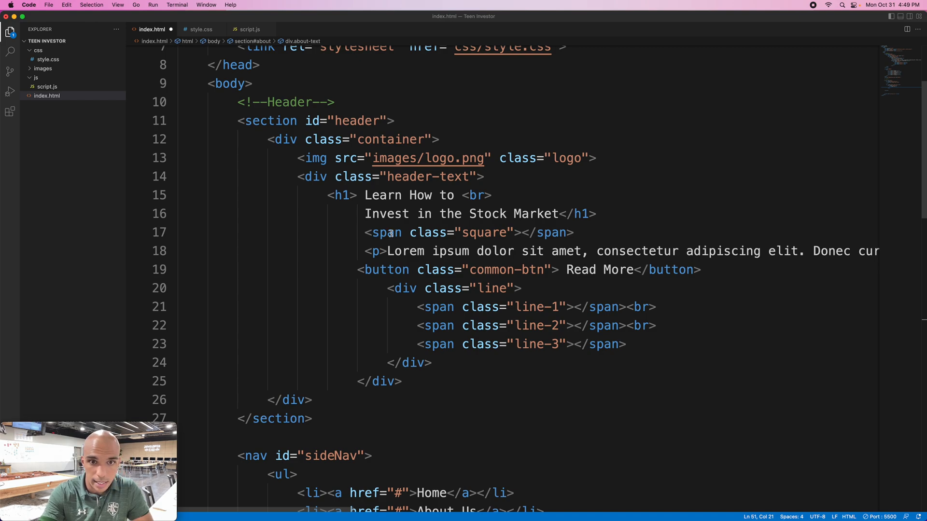
- Copy the header's square, paragraph, button and line markup under the About Us heading and remove the Read More button line
drag(365, 233, 513, 270)
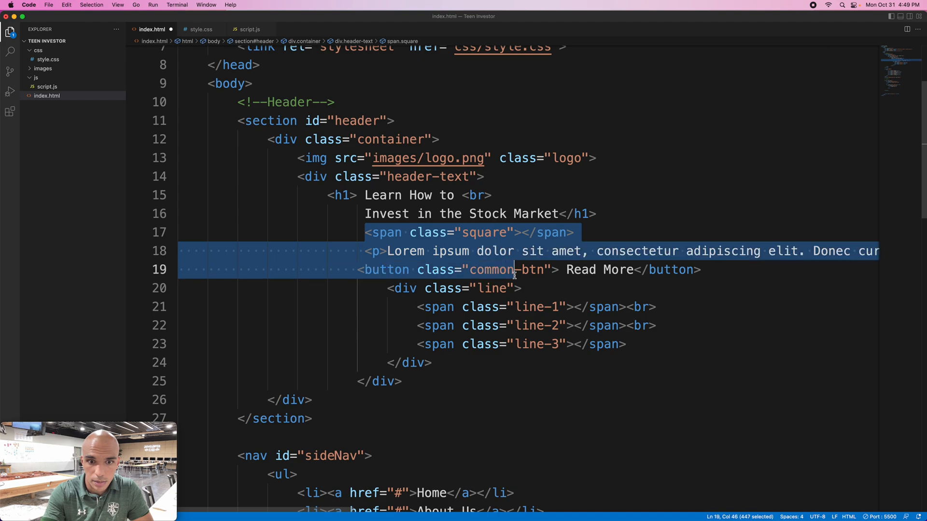
click(525, 307)
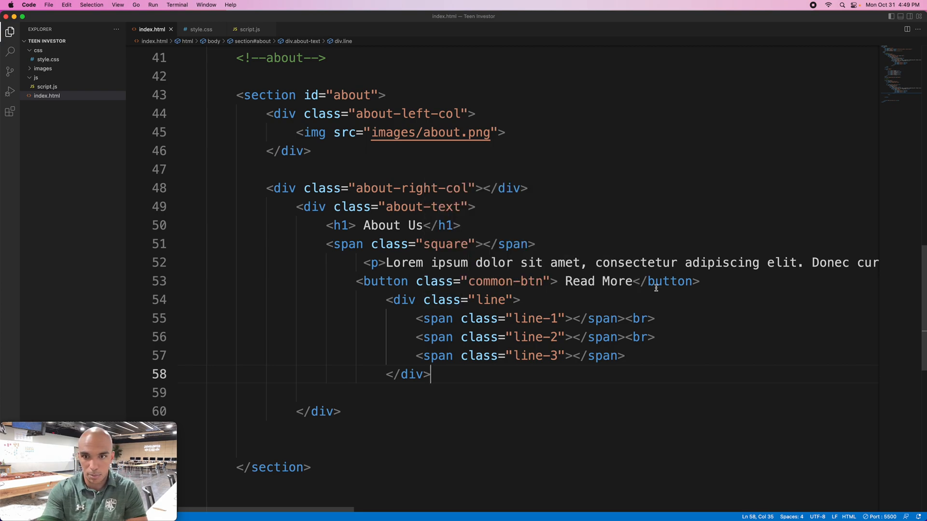
triple_click(527, 281)
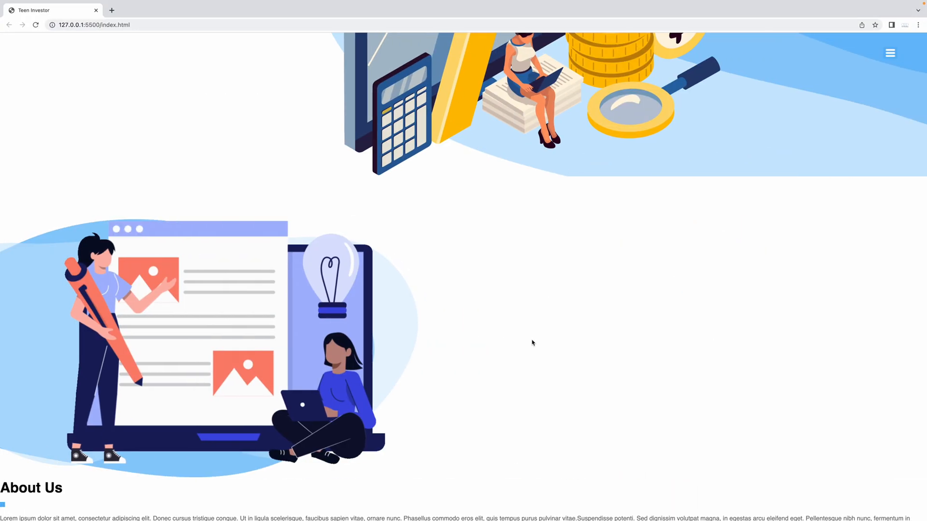
- Scroll the Chrome preview down to the About Us heading, paragraph and line accents
scroll(down, 3)
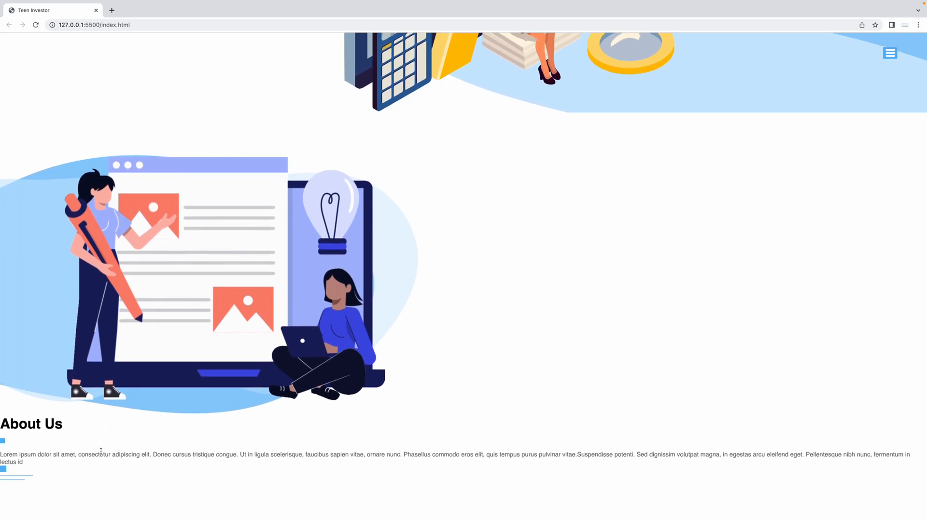
mouse_move(69, 463)
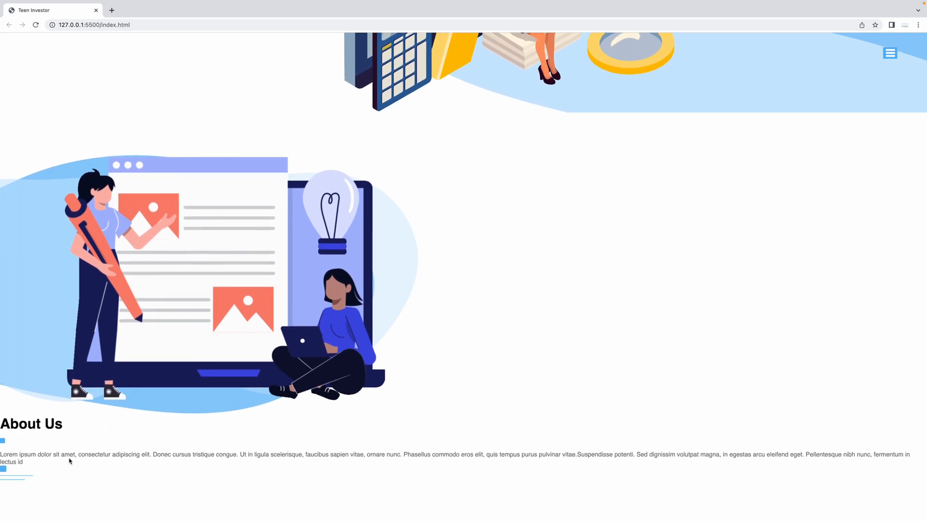
mouse_move(82, 451)
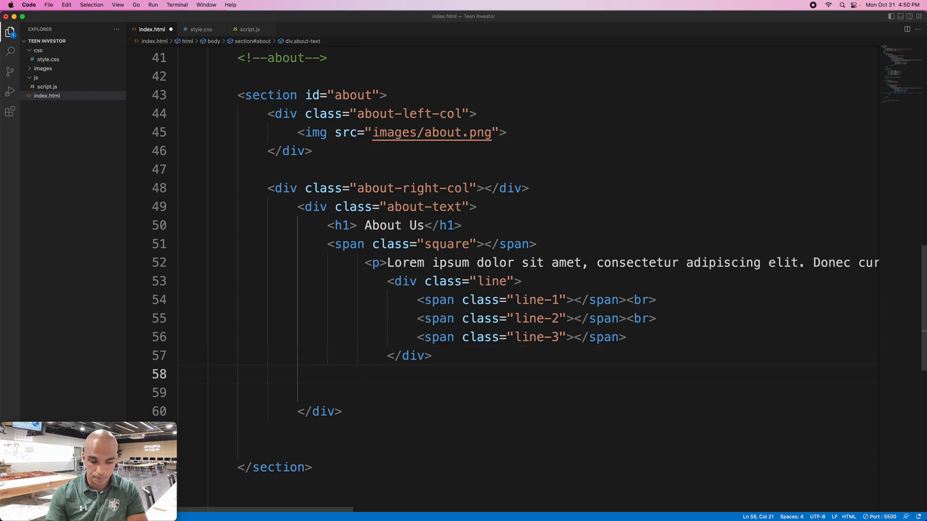
- Add an h2 below the line div and paste the Warren Buffett quote about being greedy when others are fearful
text(<)
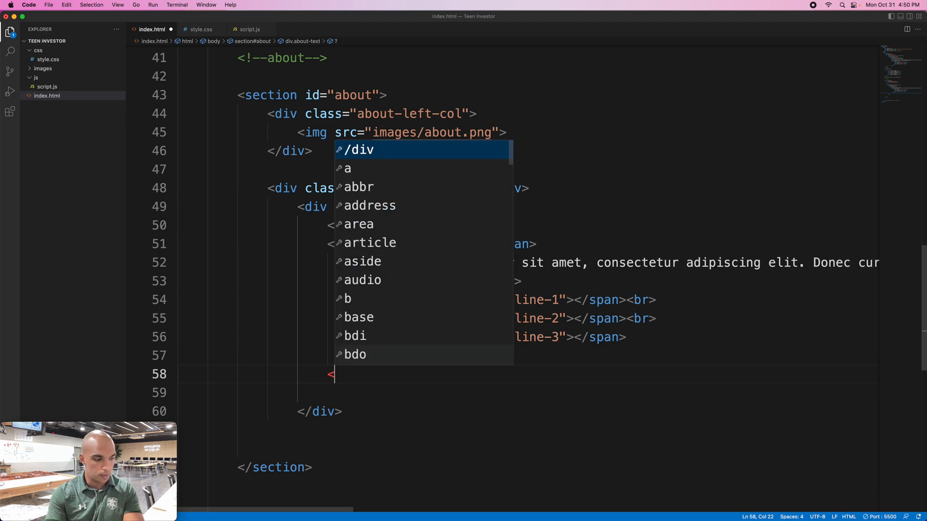
text(h2></h2>)
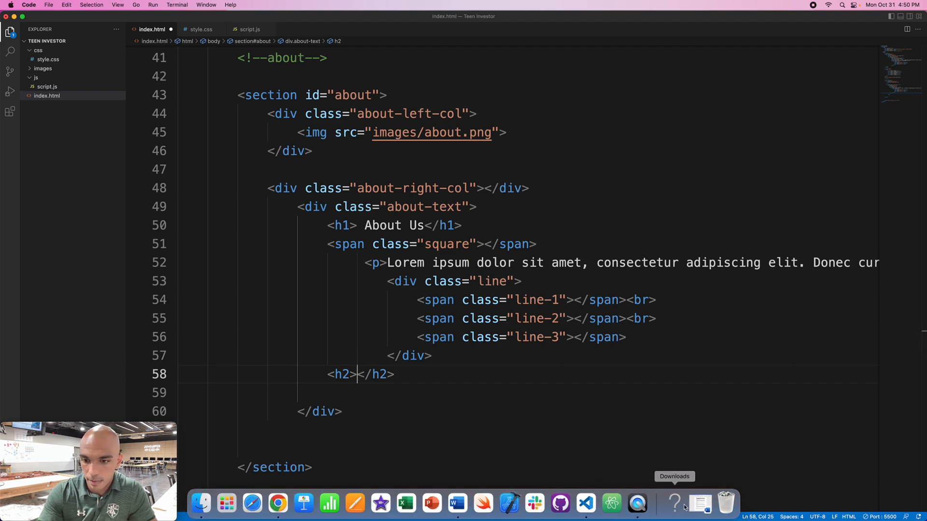
click(456, 504)
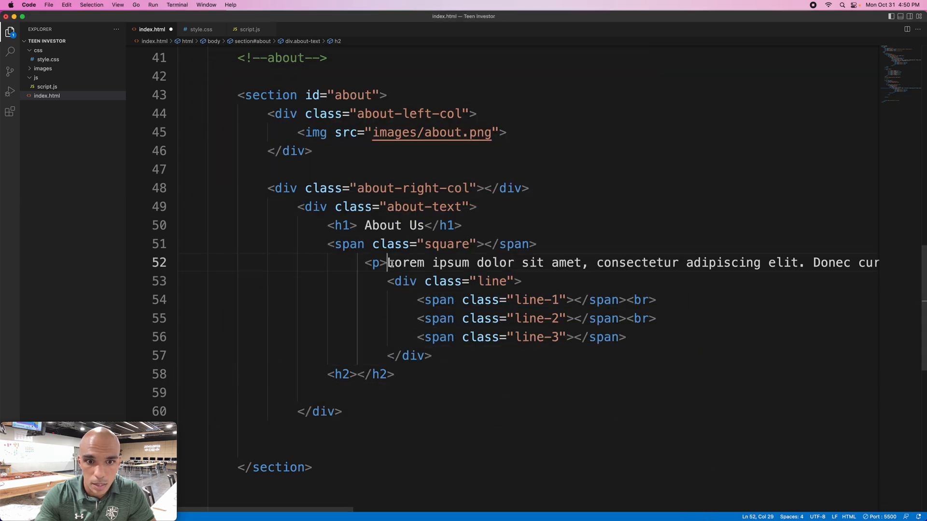
drag(388, 262, 869, 262)
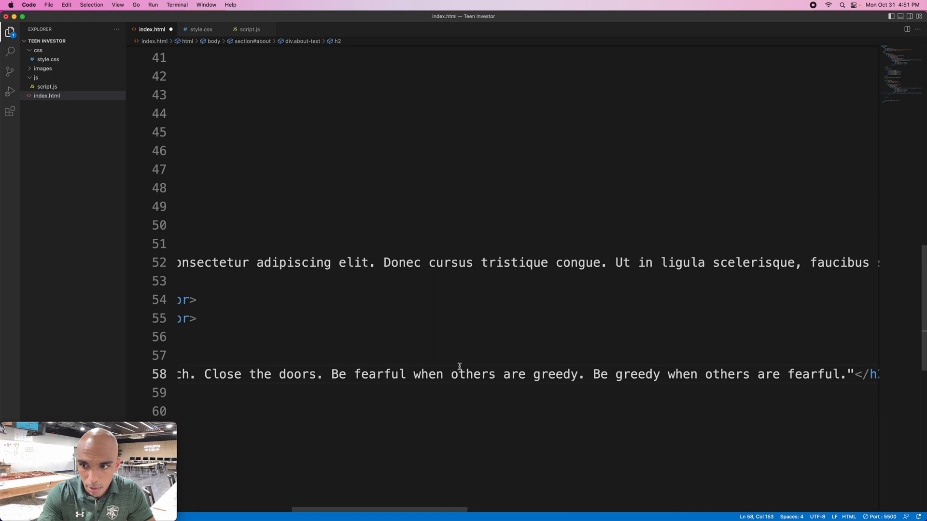
scroll(left, 3)
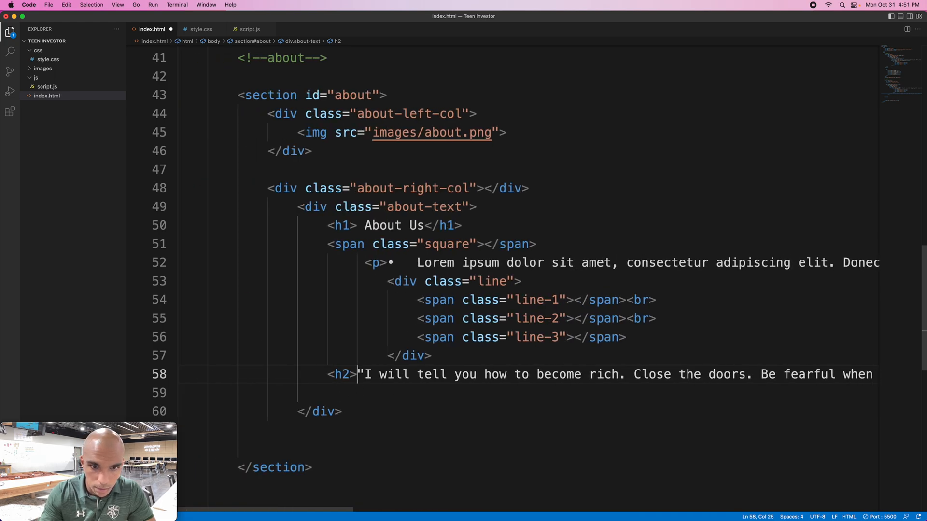
mouse_move(395, 395)
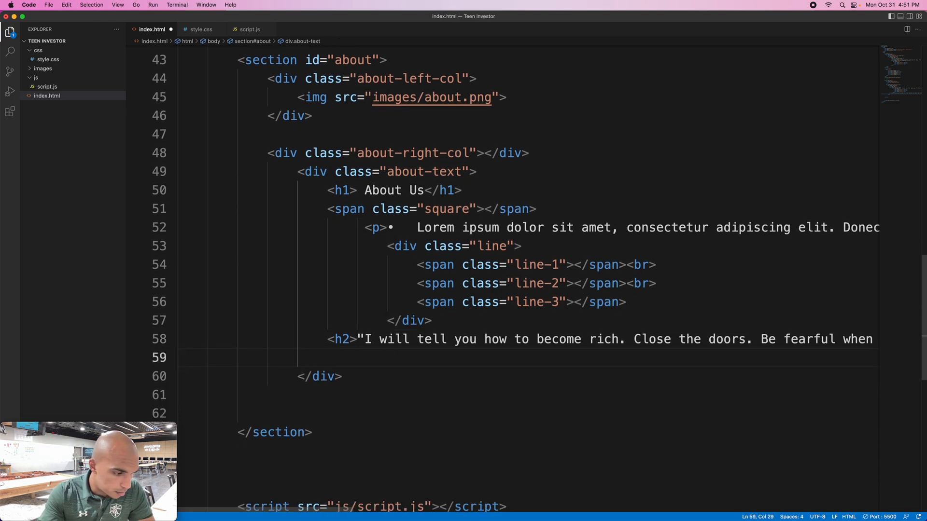
- Add an h3 below the quote reading '--- Warren Buffet'
text(<)
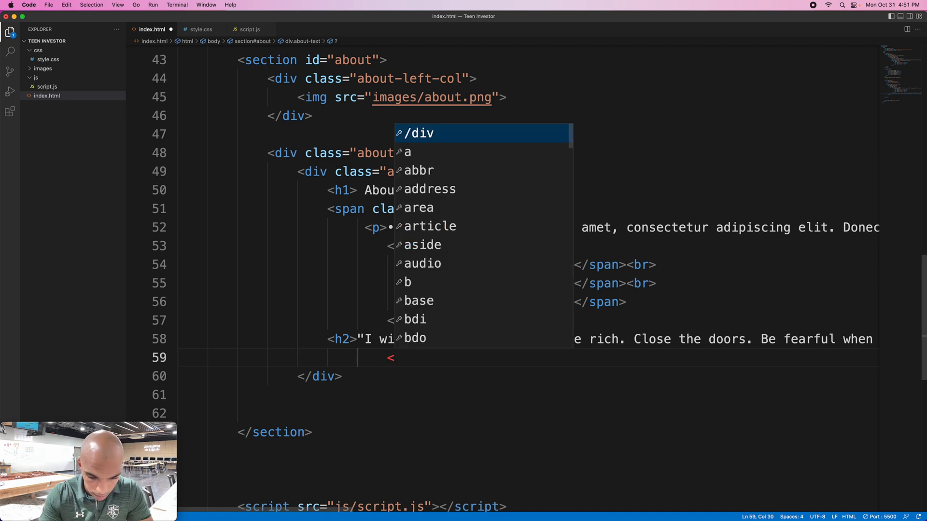
text(h3> </h3>)
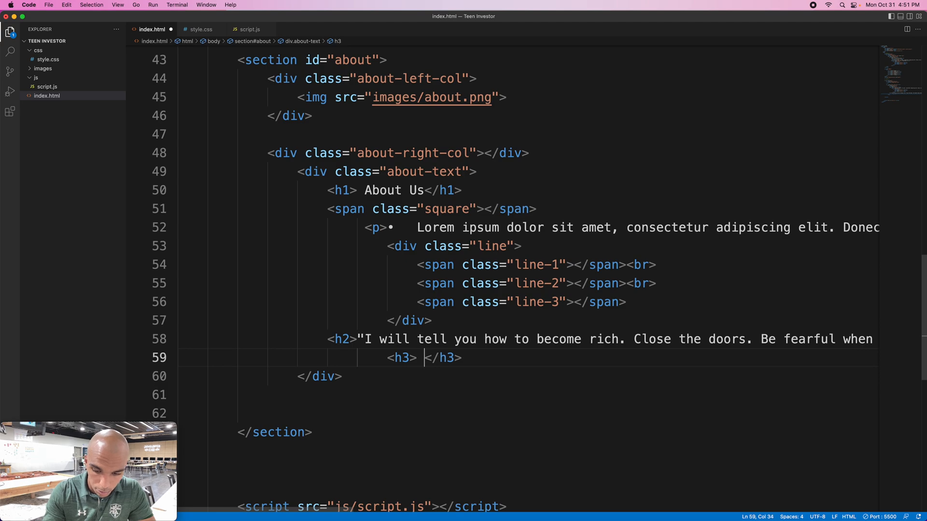
text(--)
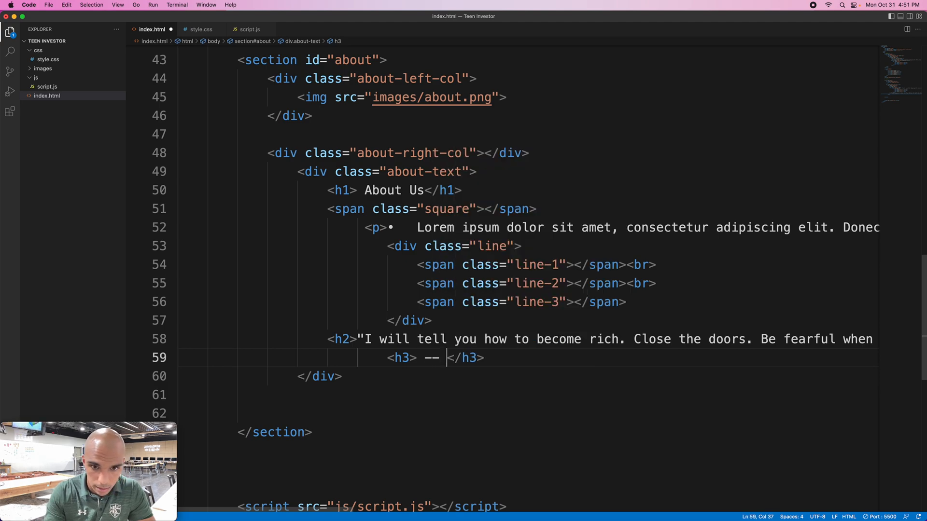
text(-)
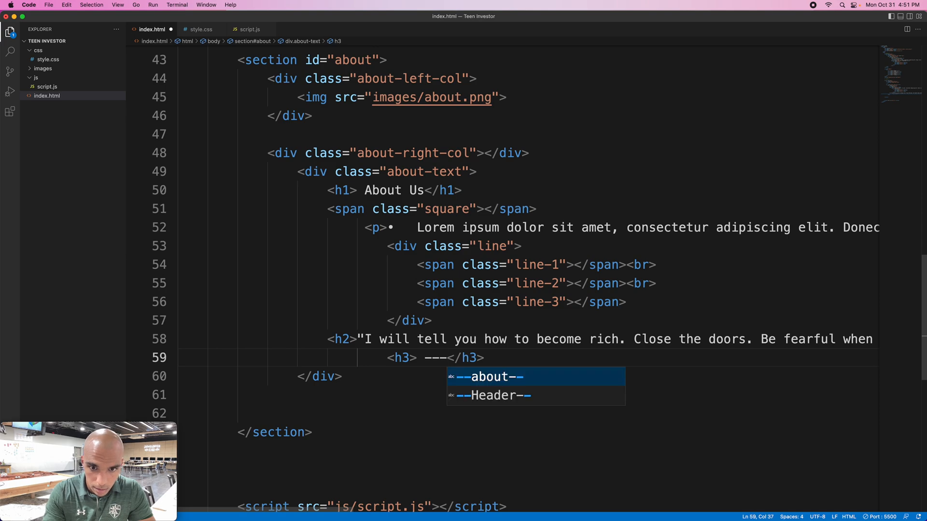
text(W)
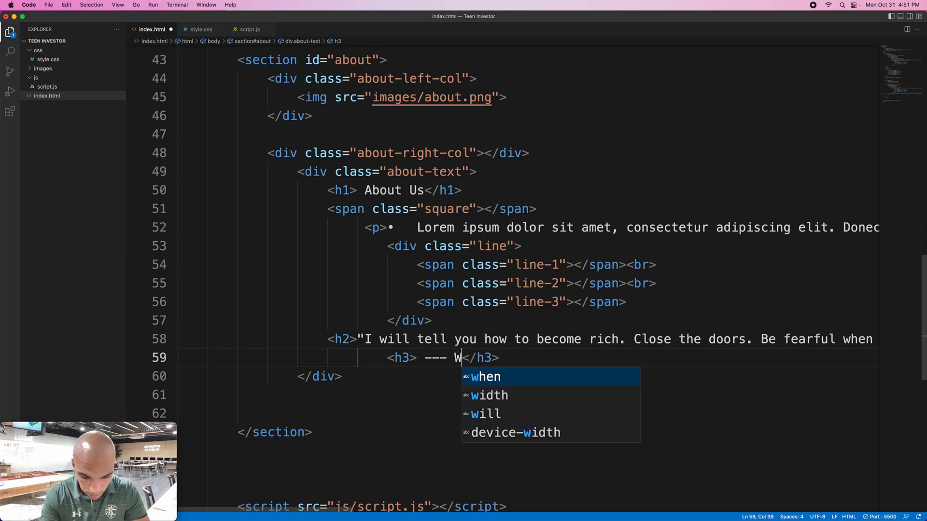
text(arren)
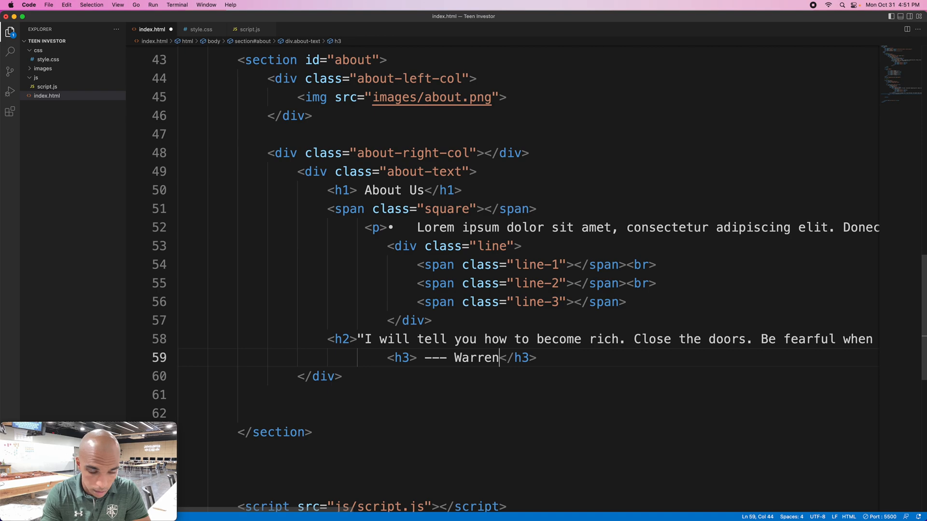
text(Buff)
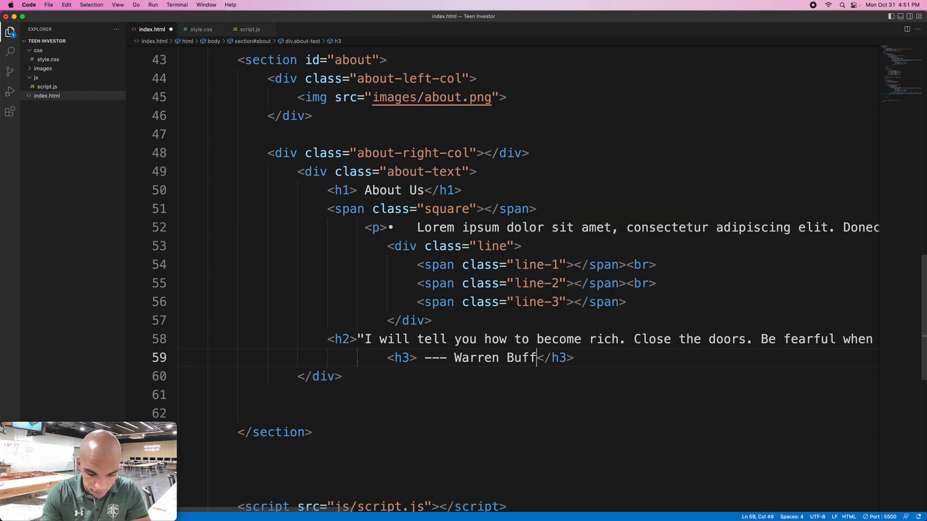
text(et)
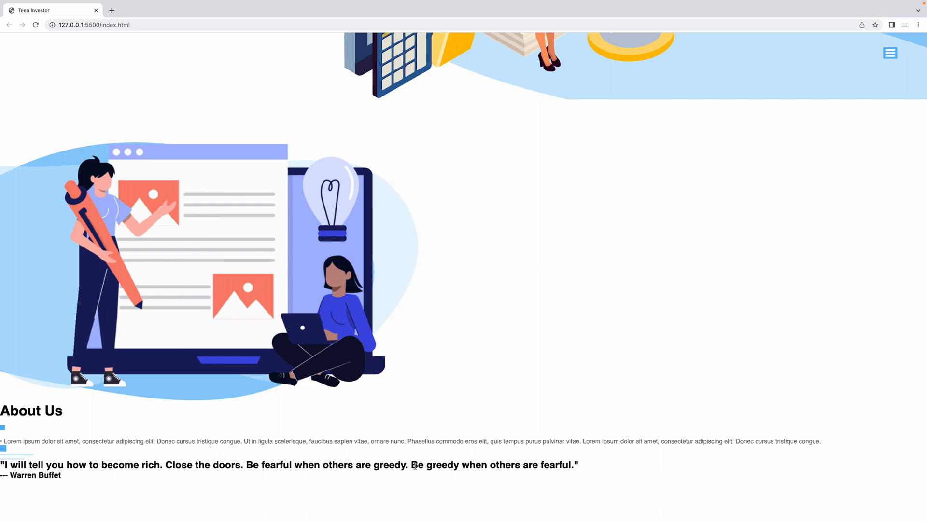
mouse_move(75, 455)
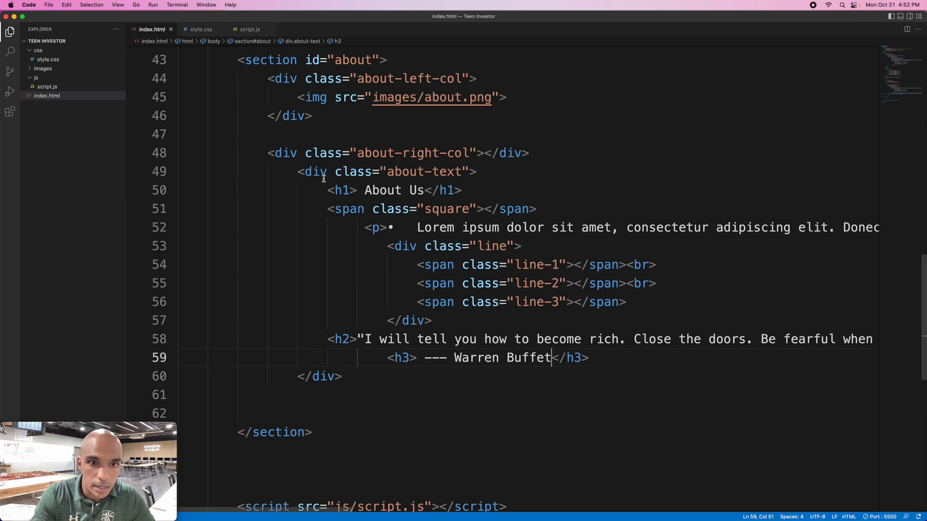
mouse_move(545, 177)
text(</div>)
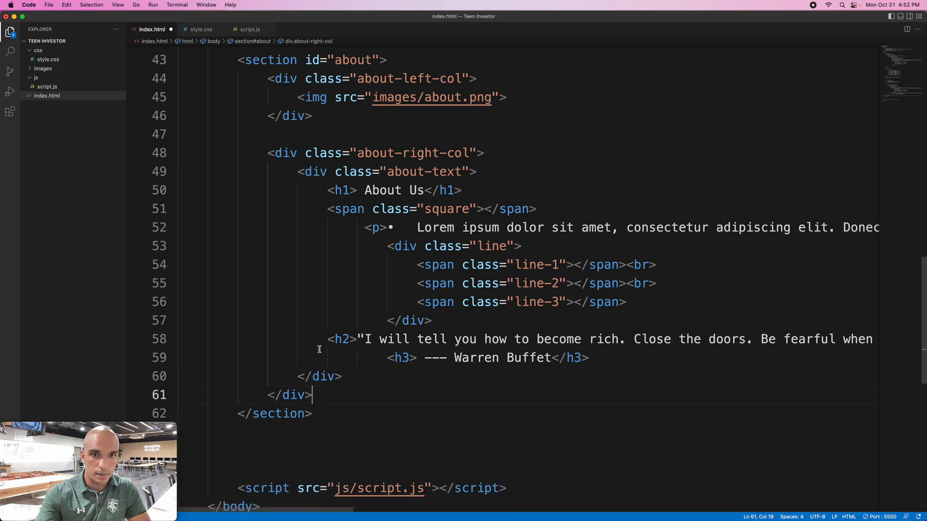
mouse_move(319, 376)
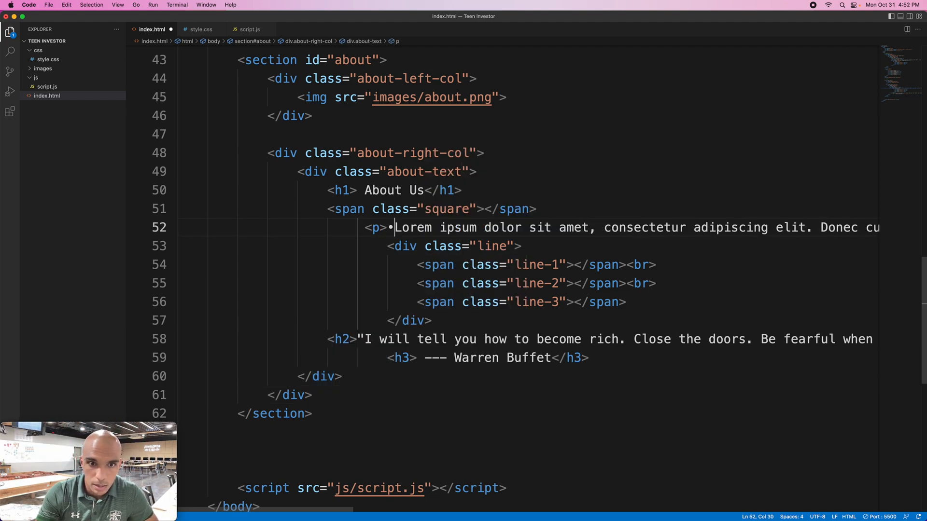
- Trim the spaces before 'Lorem' so about-text nests cleanly inside about-right-col
key(Backspace)
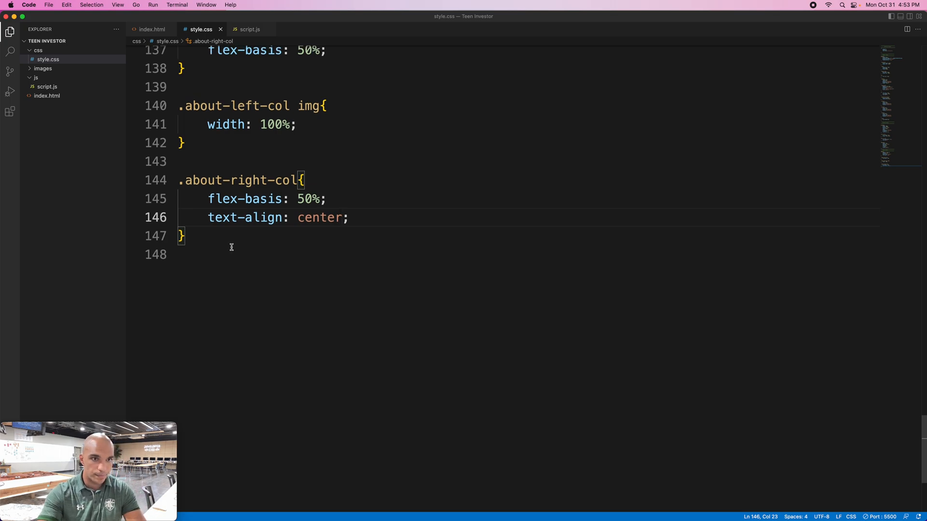
- Start a new .about-text rule in style.css, copying the class name from index.html
key(Enter)
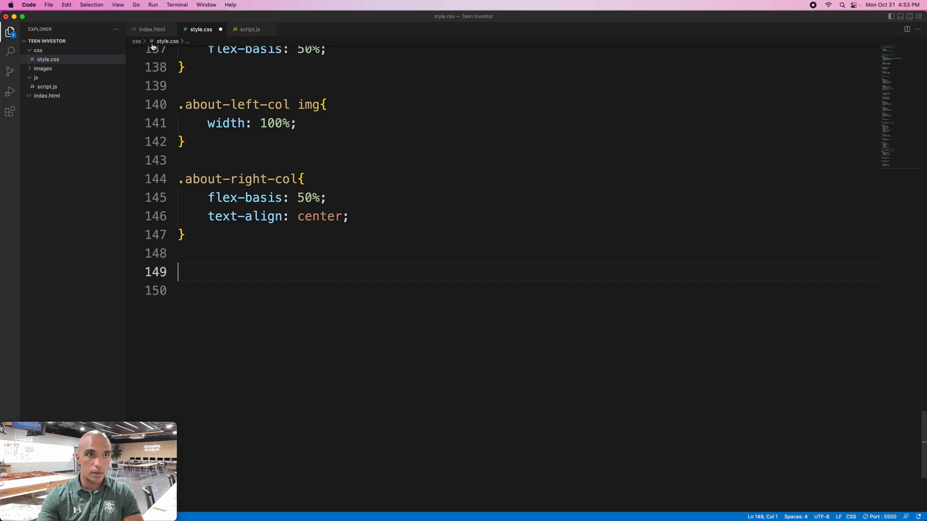
click(152, 29)
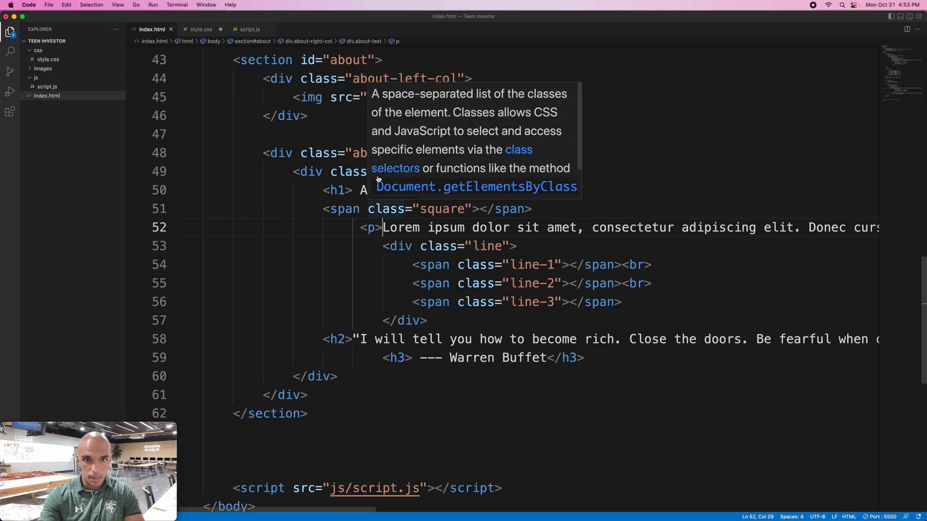
mouse_move(455, 172)
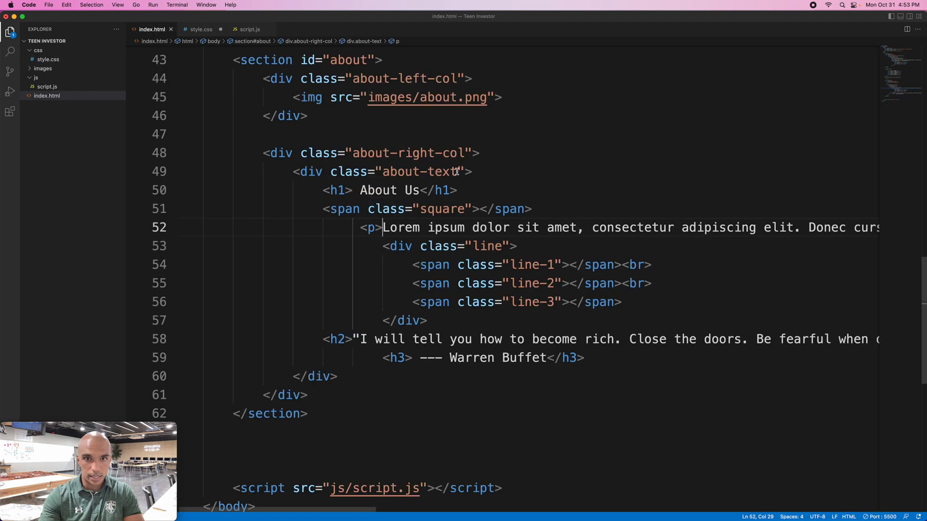
double_click(419, 172)
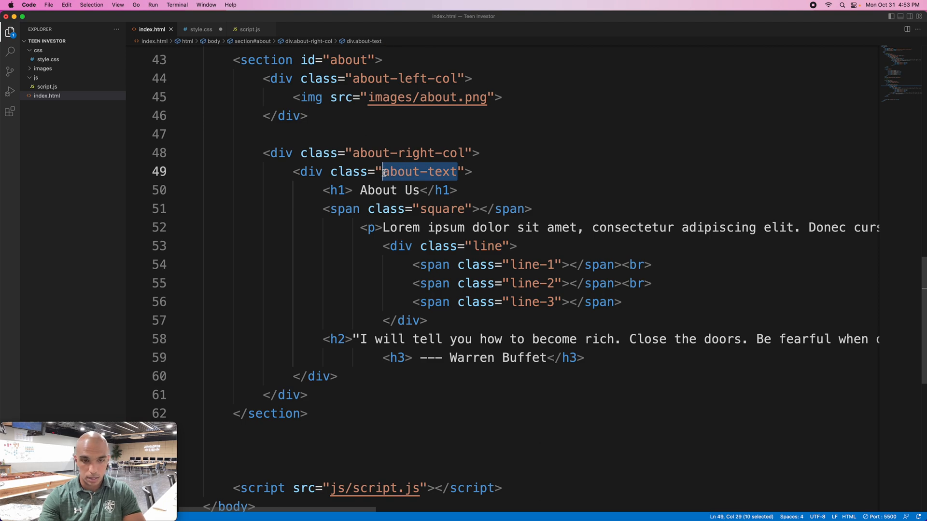
click(200, 29)
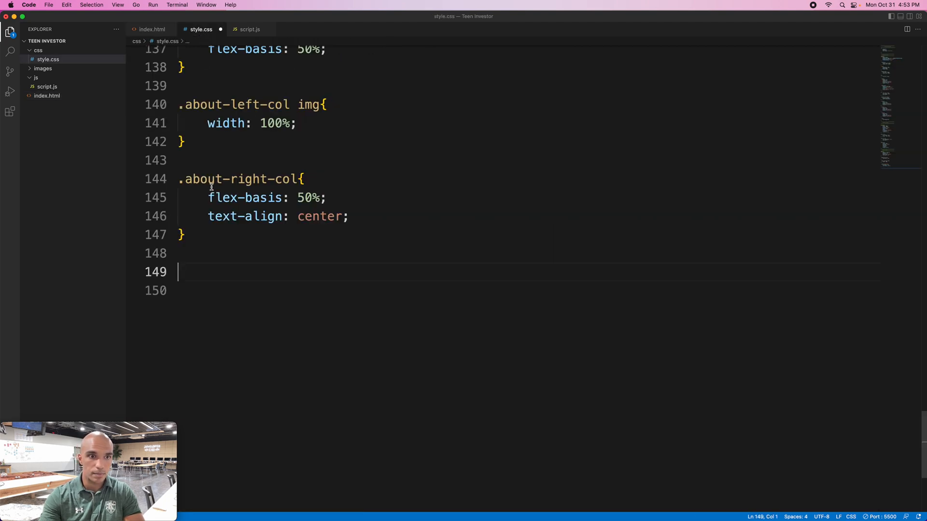
text(.about-text{)
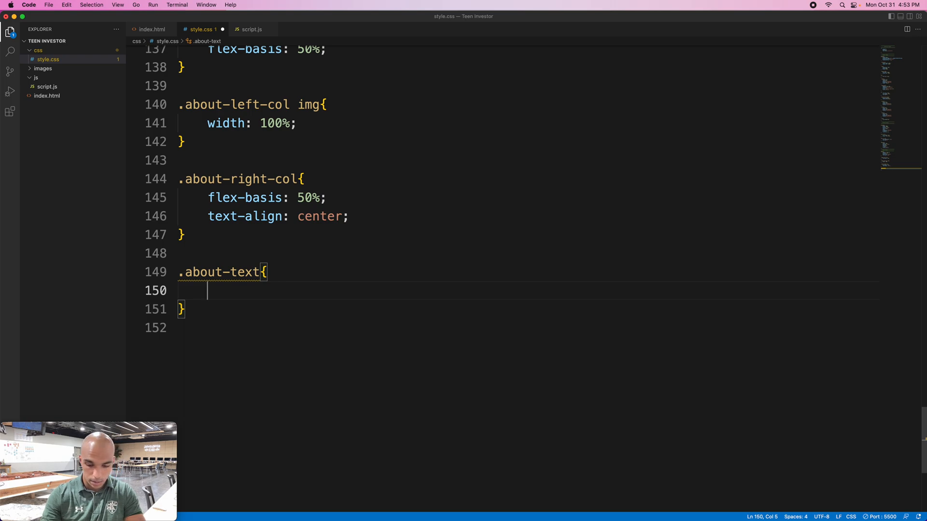
- Give .about-text max-width 500px, margin-right 100px and display inline-block
text(max-)
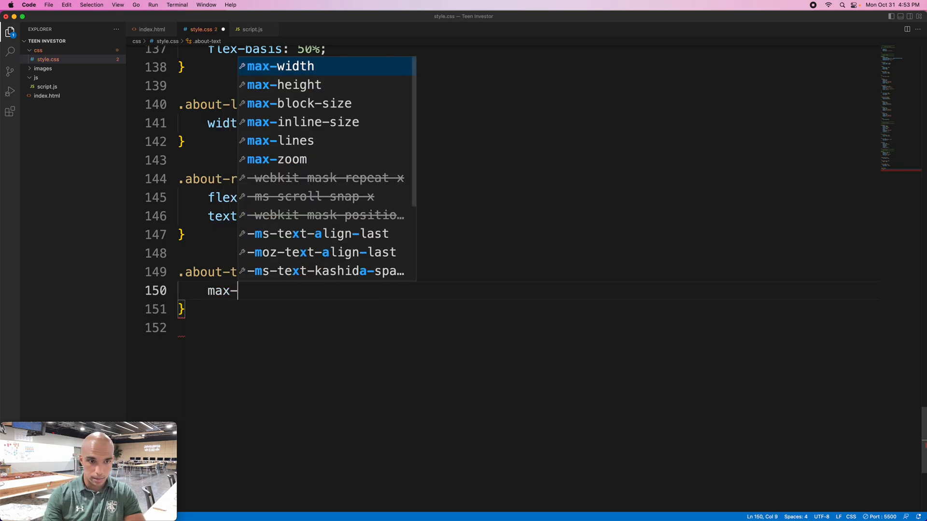
text(width)
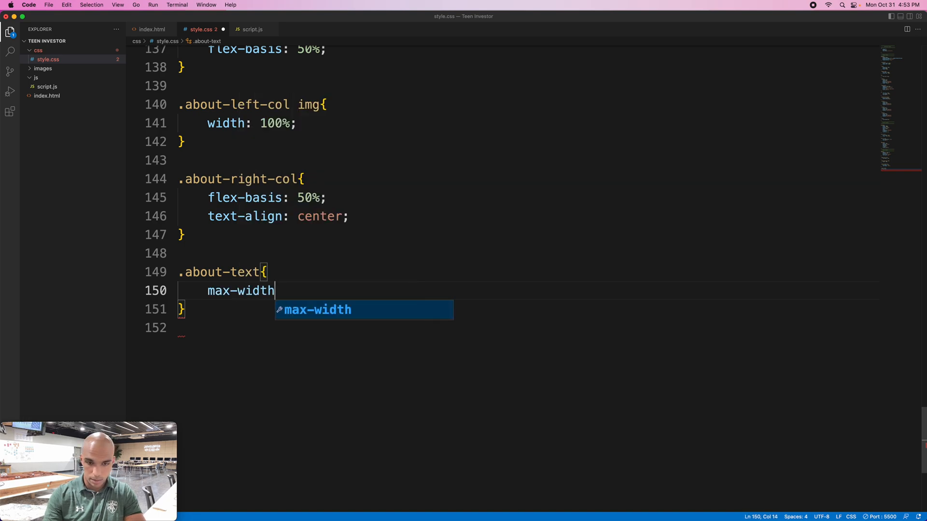
text(:)
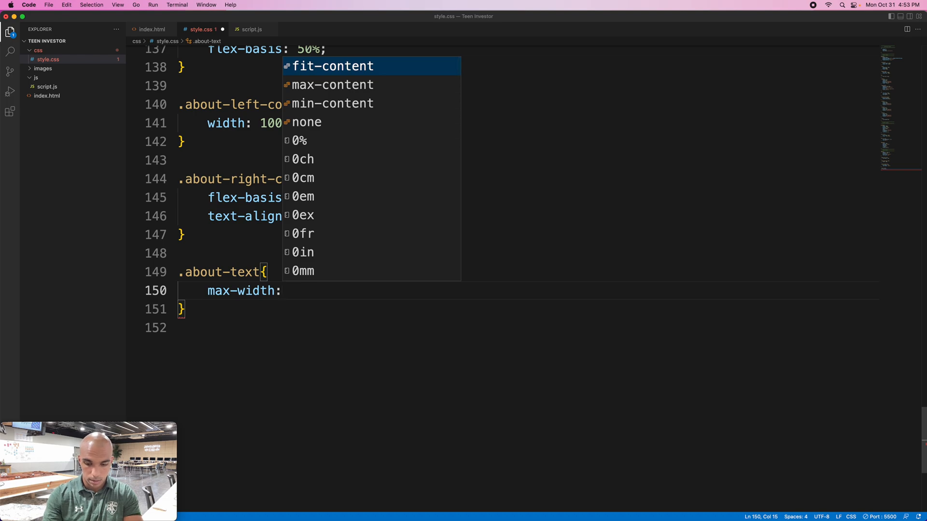
text(500px;)
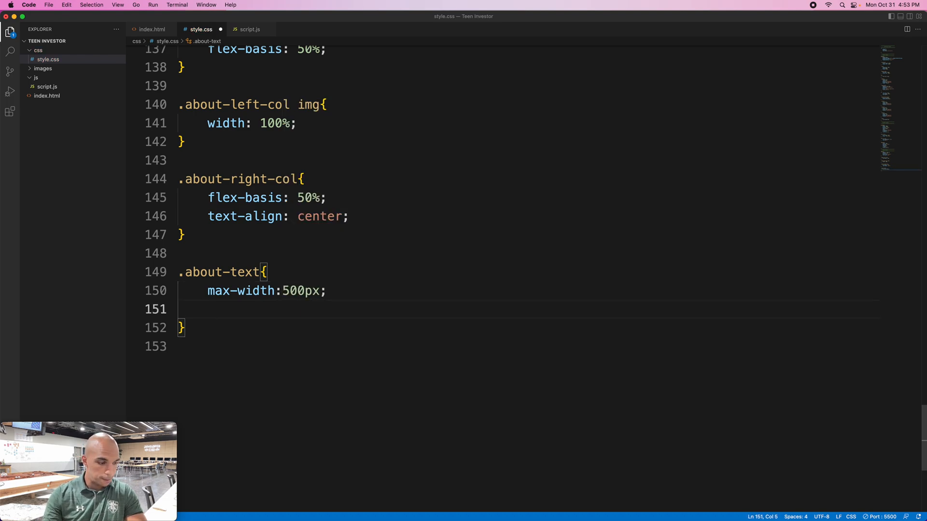
text(margin-)
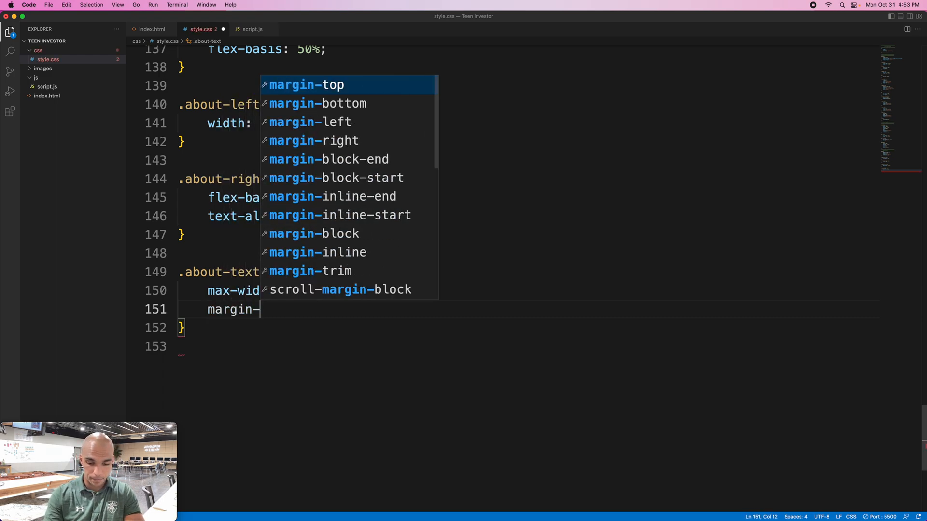
text(right)
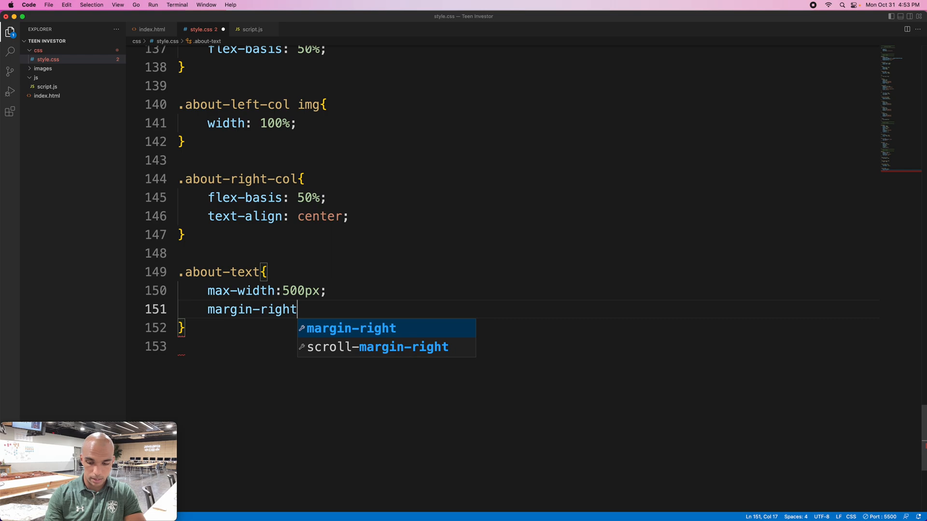
text(:100)
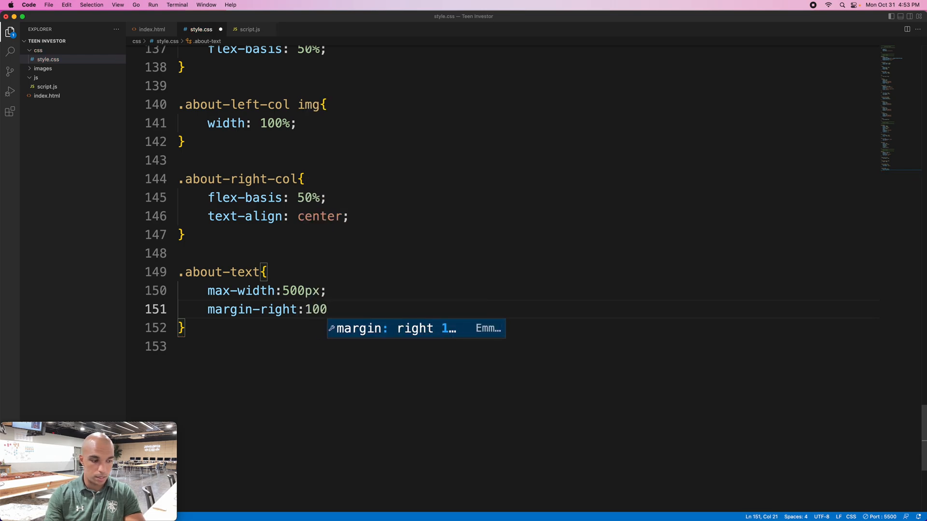
text(px;)
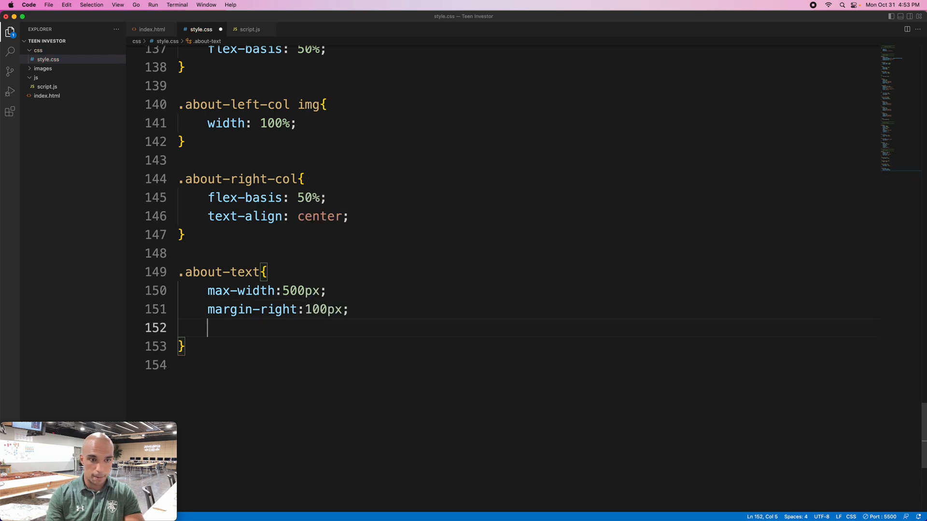
text(dis)
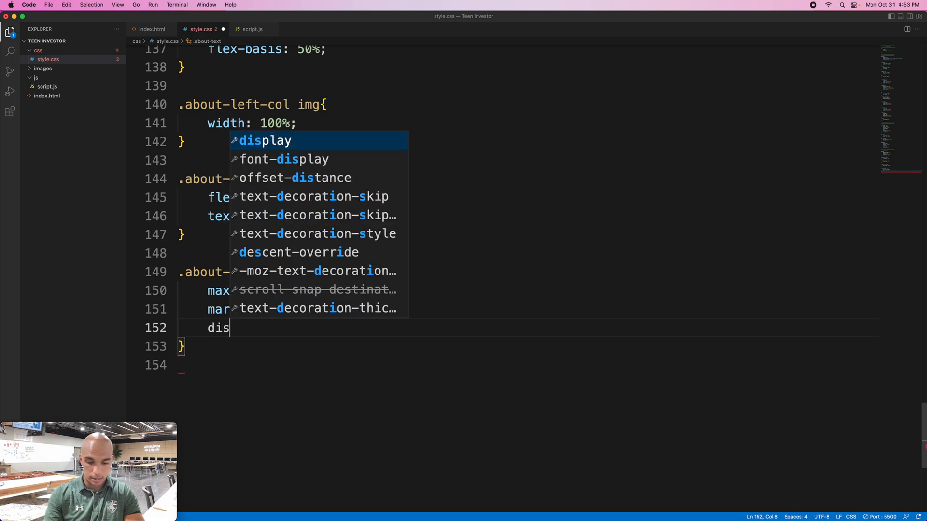
text(play)
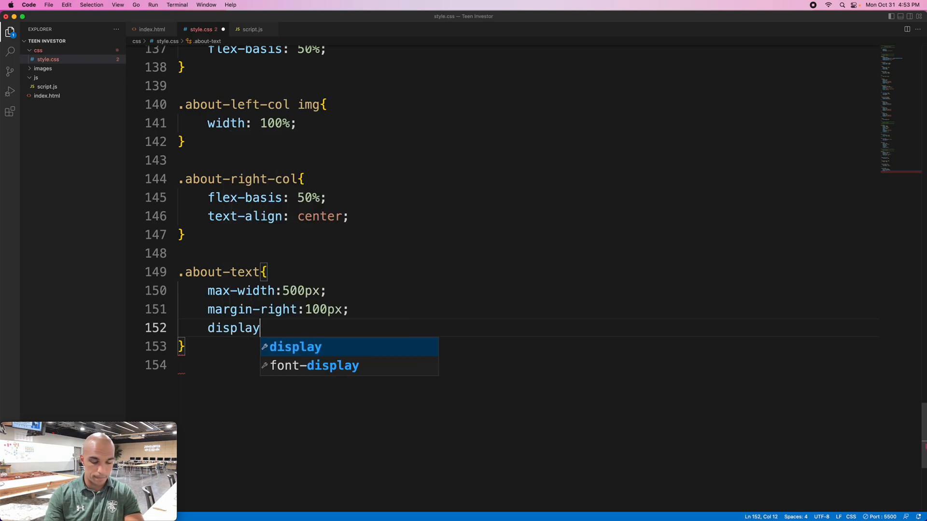
text(:inlin)
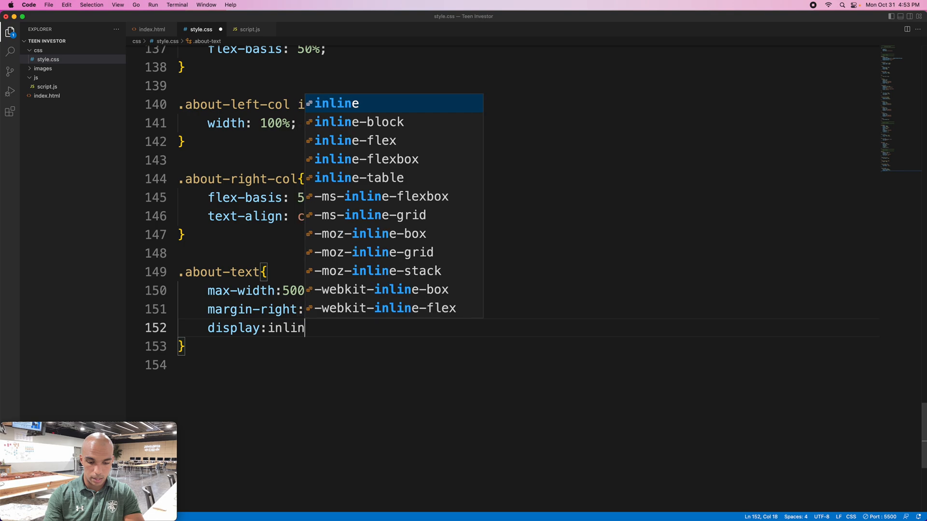
text(e)
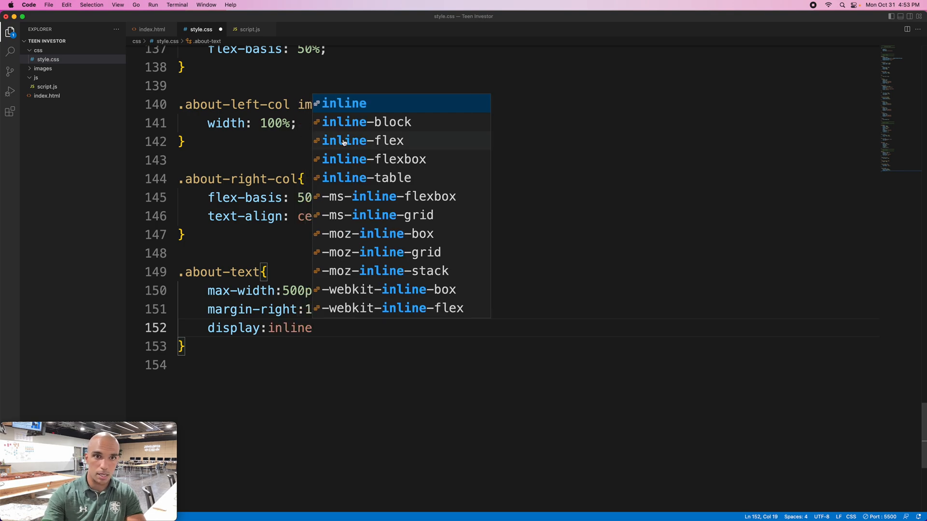
click(366, 121)
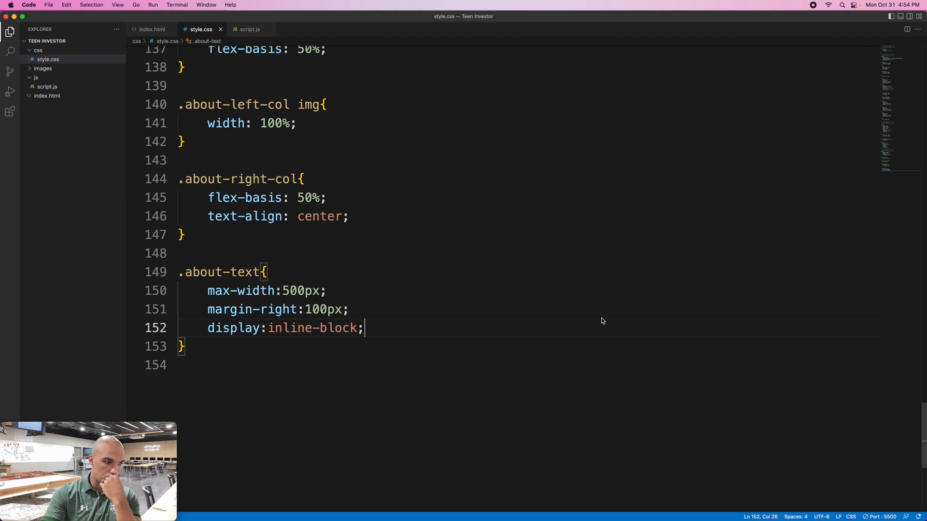
mouse_move(208, 234)
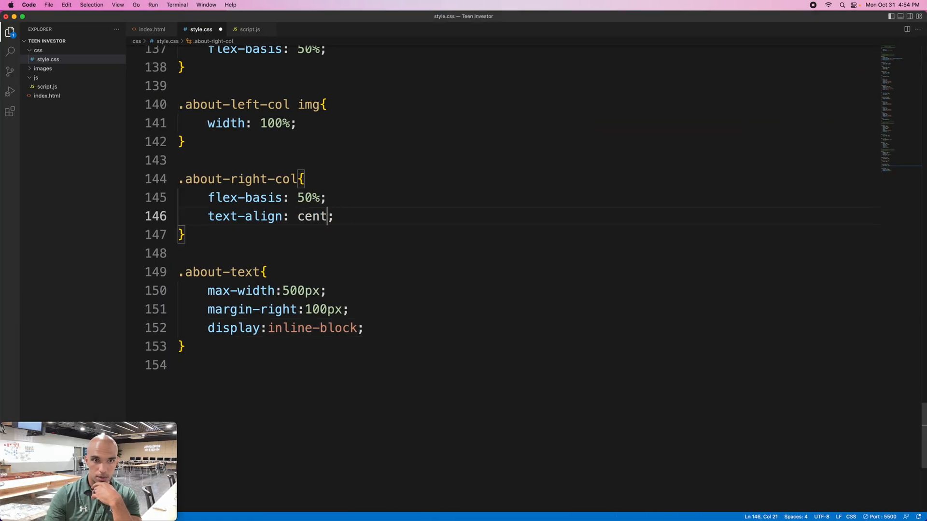
- Change .about-right-col from text-align center to text-align right
text(ri)
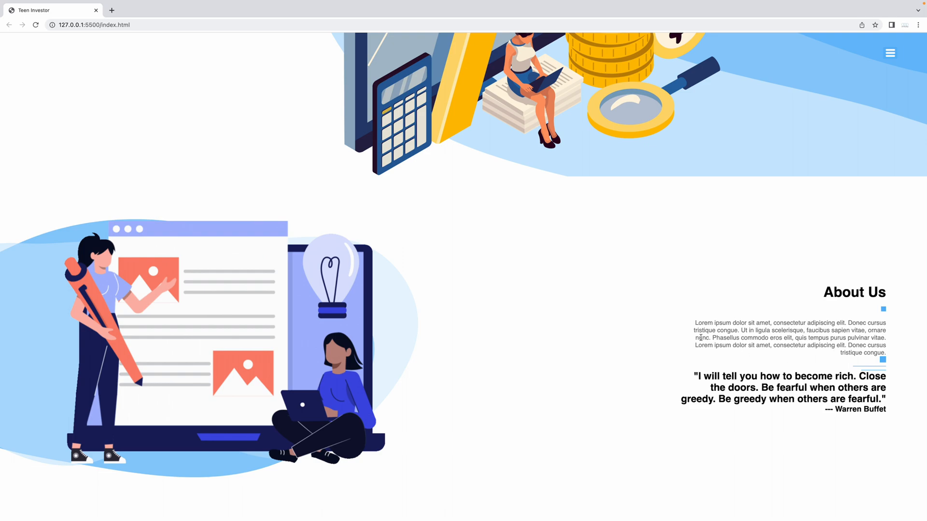
mouse_move(636, 365)
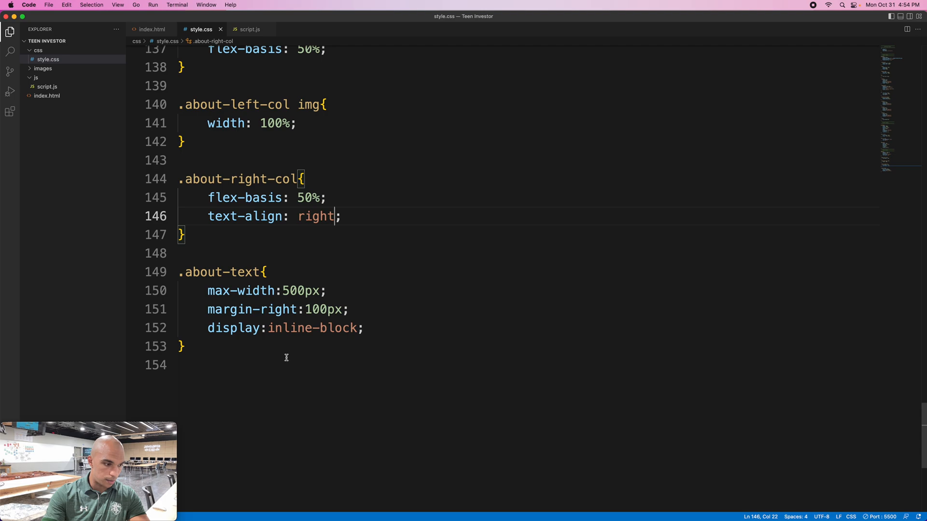
double_click(237, 272)
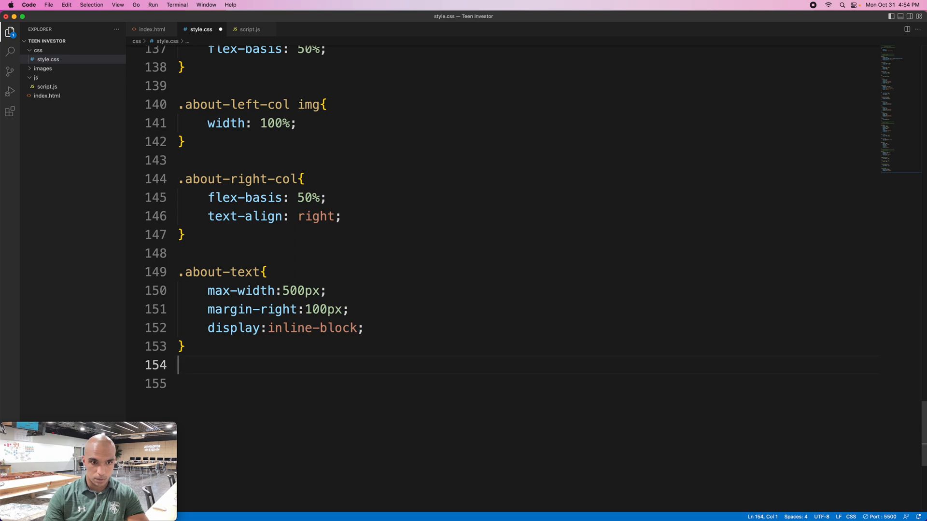
- Start an .about-text h2 rule with margin 50px 0 10px
text(.about-text h2)
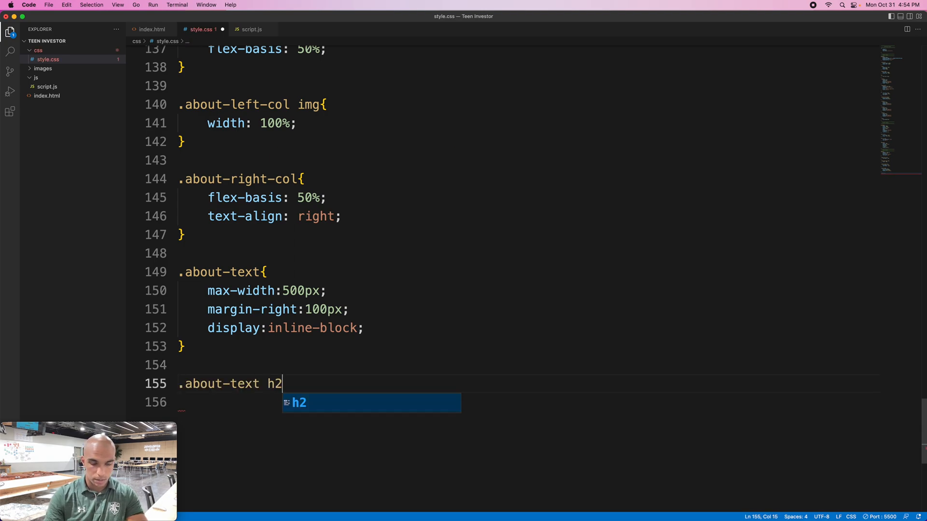
text({)
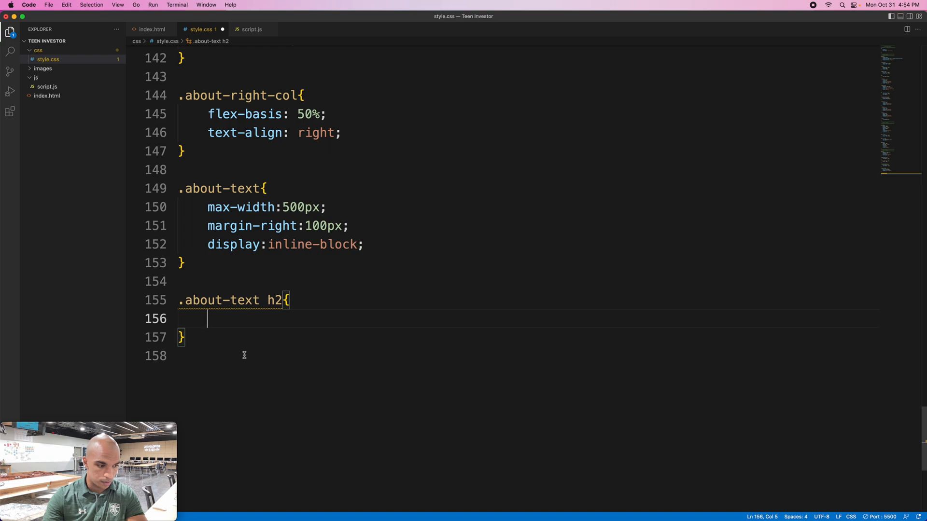
text(margin)
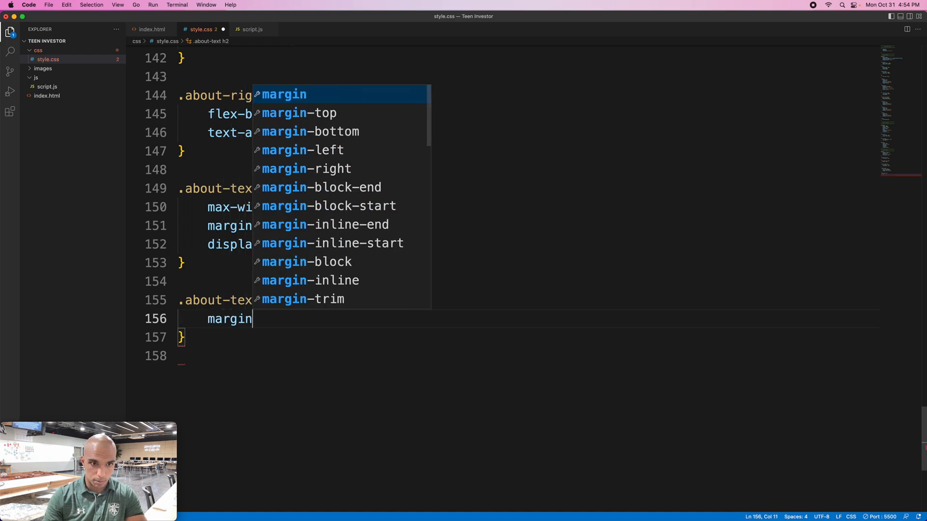
text(:)
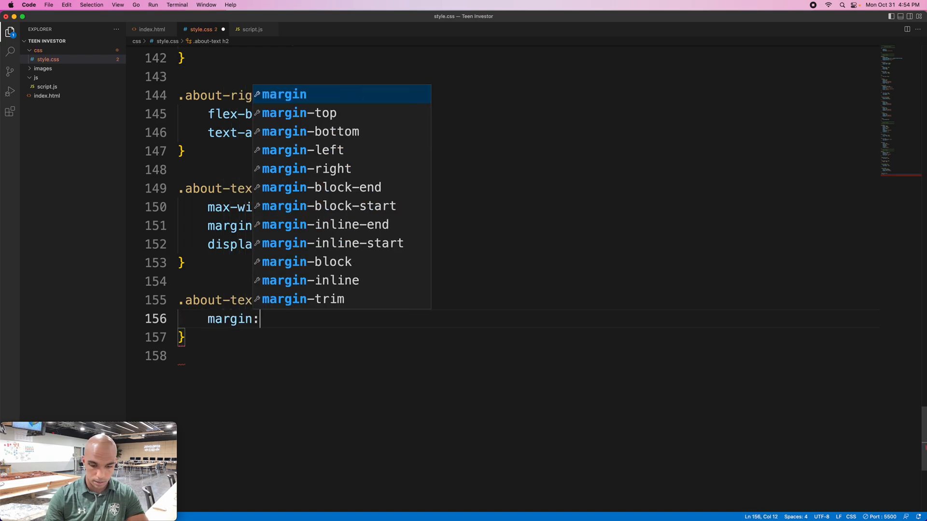
text(50)
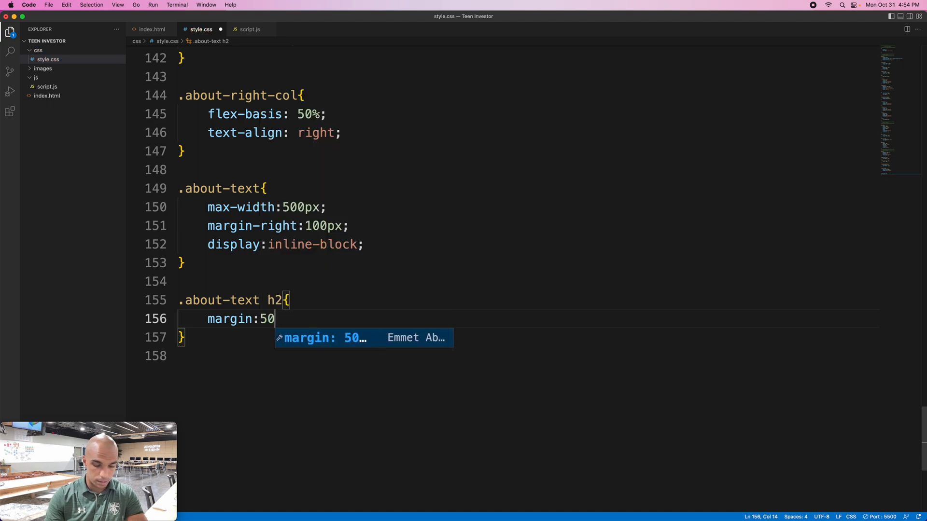
text(px 0)
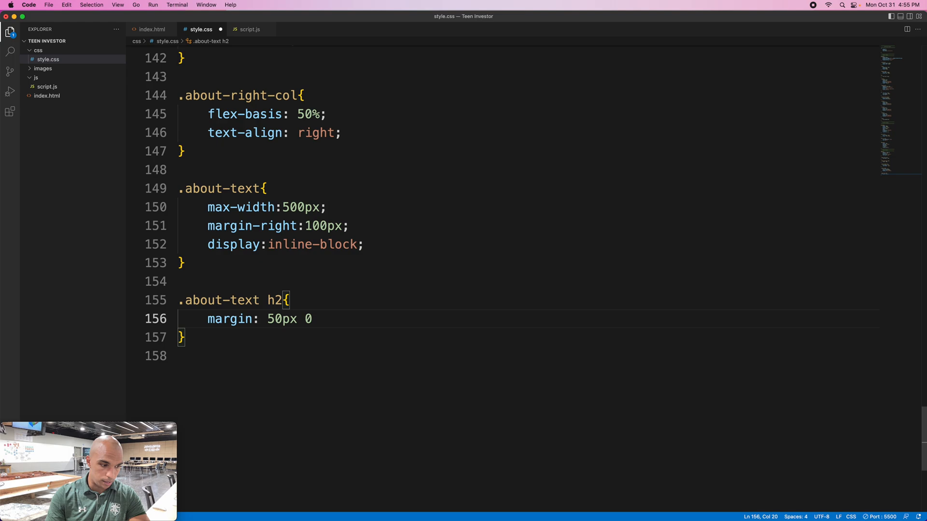
text(10)
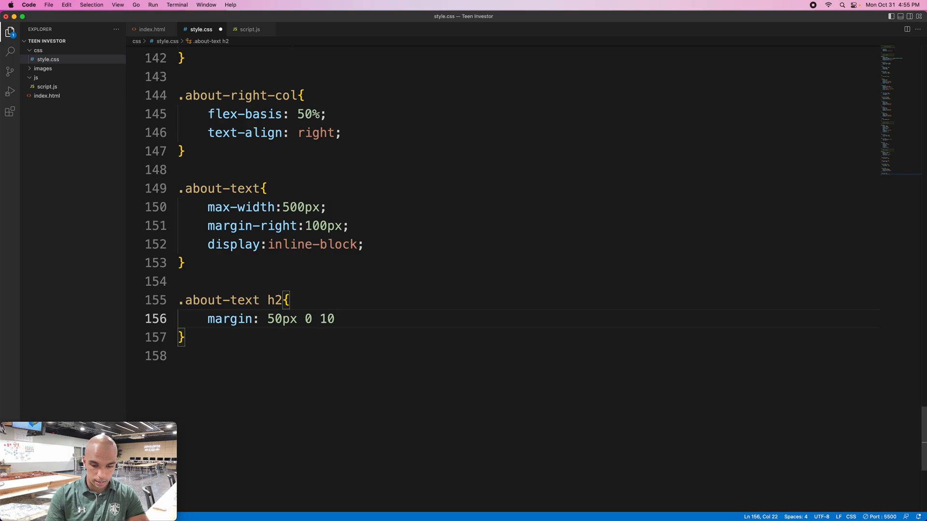
text(px)
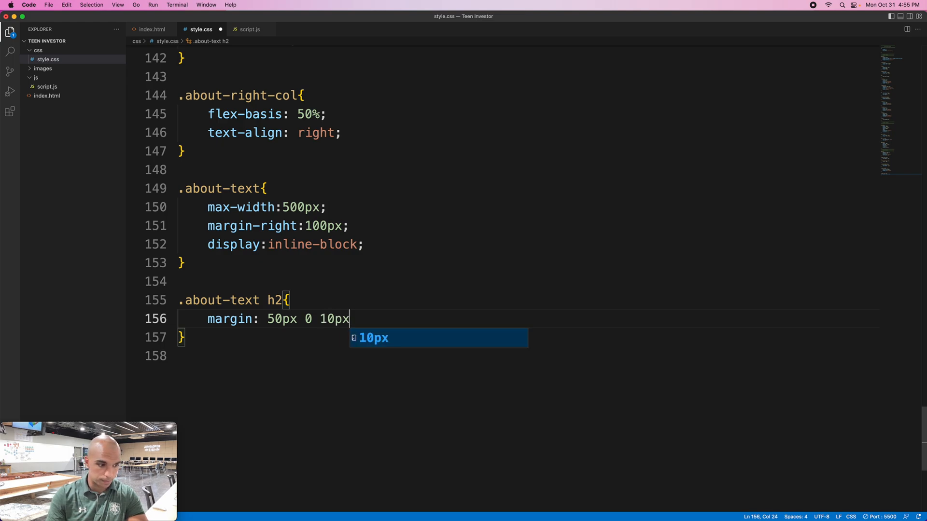
text(;)
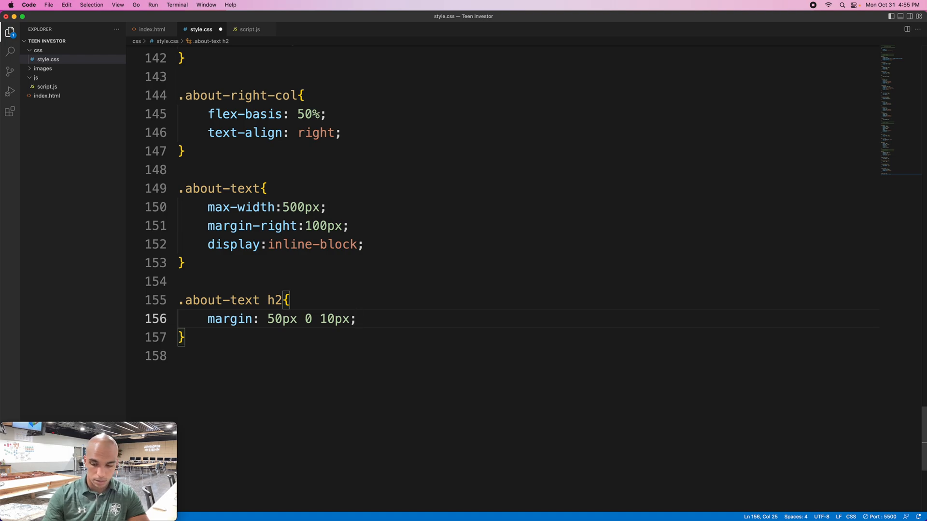
- Give the h2 rule font-size 28px and font-style italic
text(fon)
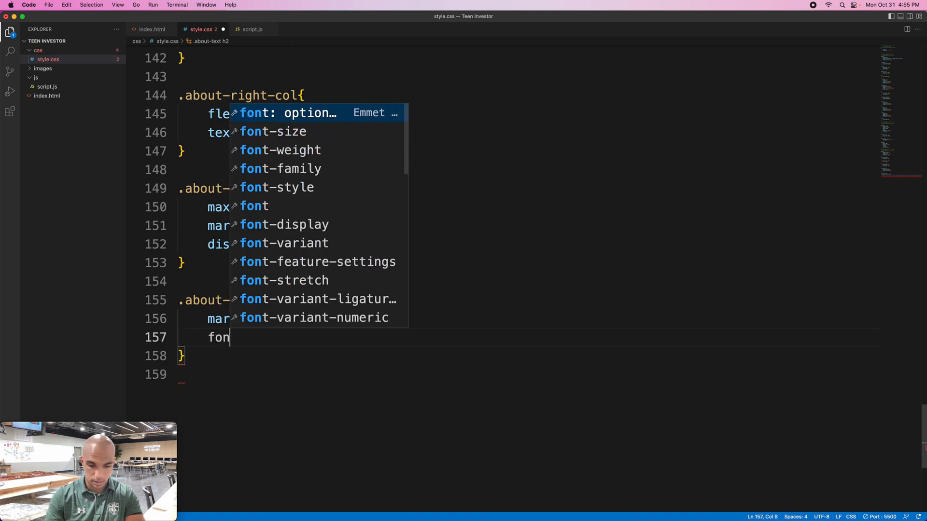
text(-size)
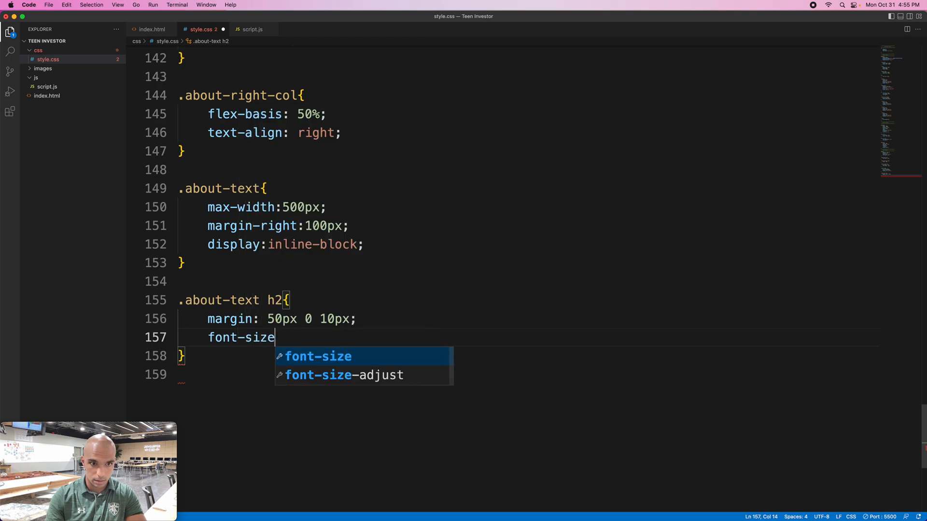
text(:)
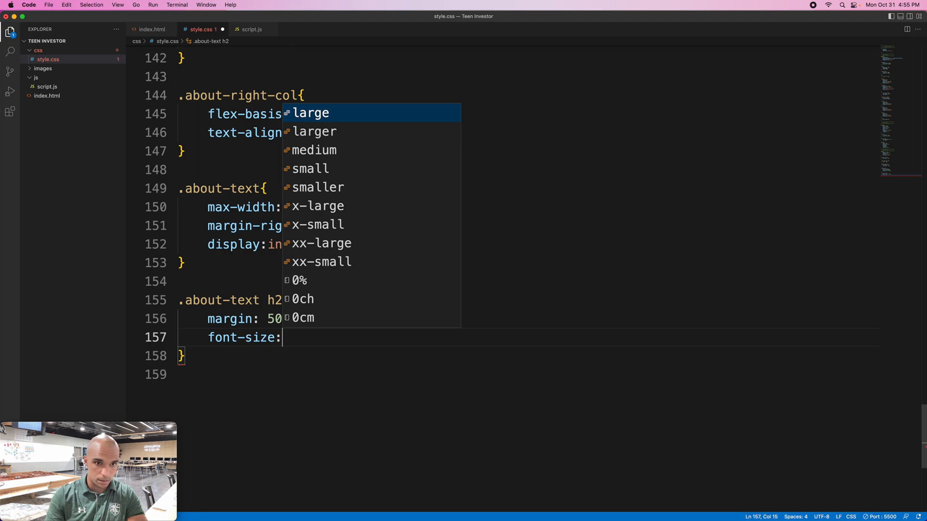
text(28)
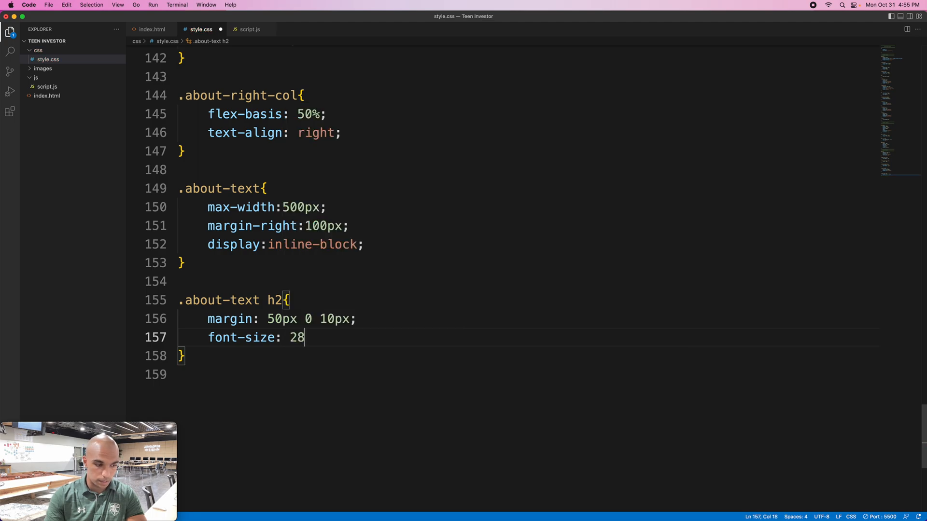
text(px;)
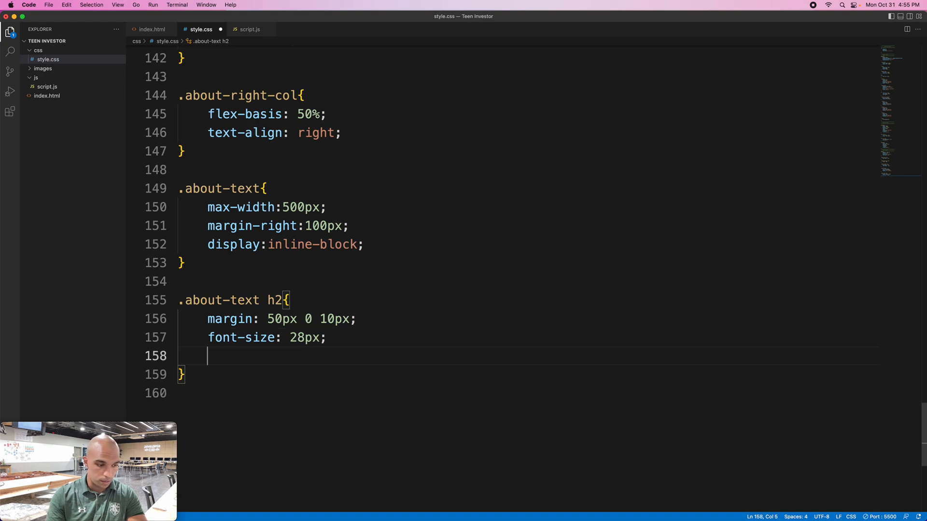
text(f)
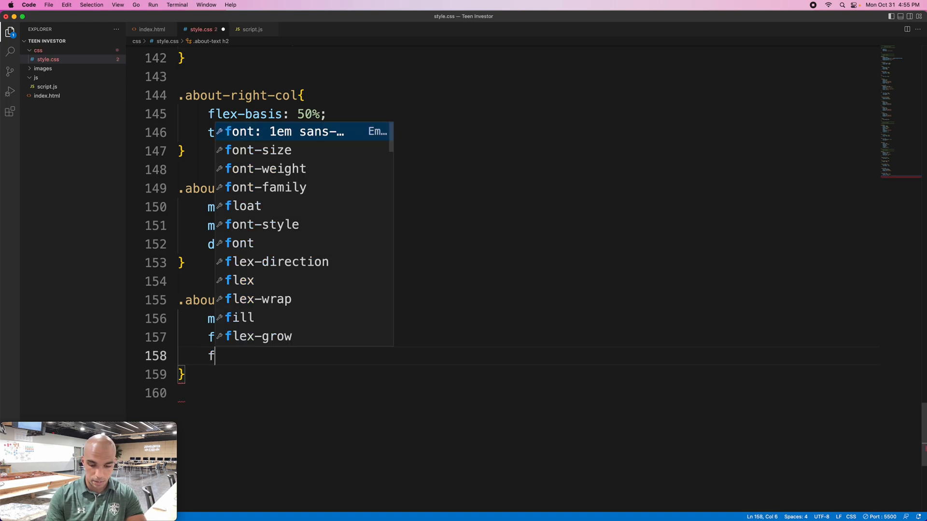
text(ont-style)
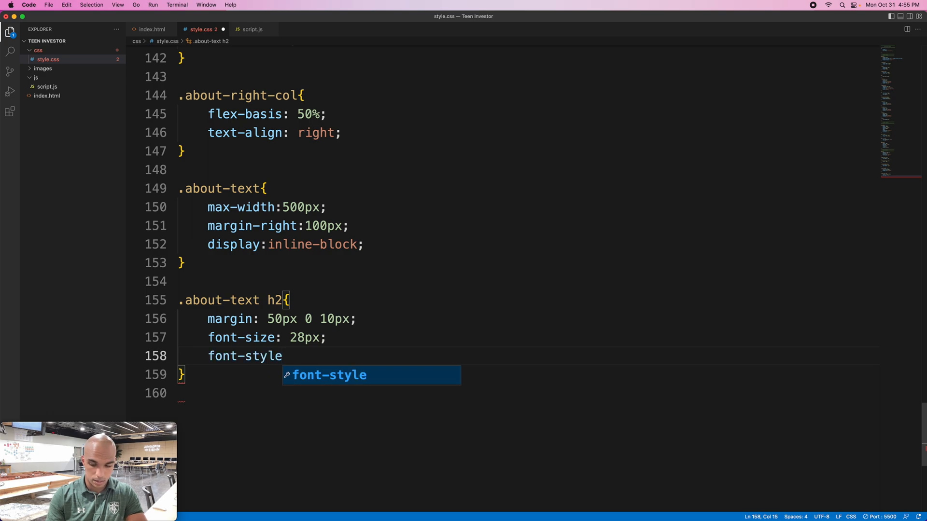
text(:)
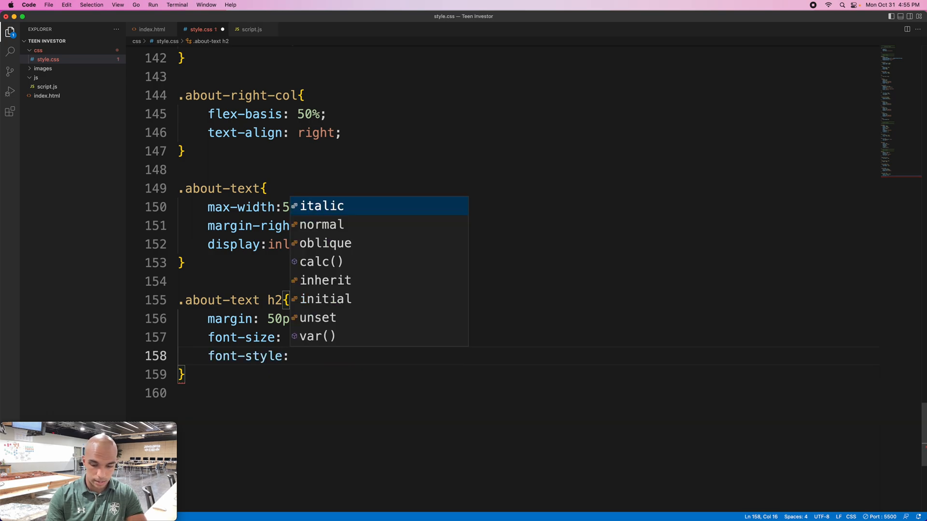
text(italic)
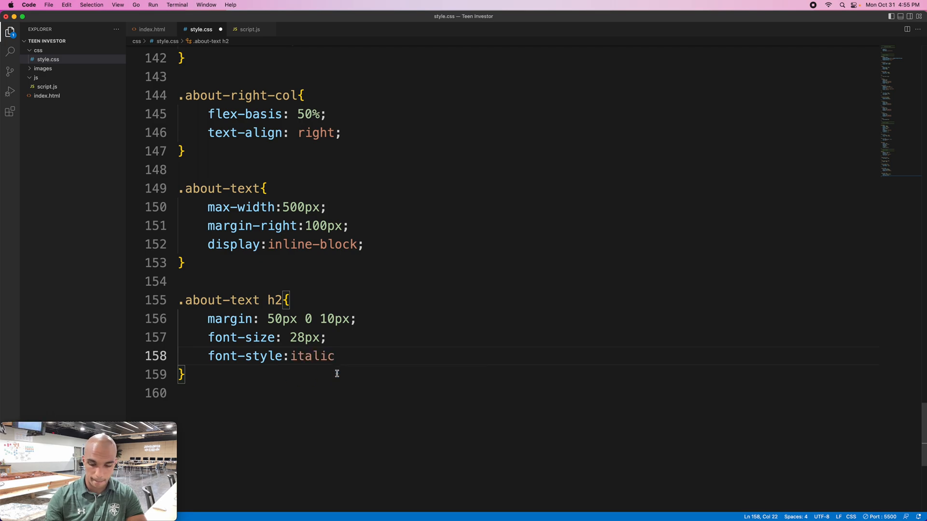
text(;)
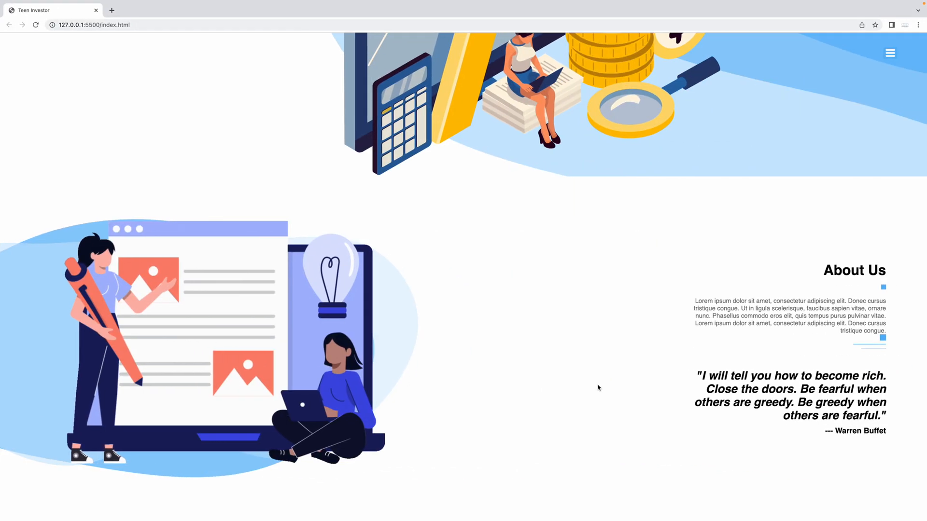
mouse_move(512, 377)
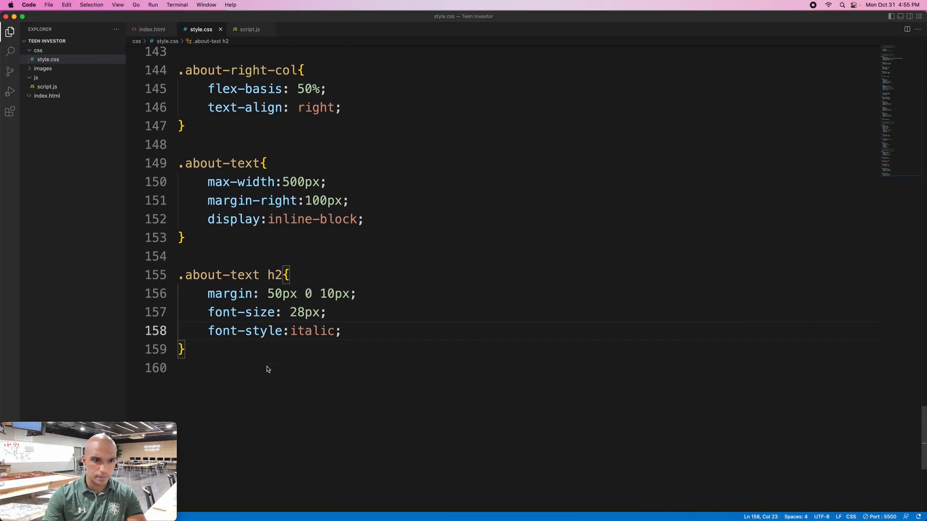
- Duplicate the h2 rule as .about-text h3 with 20px italic text and a gray color
scroll(down, 3)
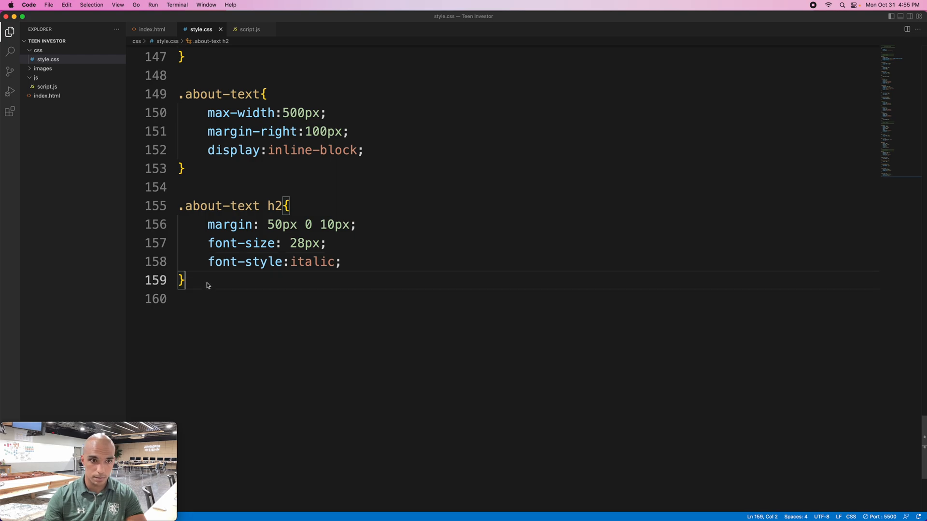
key(Enter)
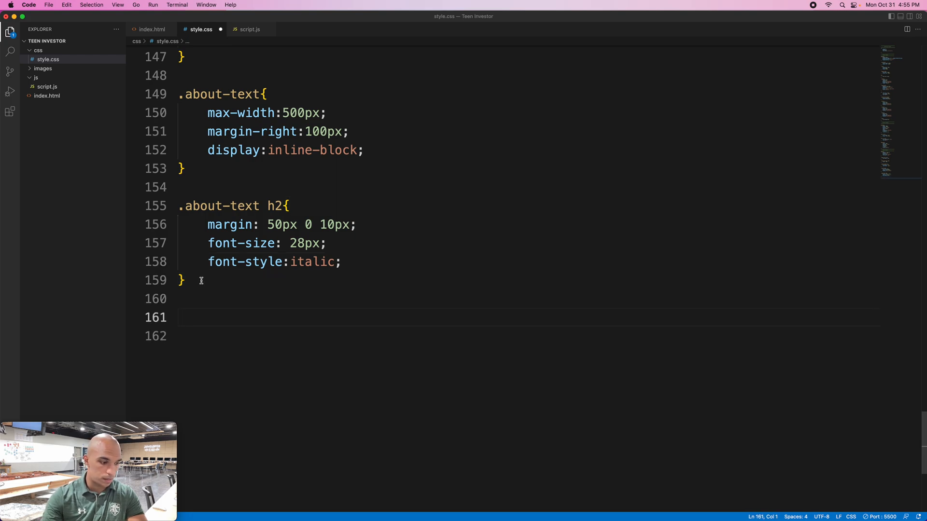
drag(185, 206, 184, 280)
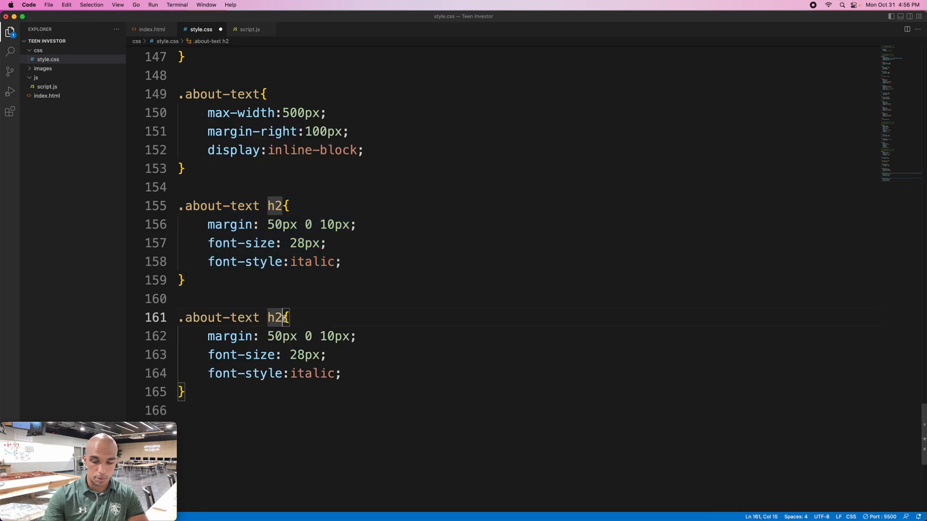
text(3)
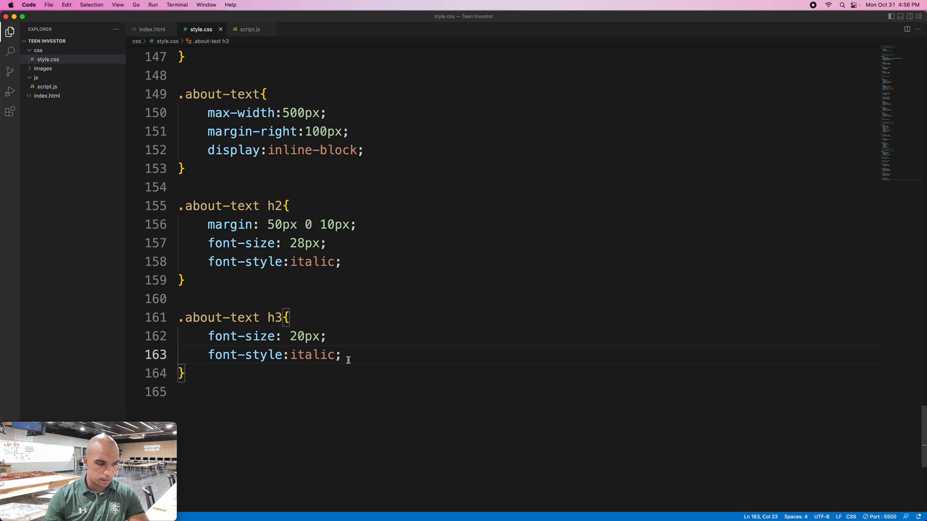
text(col)
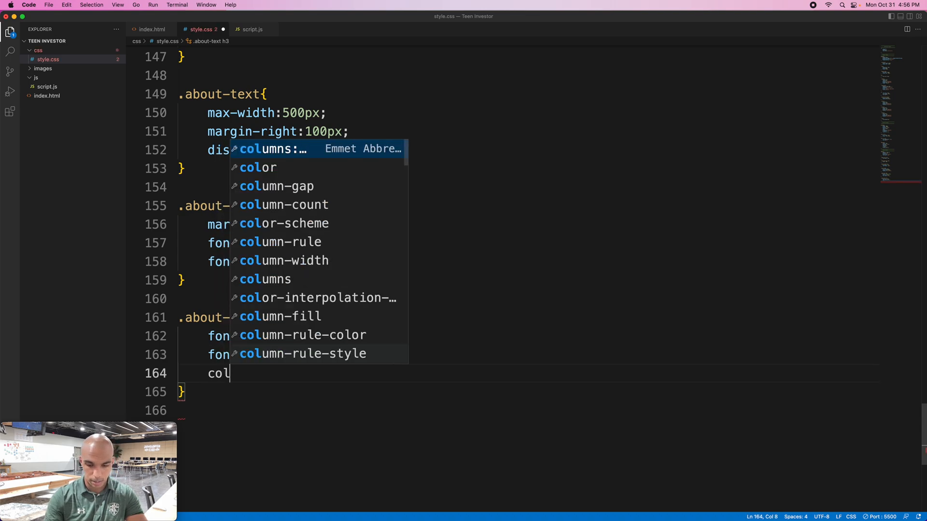
text(or)
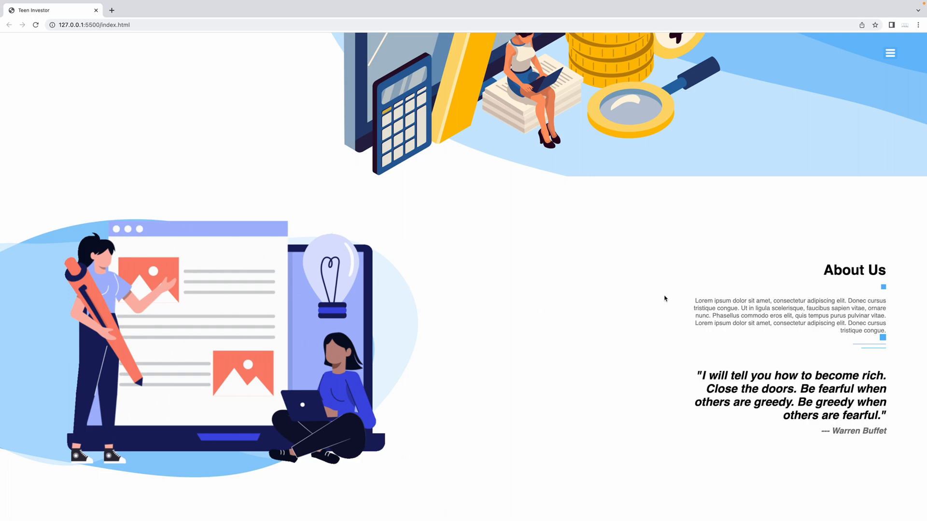
mouse_move(618, 291)
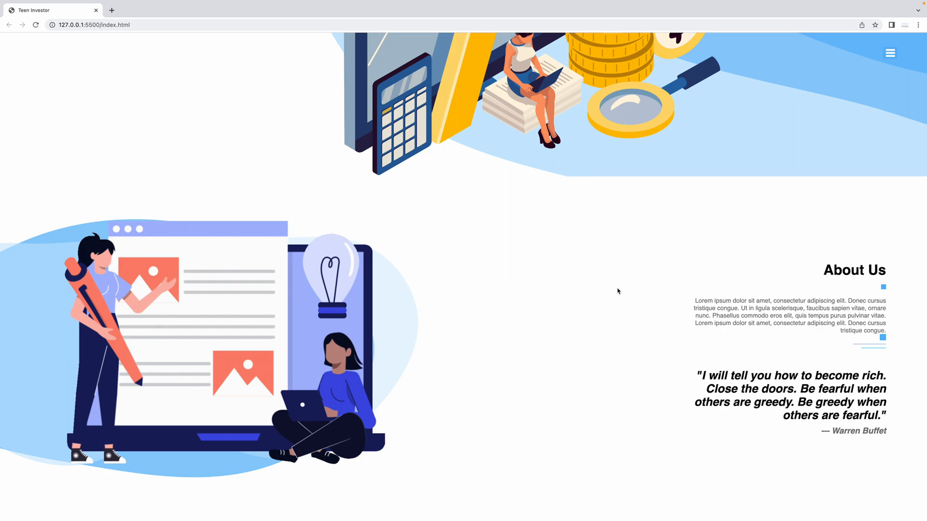
- Scroll the Chrome preview back to the top after checking the gray italic quote author
scroll(up, 3)
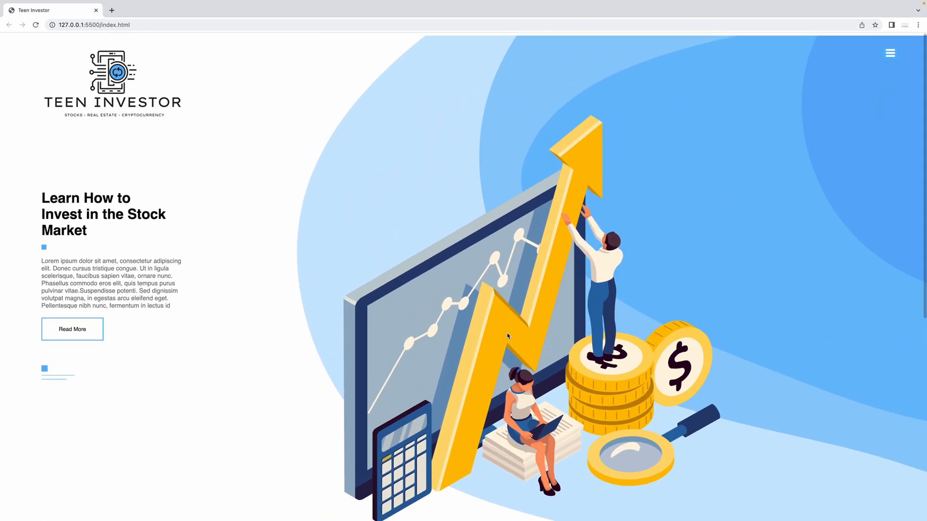